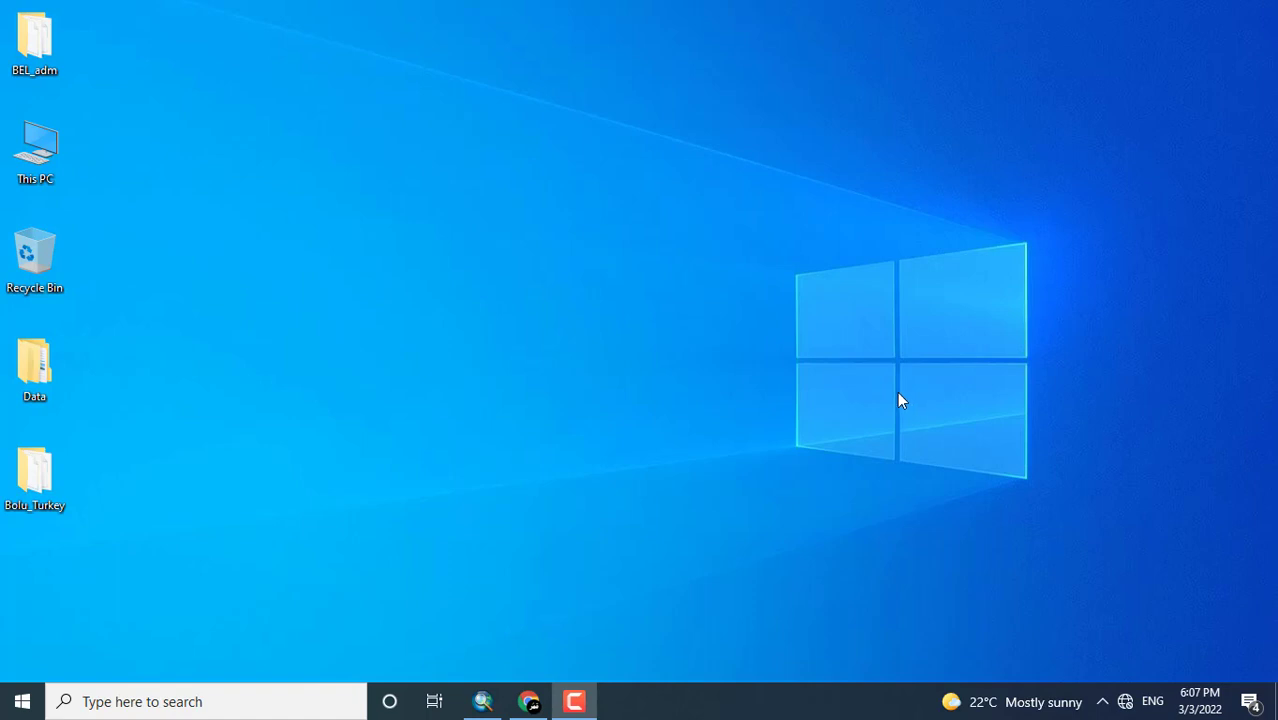
mouse_move(773, 391)
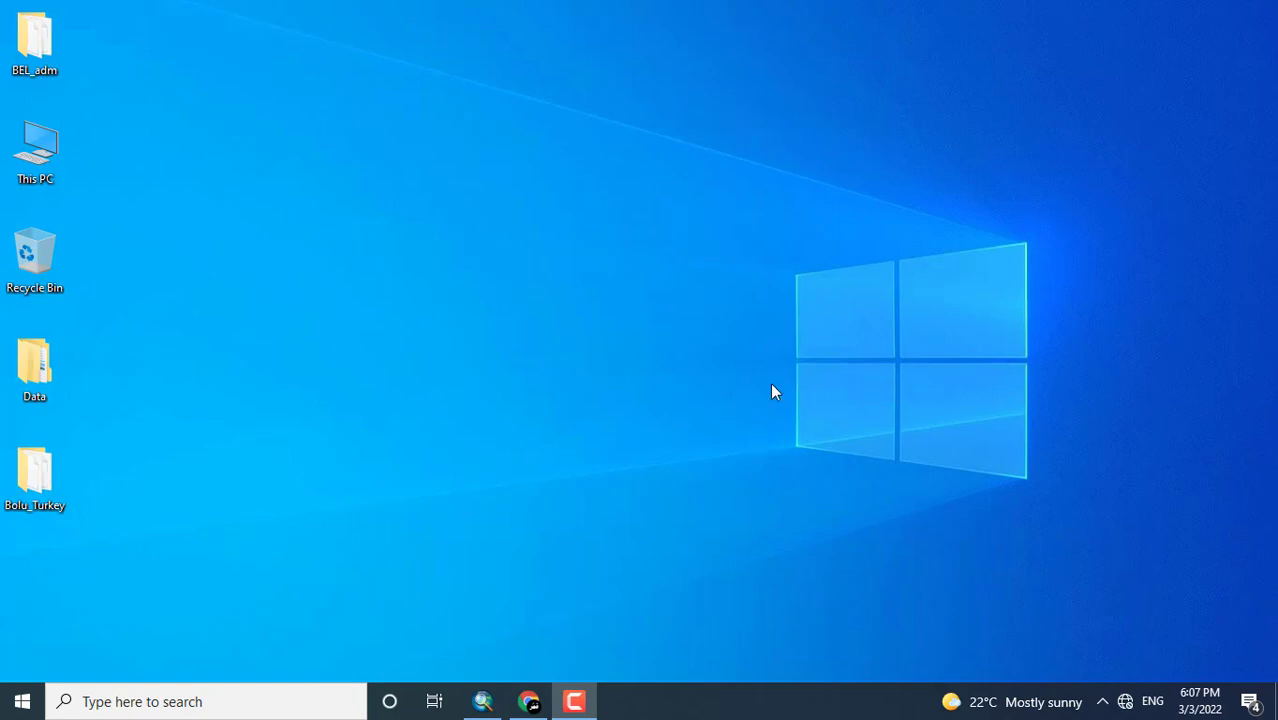
Launch ArcMap from the taskbar with a blank, untitled map document
left_click(483, 701)
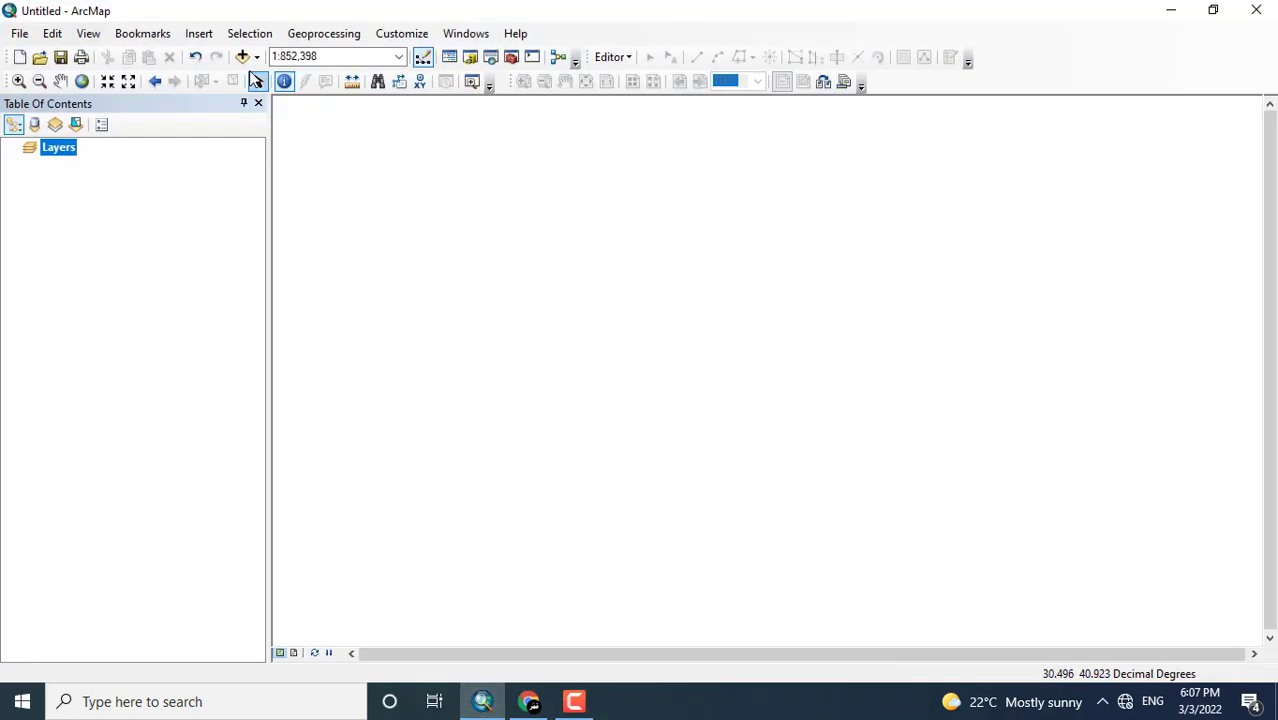
Add Bolu_Turkey.shp from the desktop Bolu_Turkey folder as the map's only layer
left_click(242, 56)
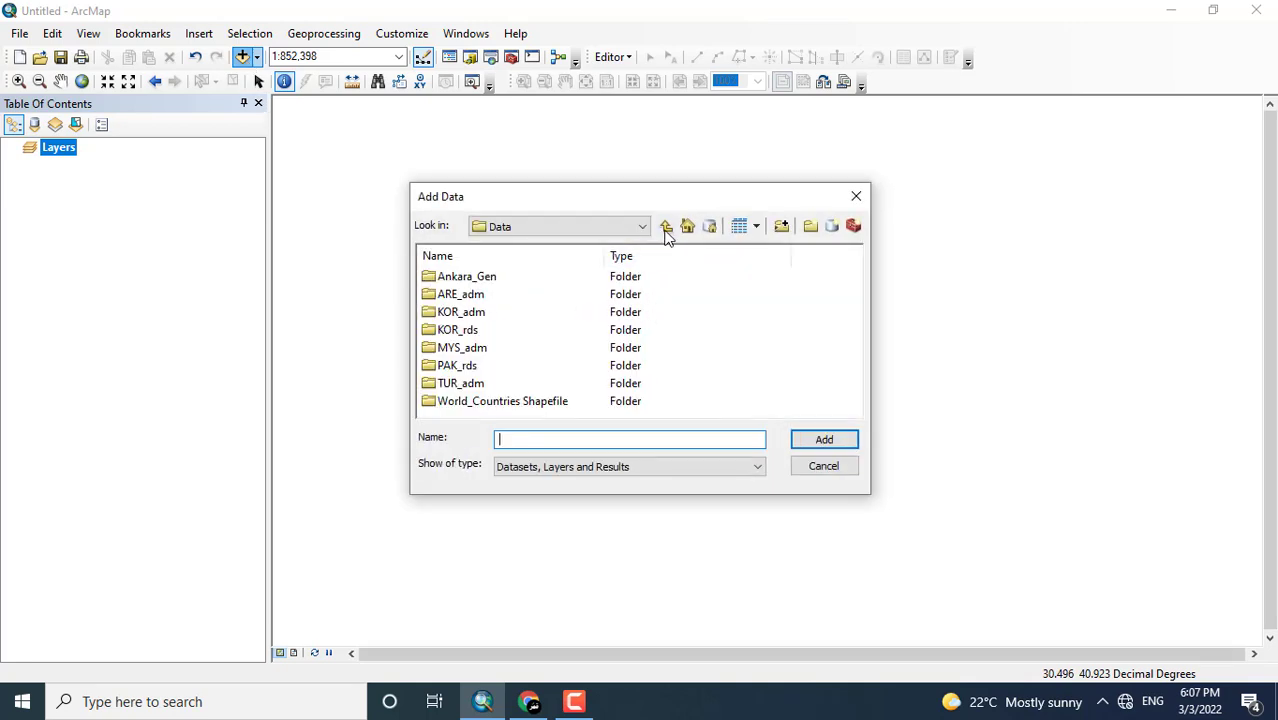
left_click(666, 225)
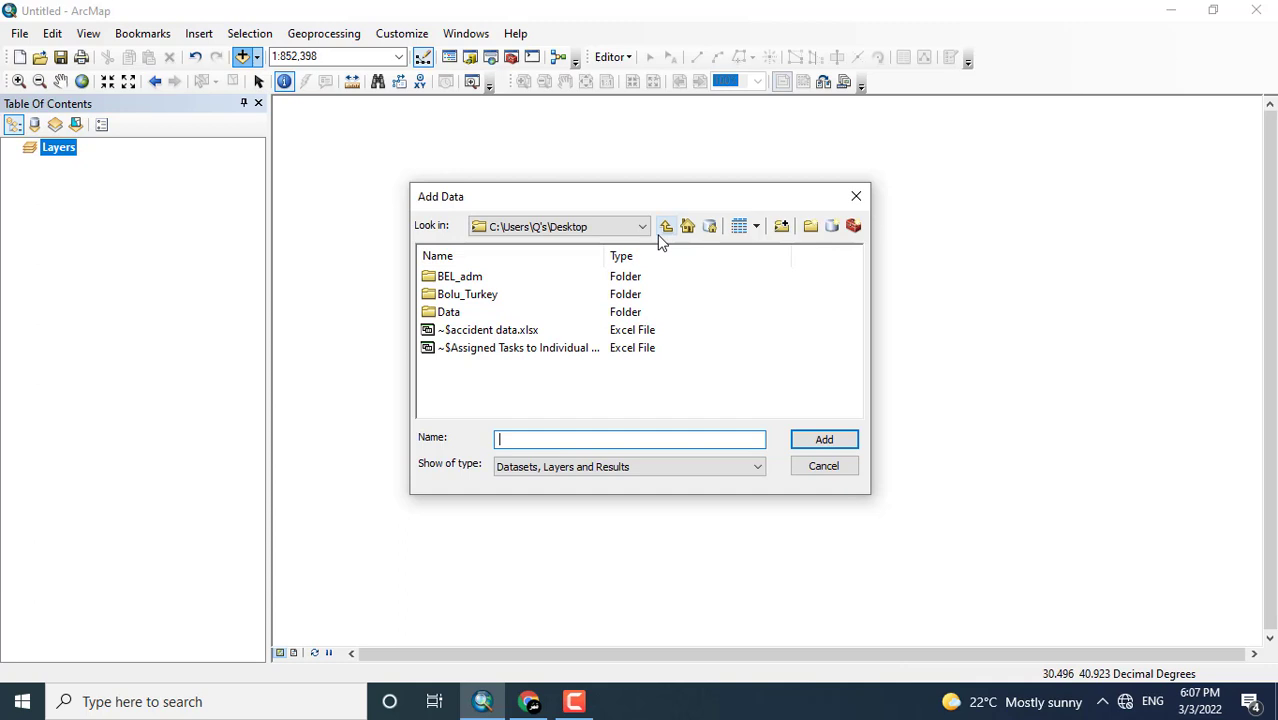
mouse_move(480, 303)
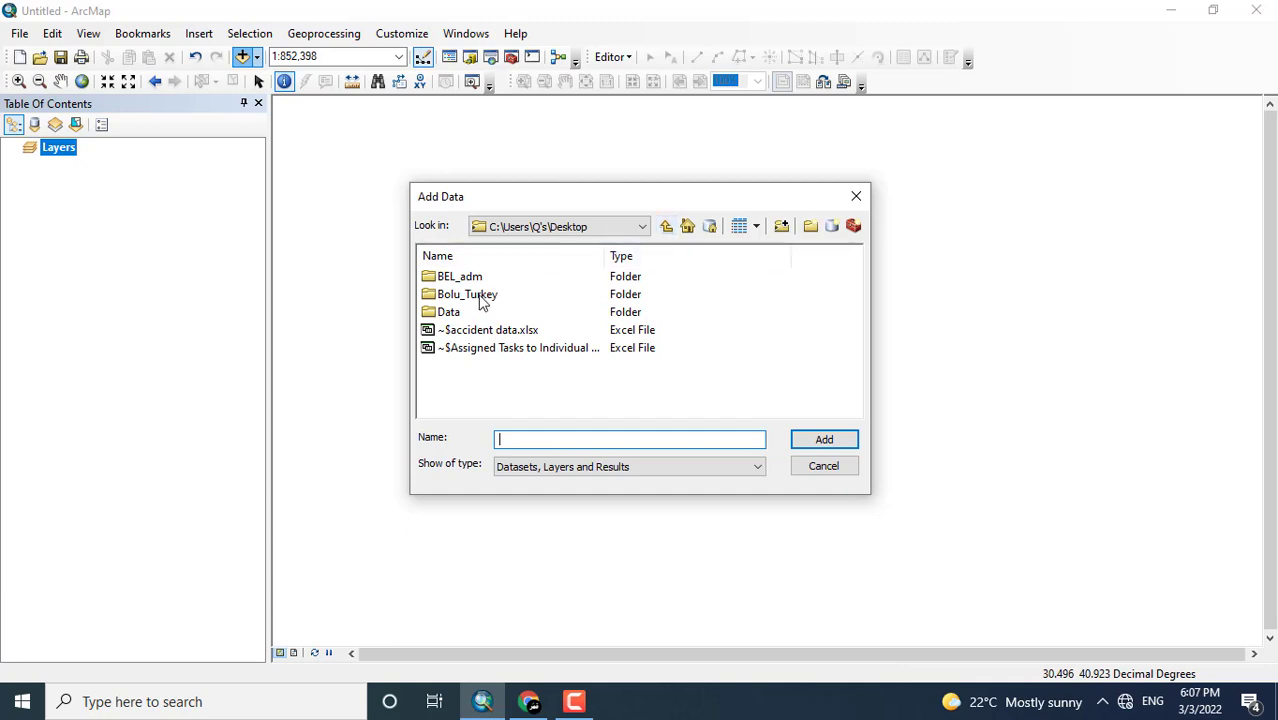
double_click(467, 293)
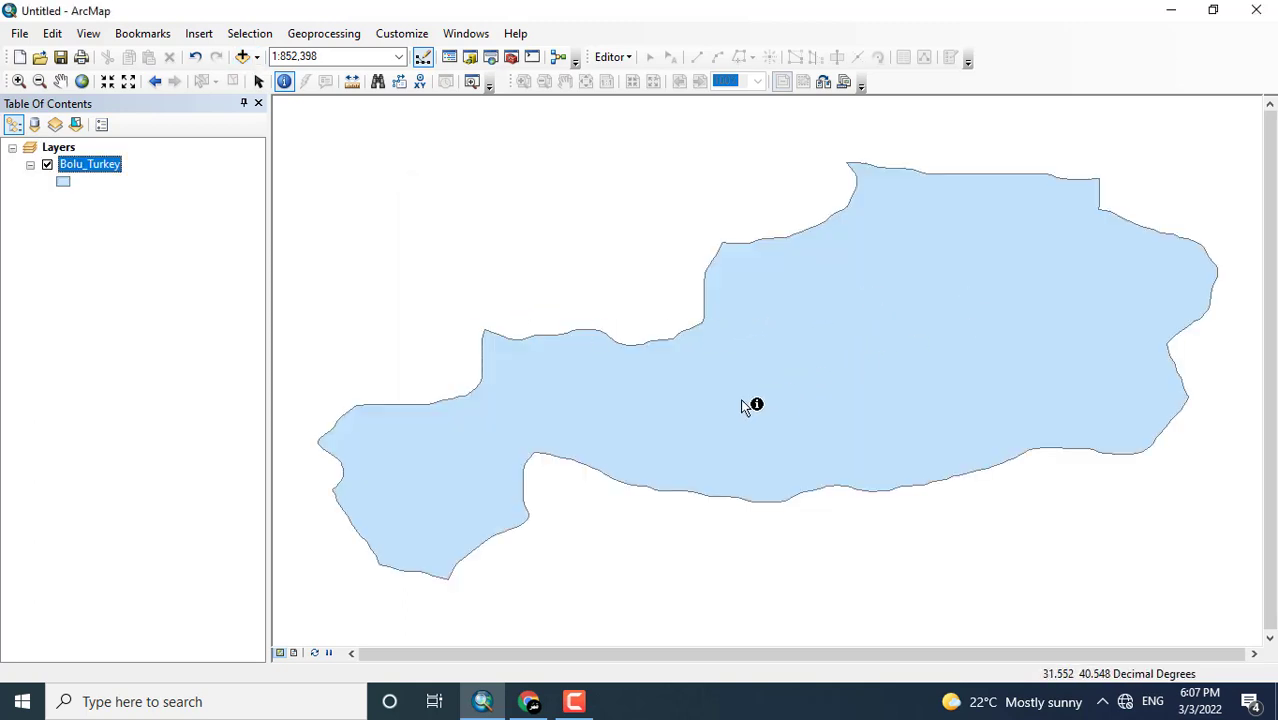
Turn on Bolu_Turkey labels from the NAME_1 field at 14-point size
right_click(90, 164)
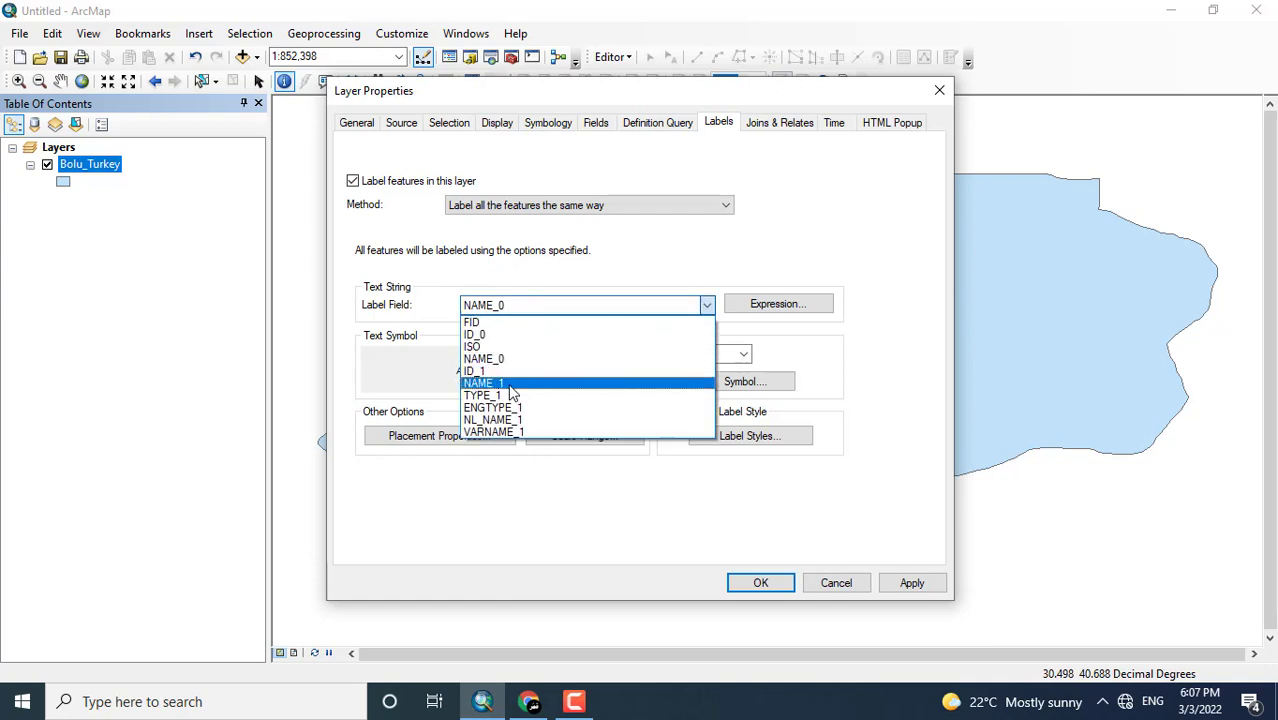
left_click(483, 383)
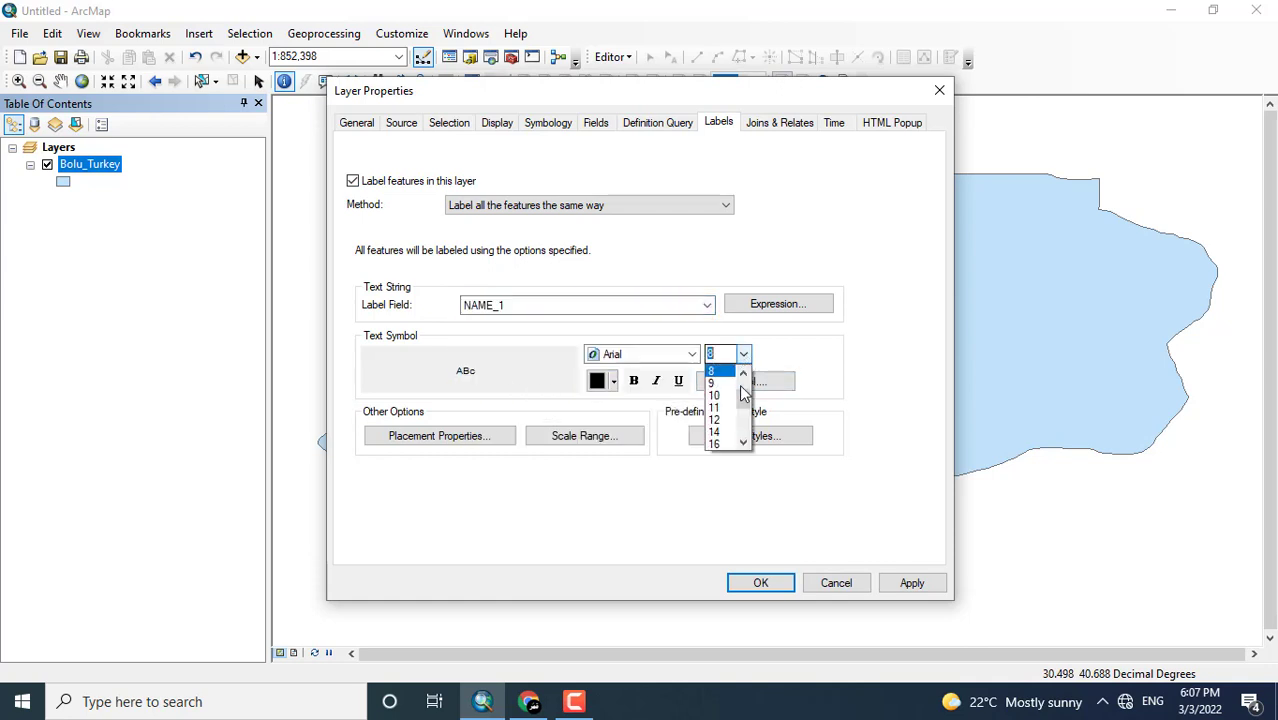
left_click(713, 431)
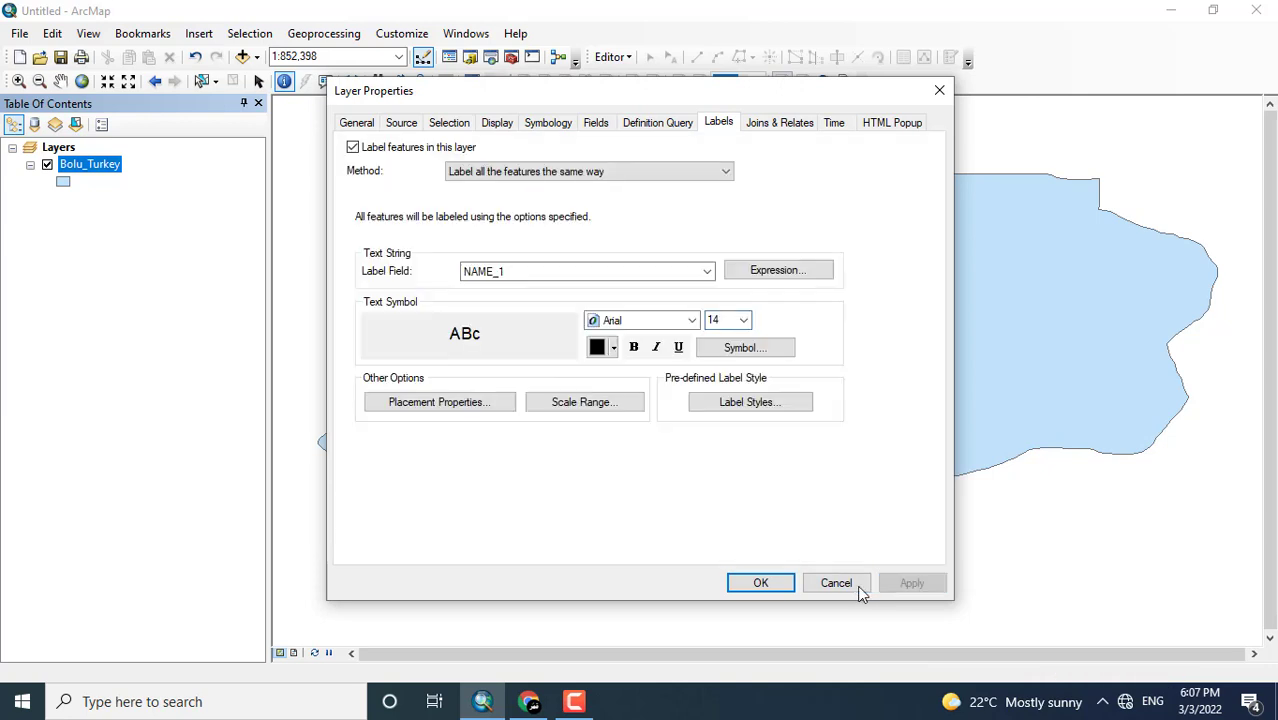
left_click(760, 583)
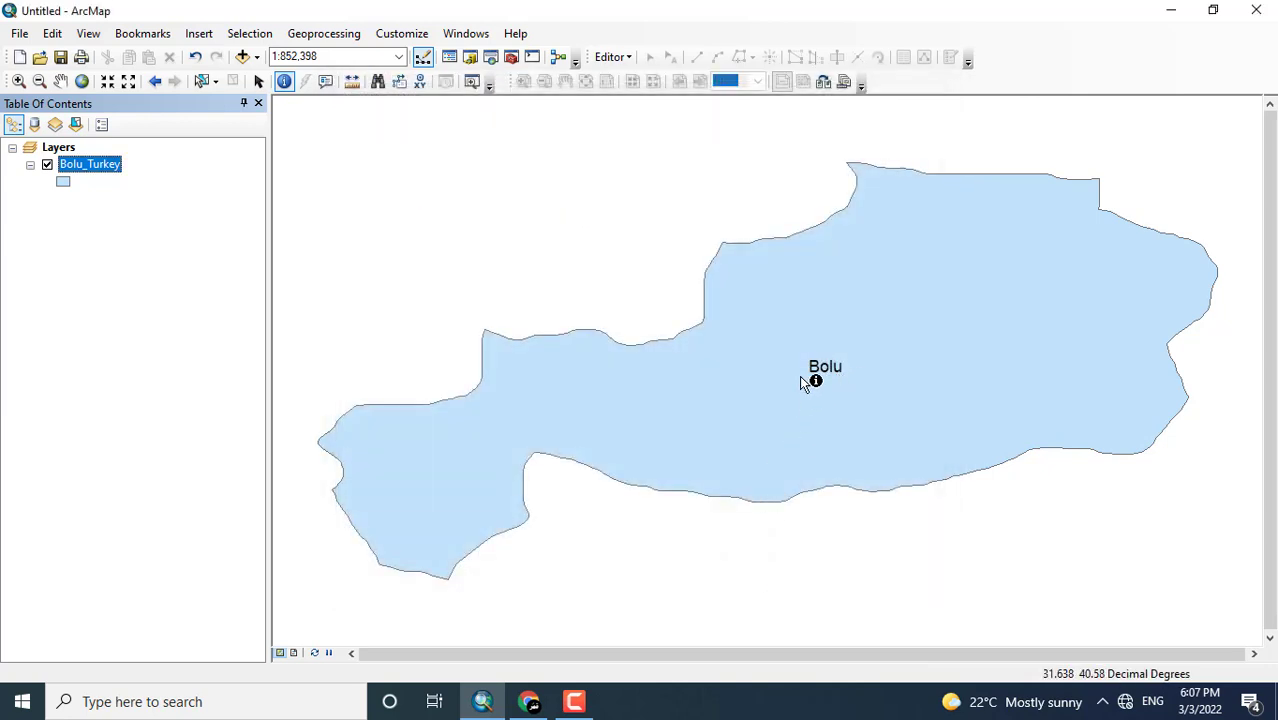
mouse_move(768, 385)
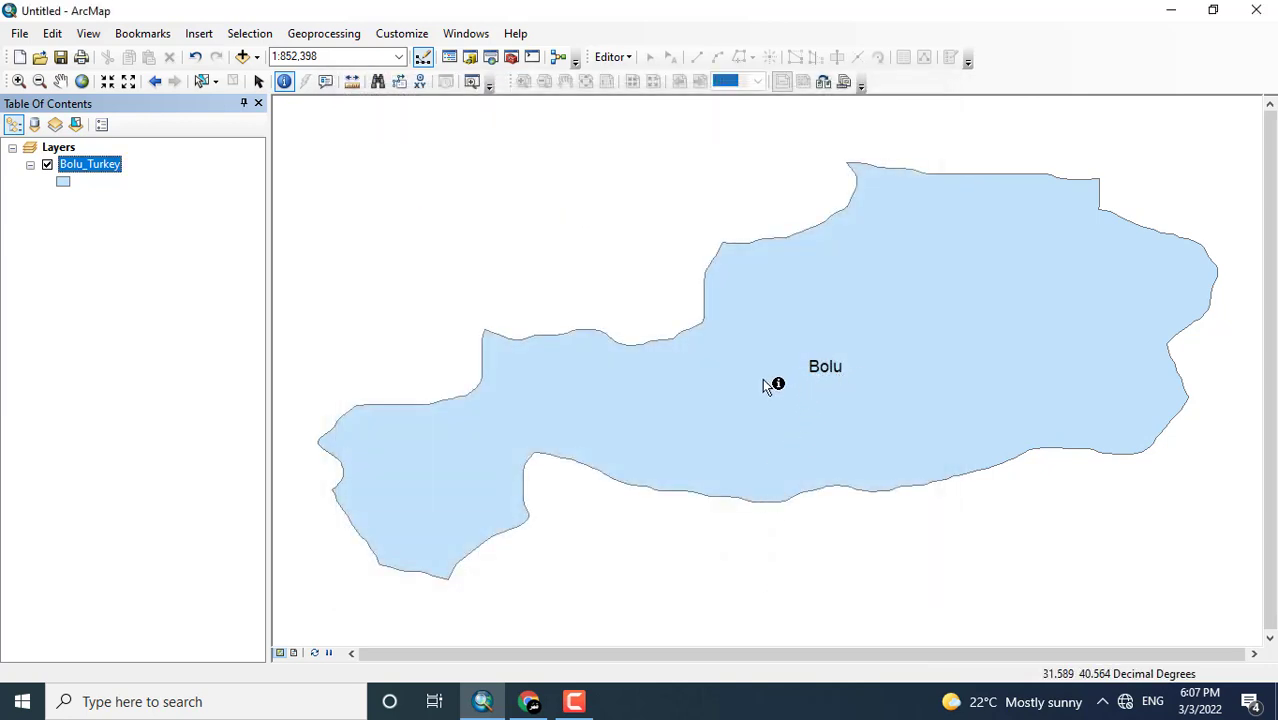
Add the Ankara_Raseter_Mos.tif raster below Bolu_Turkey and zoom to full extent
left_click(247, 57)
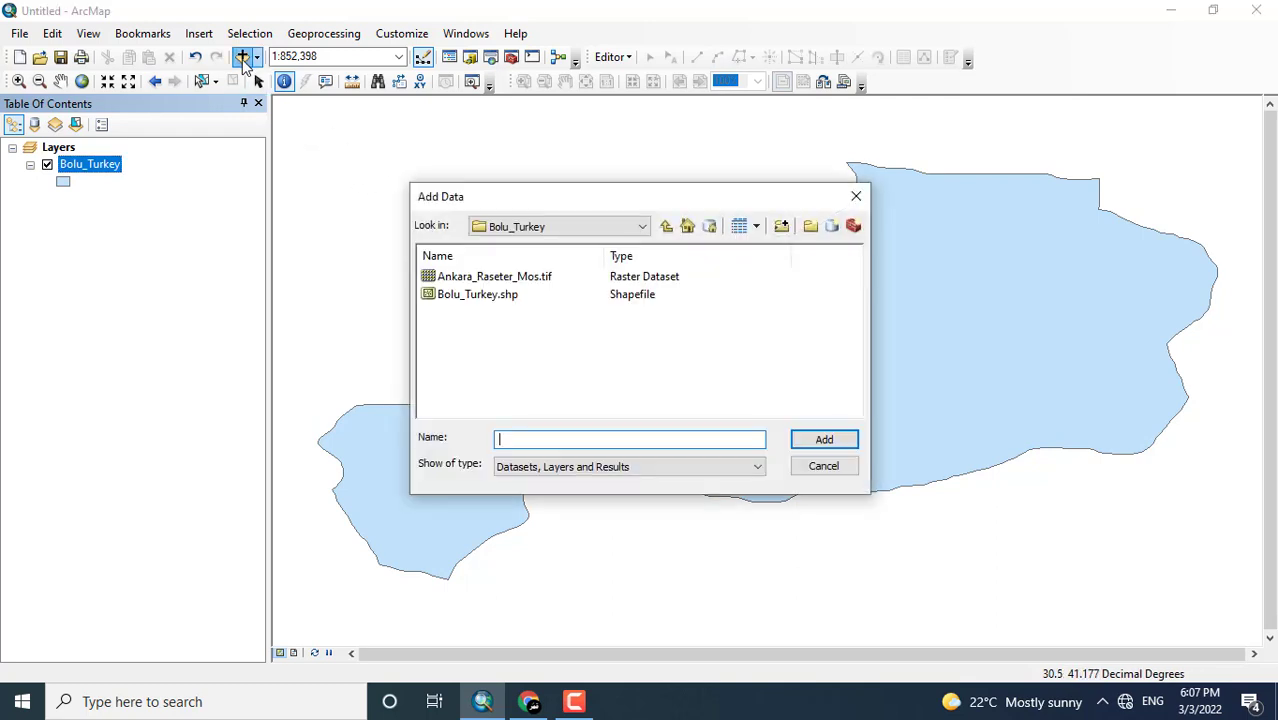
left_click(494, 276)
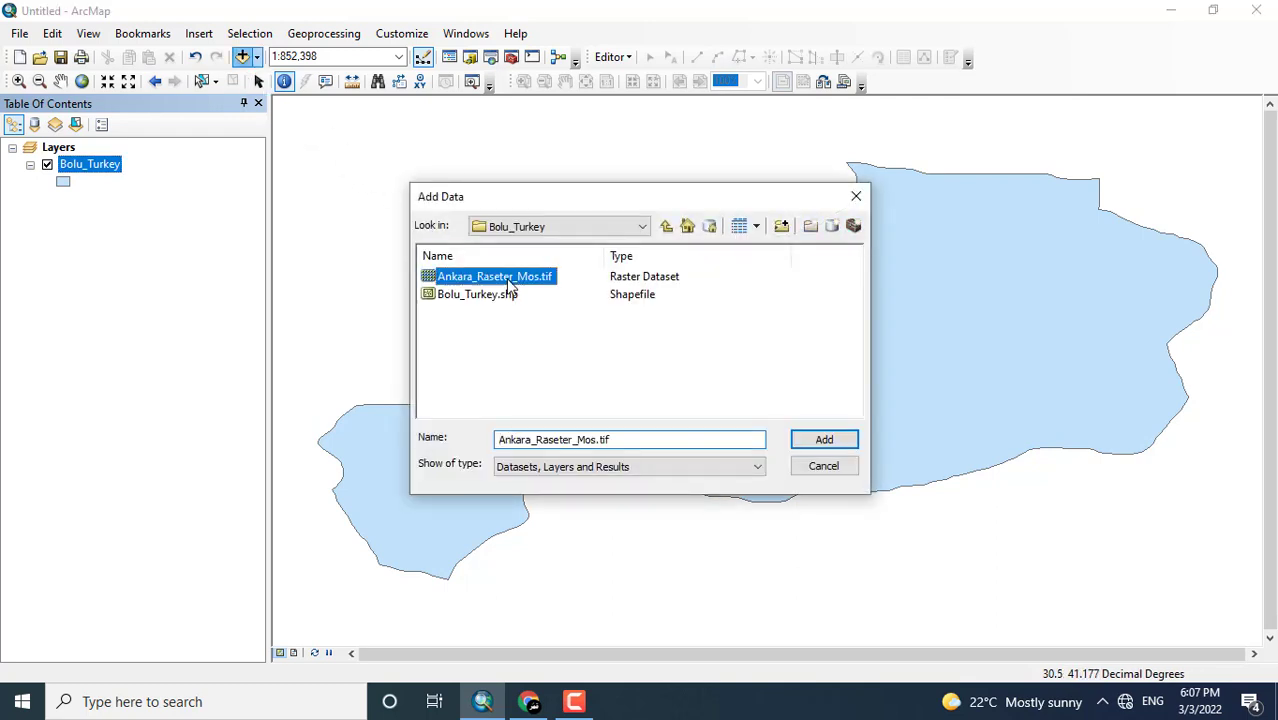
left_click(824, 439)
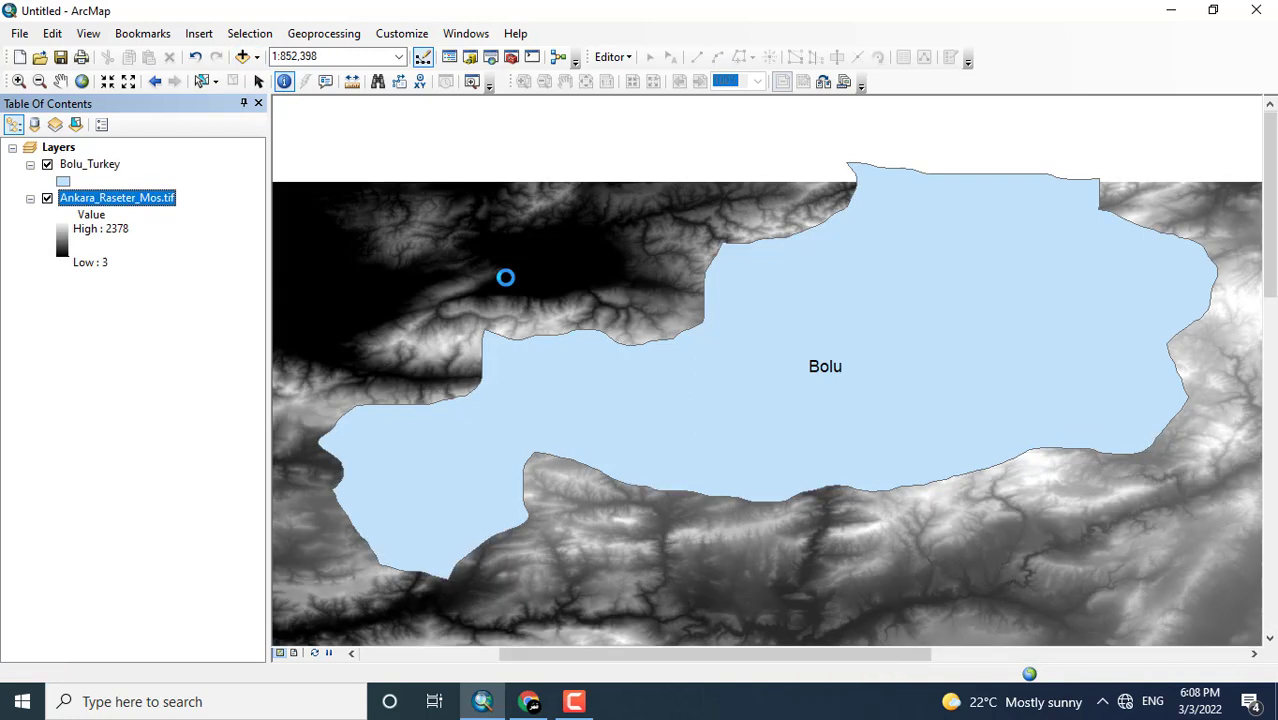
left_click(83, 81)
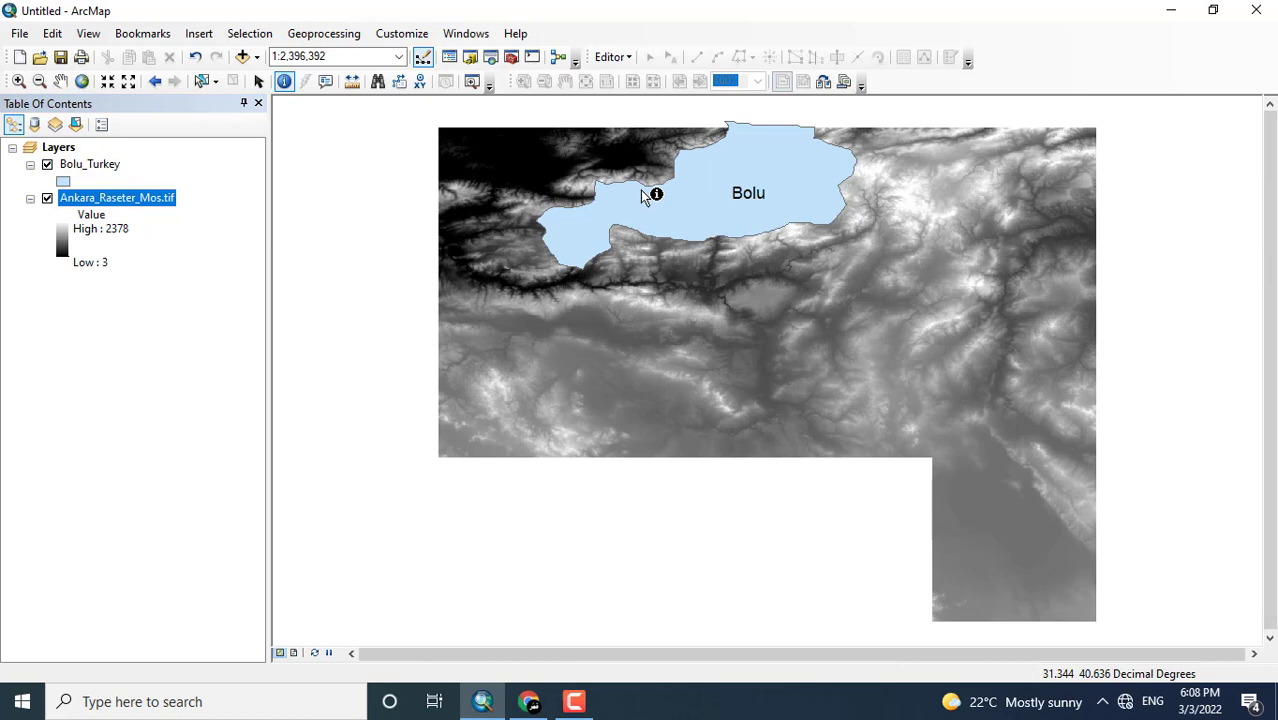
mouse_move(700, 292)
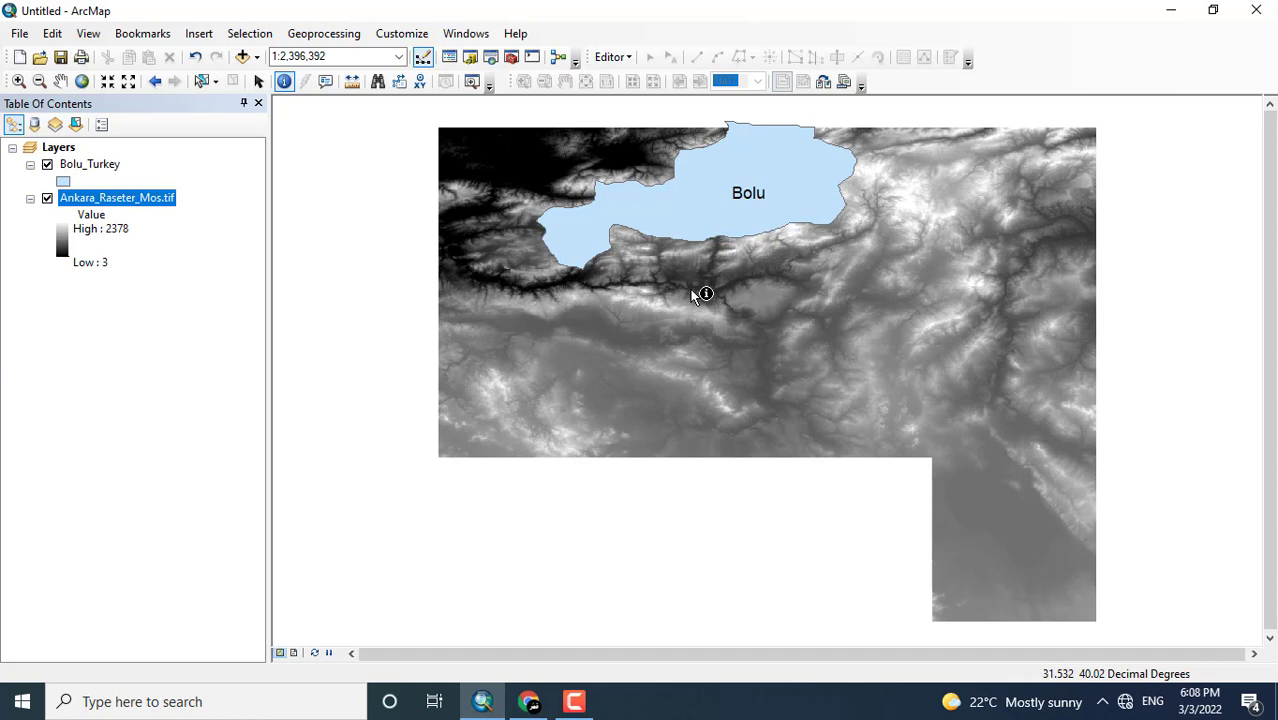
mouse_move(702, 294)
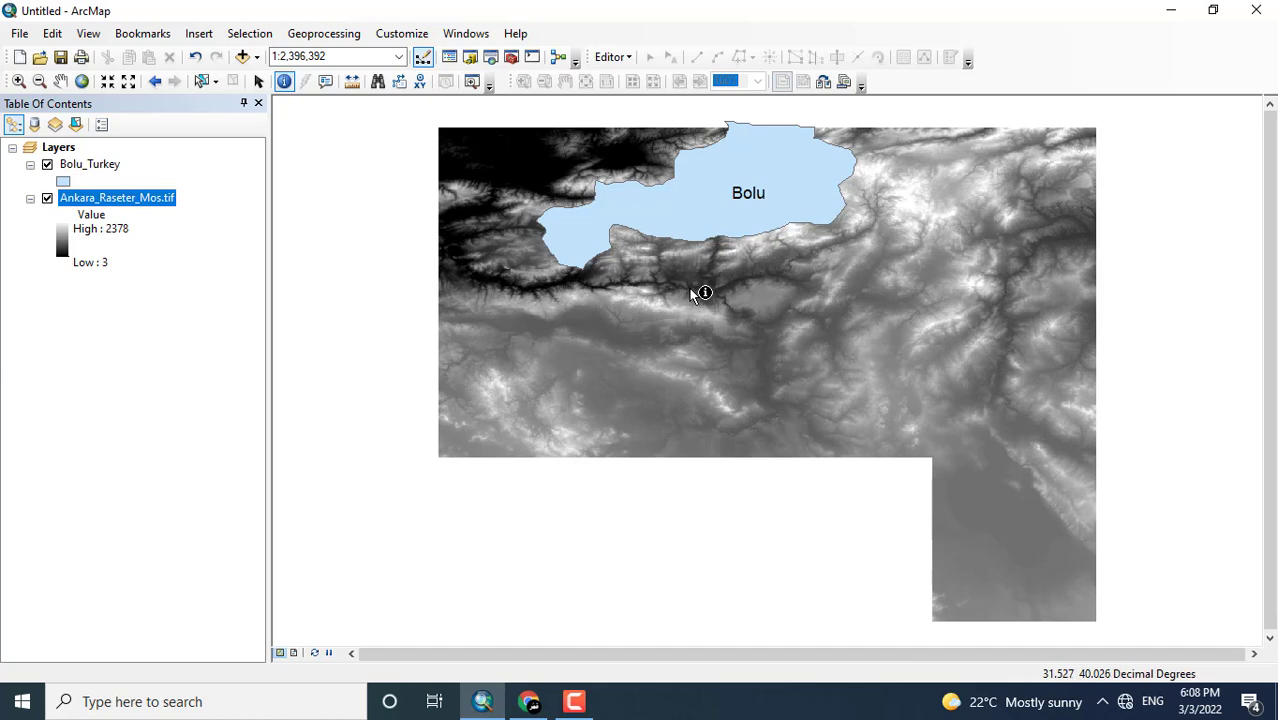
mouse_move(510, 123)
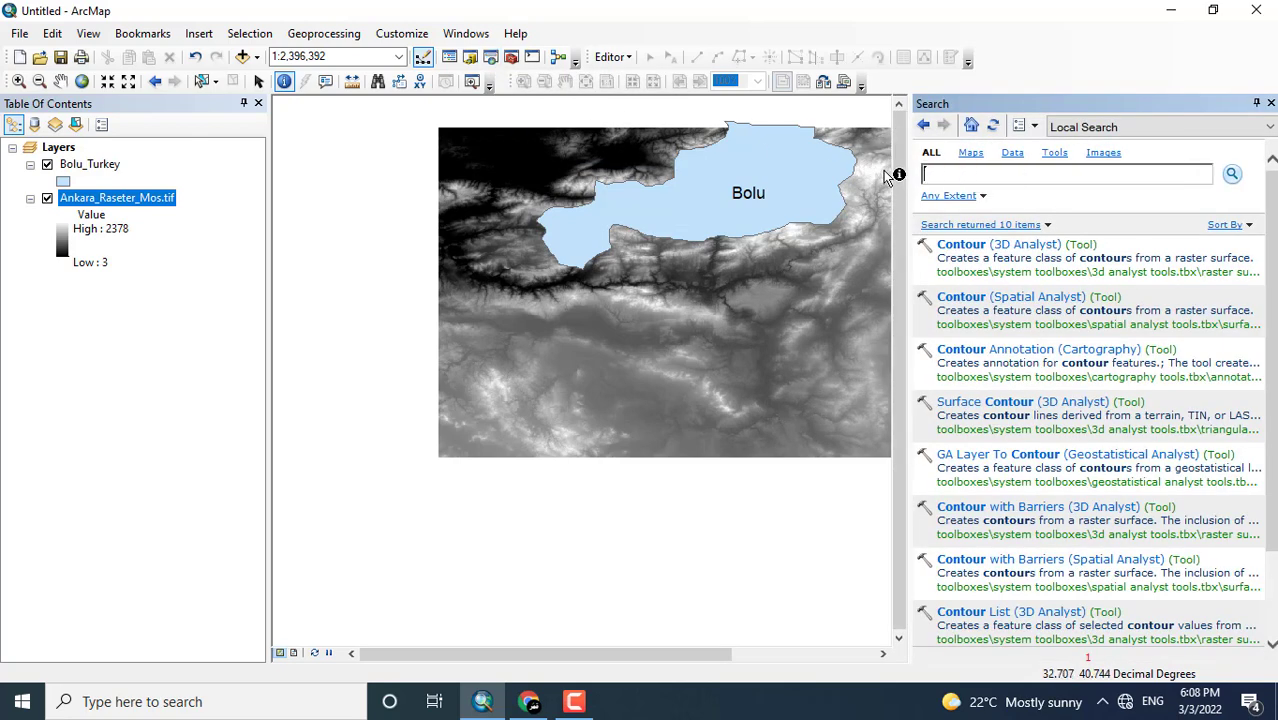
Find Extract by Mask, using Ankara_Raseter_Mos.tif as input and Bolu_Turkey as mask
type("extracy")
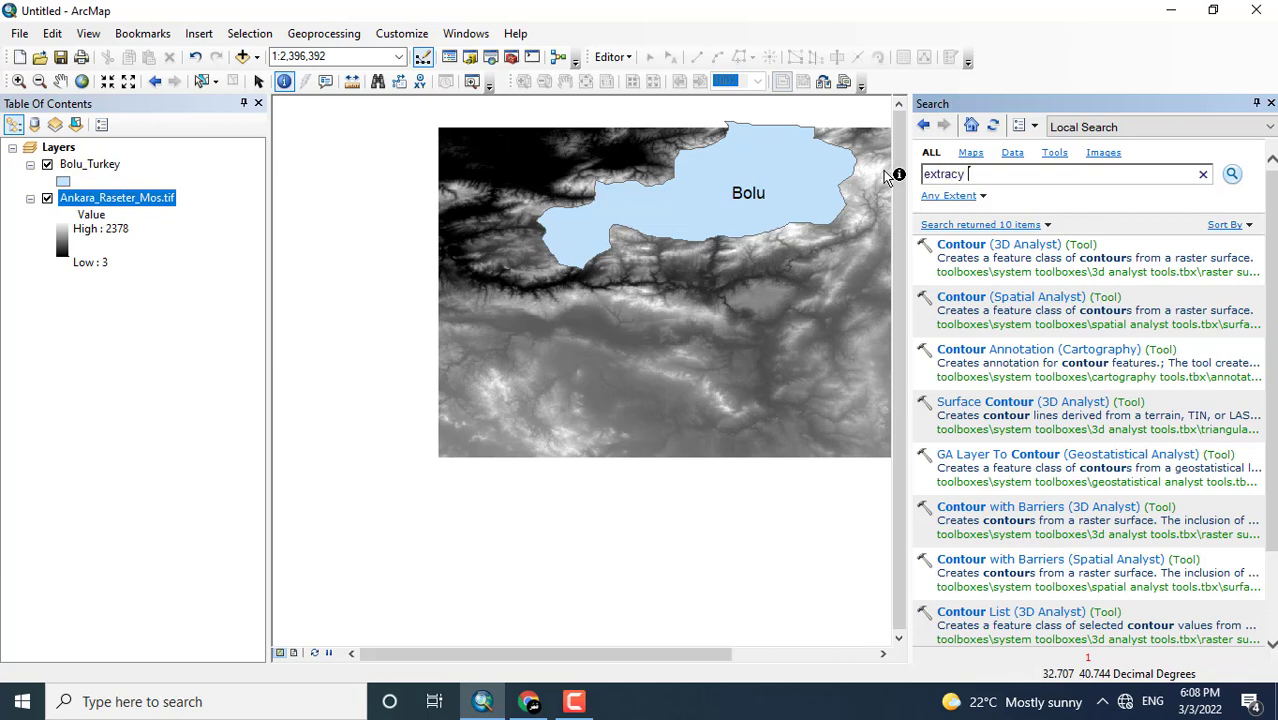
key("Backspace")
type("t by mask")
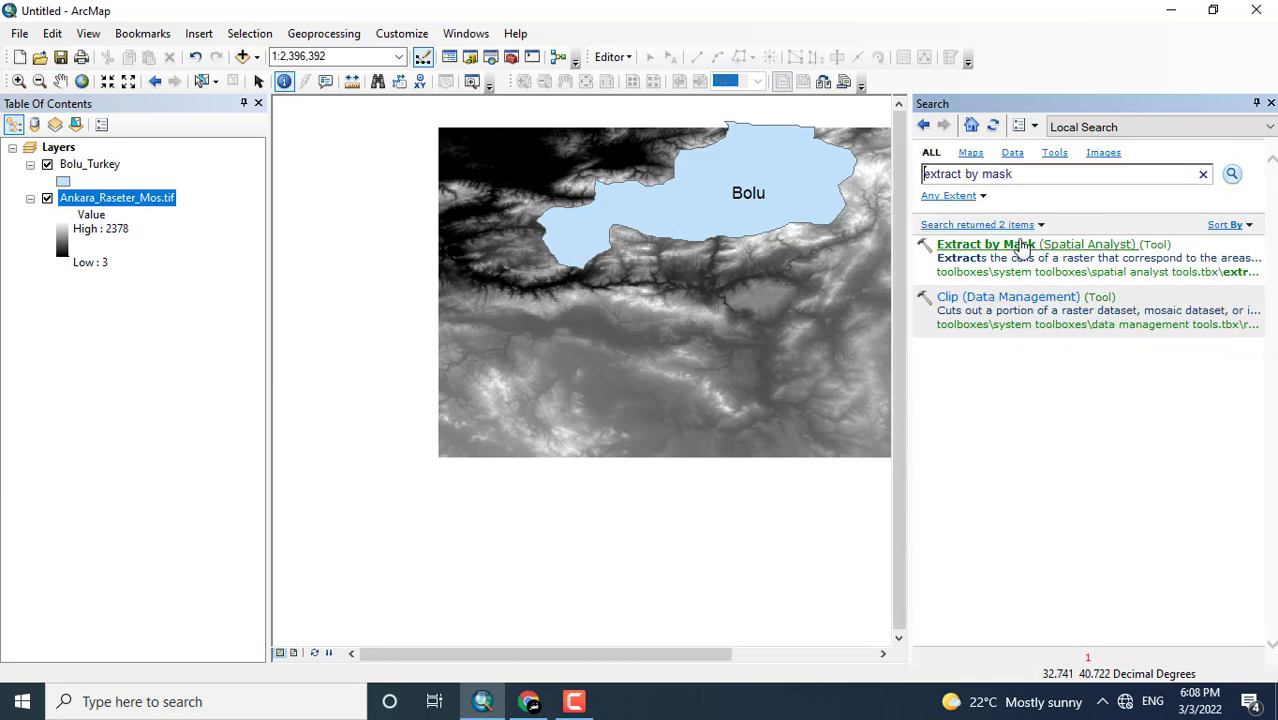
double_click(1036, 244)
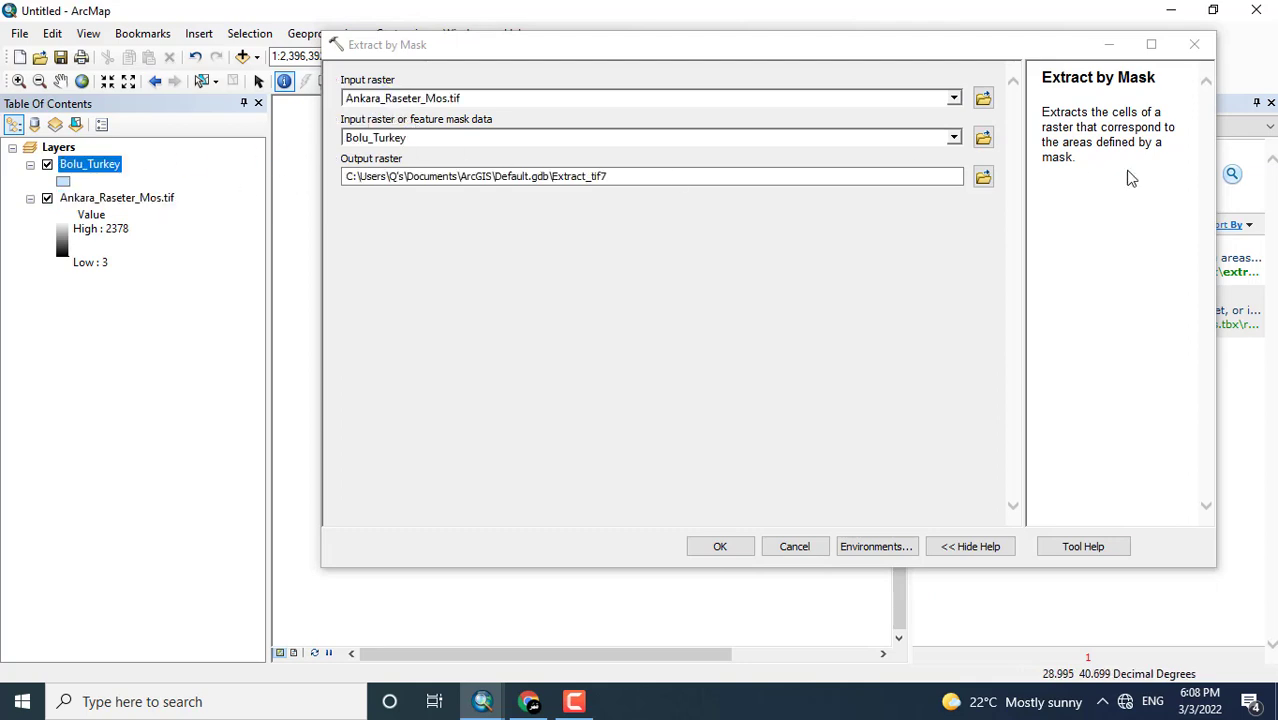
Save the masked output as Bolu_turkey in the Bolu_Turkey folder and run the extraction
left_click(983, 176)
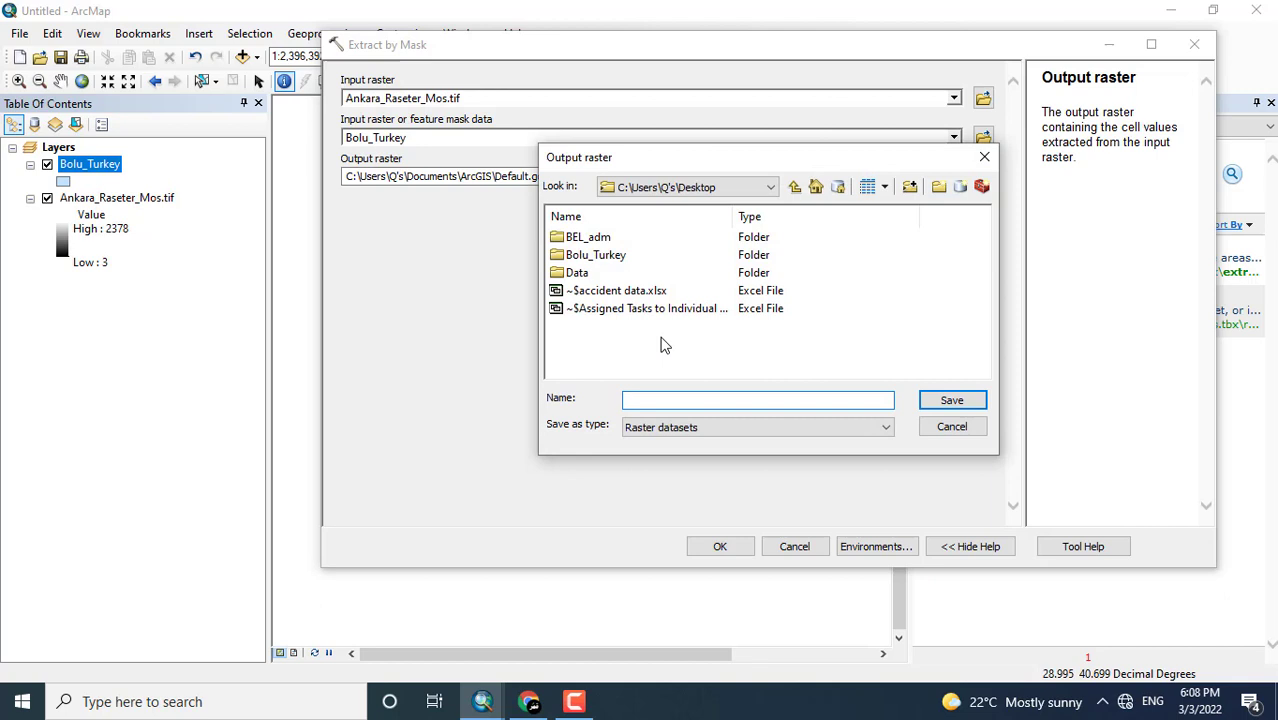
left_click(595, 254)
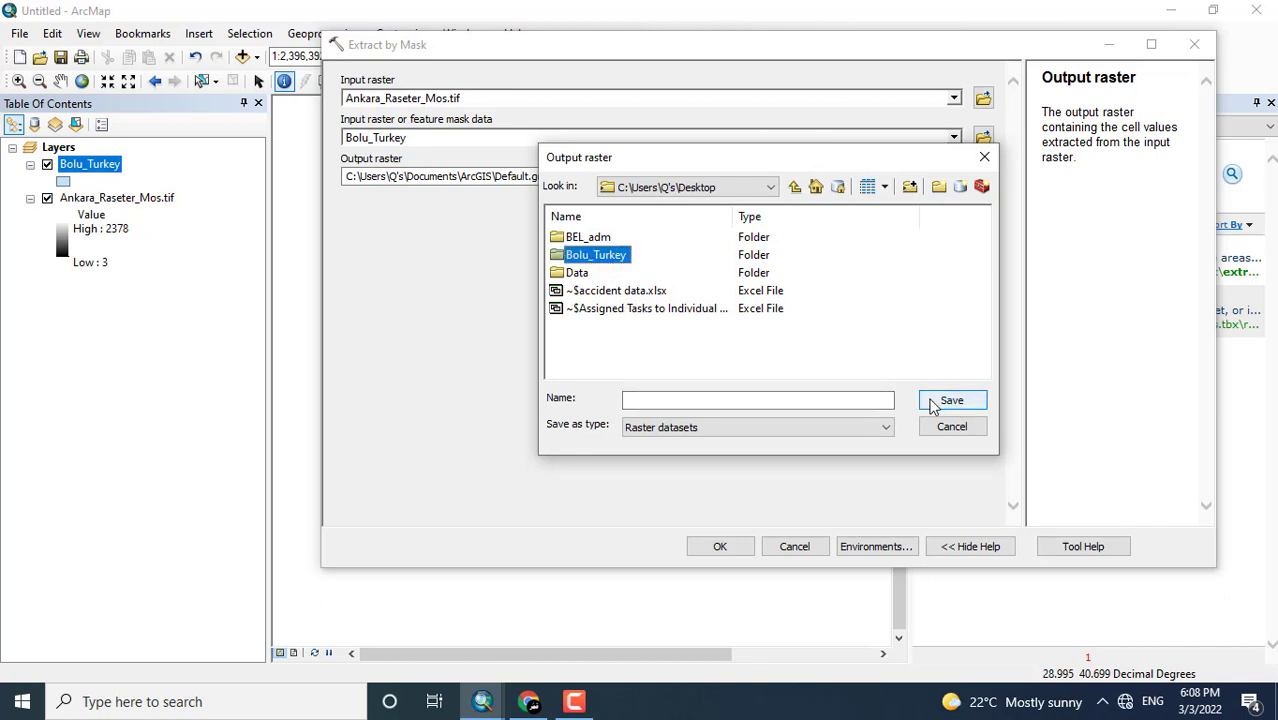
double_click(596, 254)
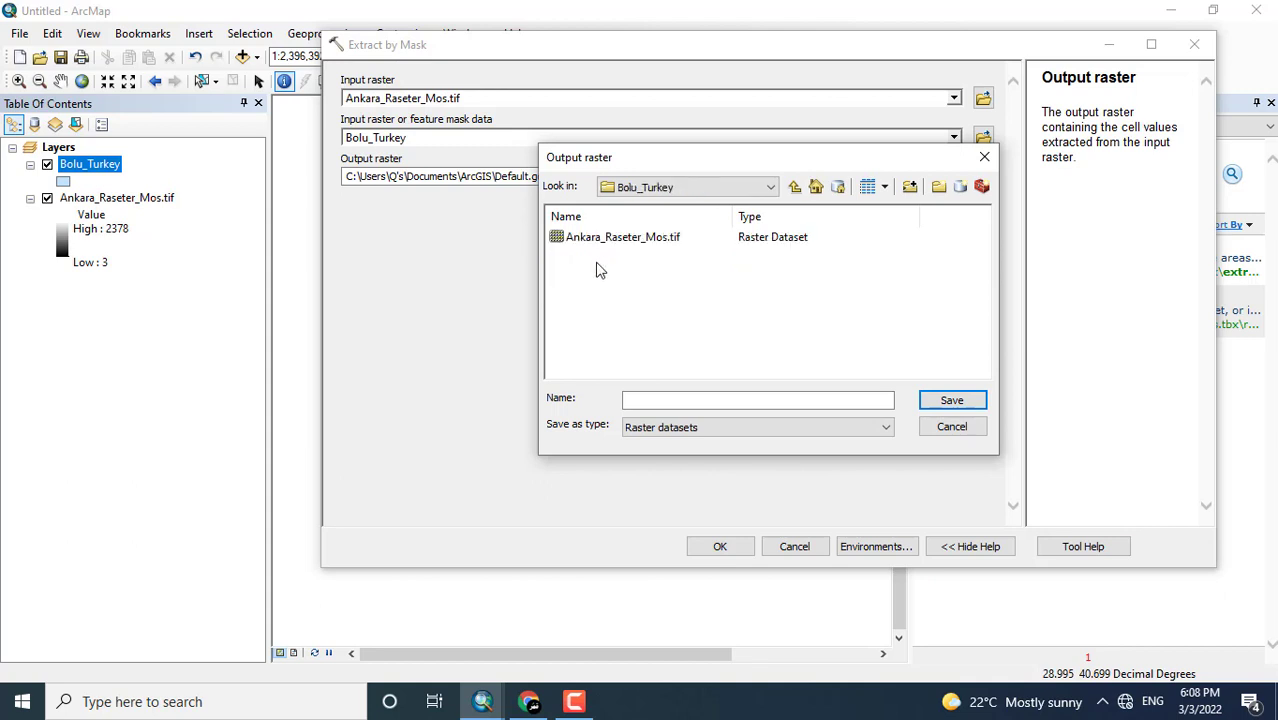
mouse_move(681, 375)
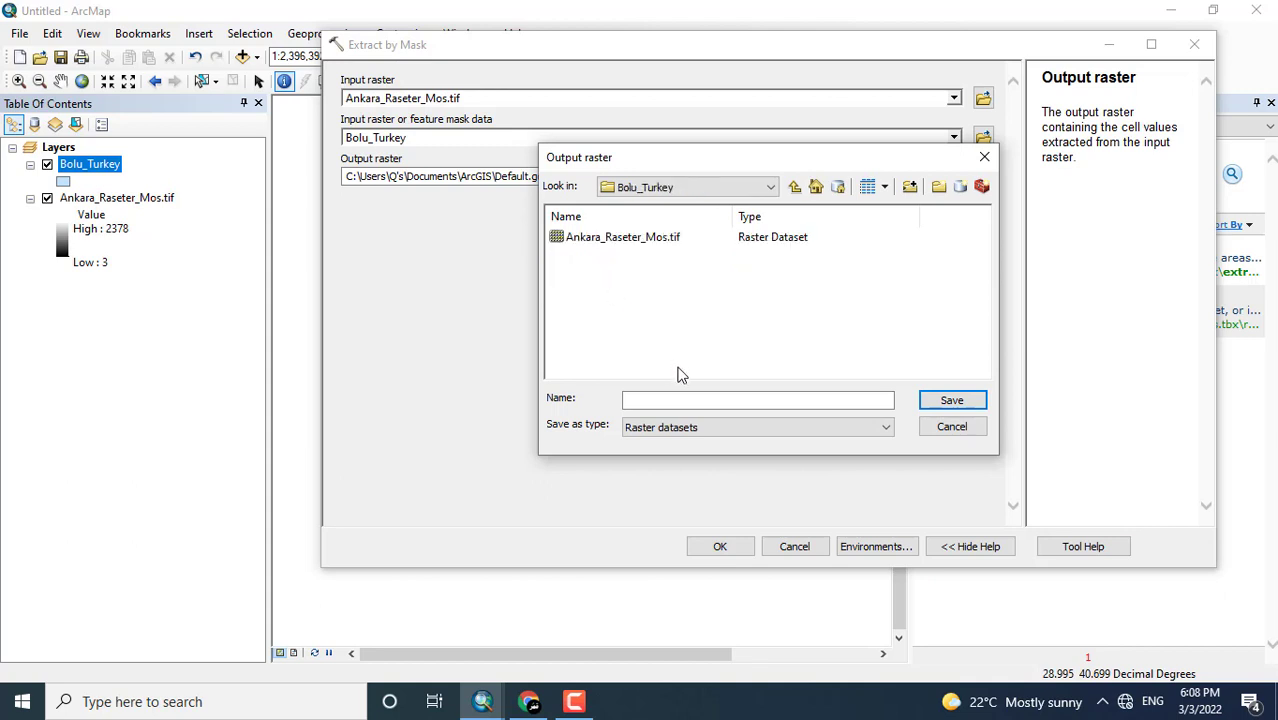
left_click(757, 400)
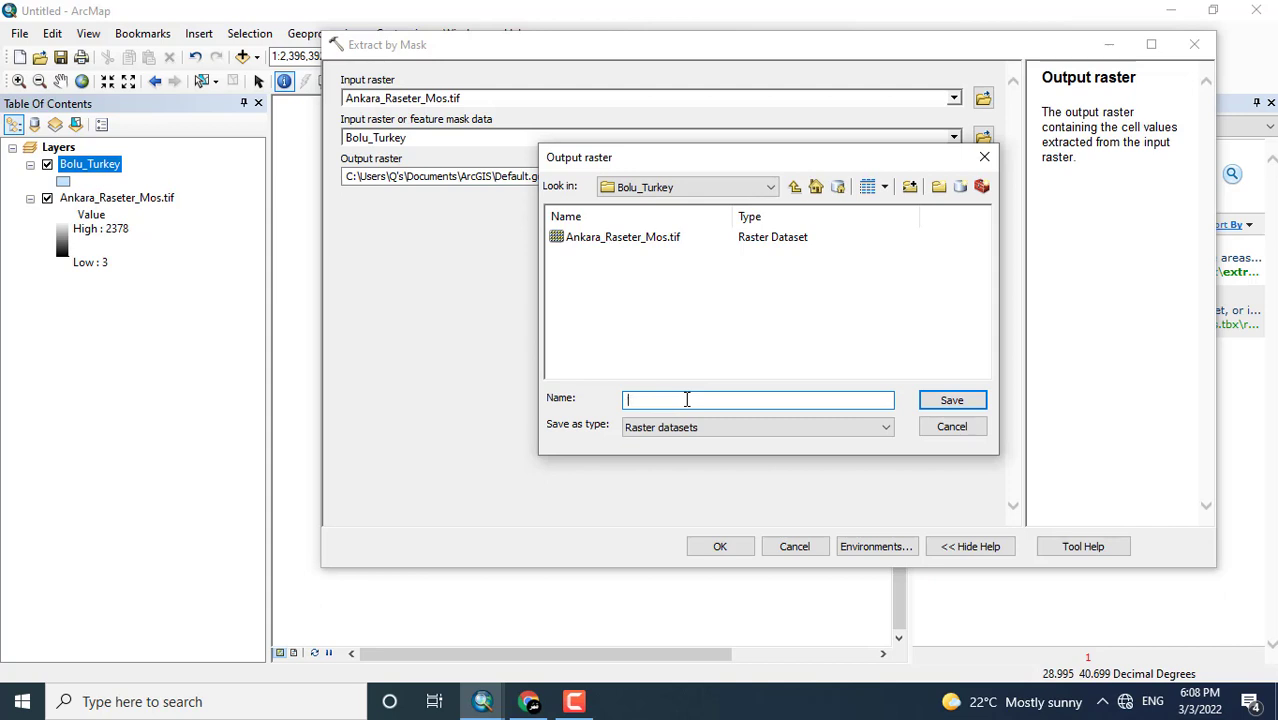
type("B")
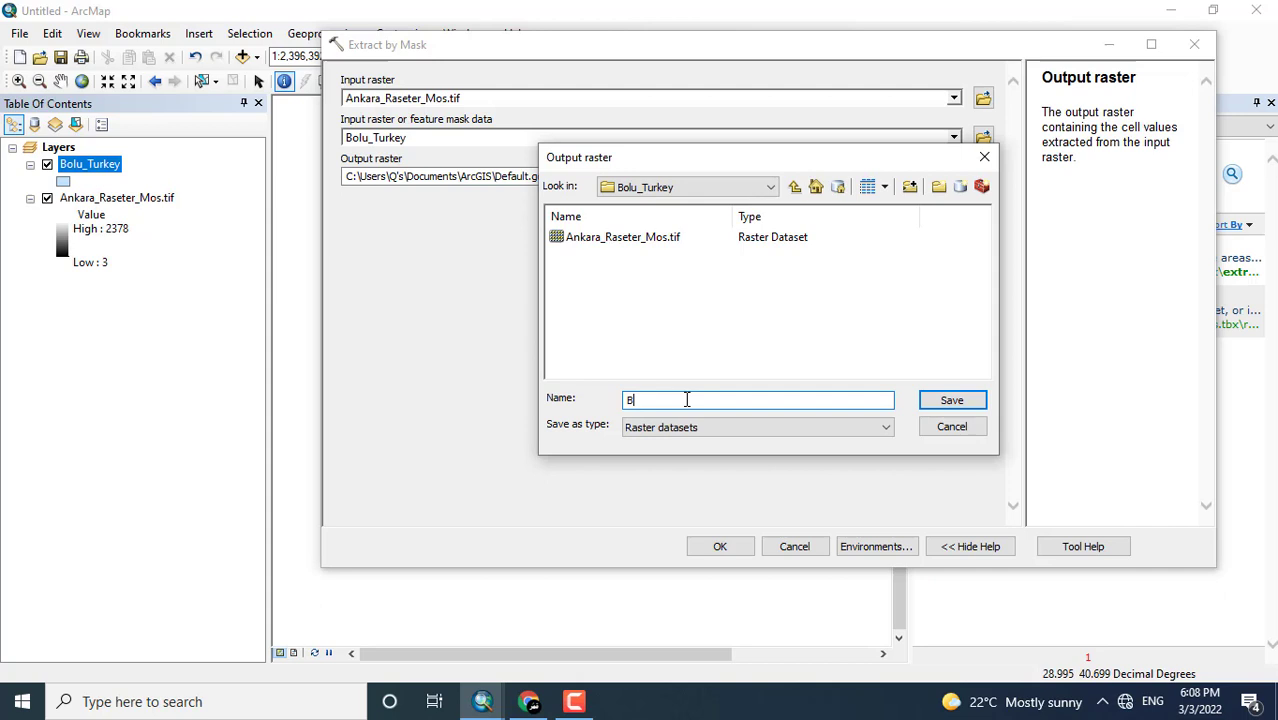
type("olu_")
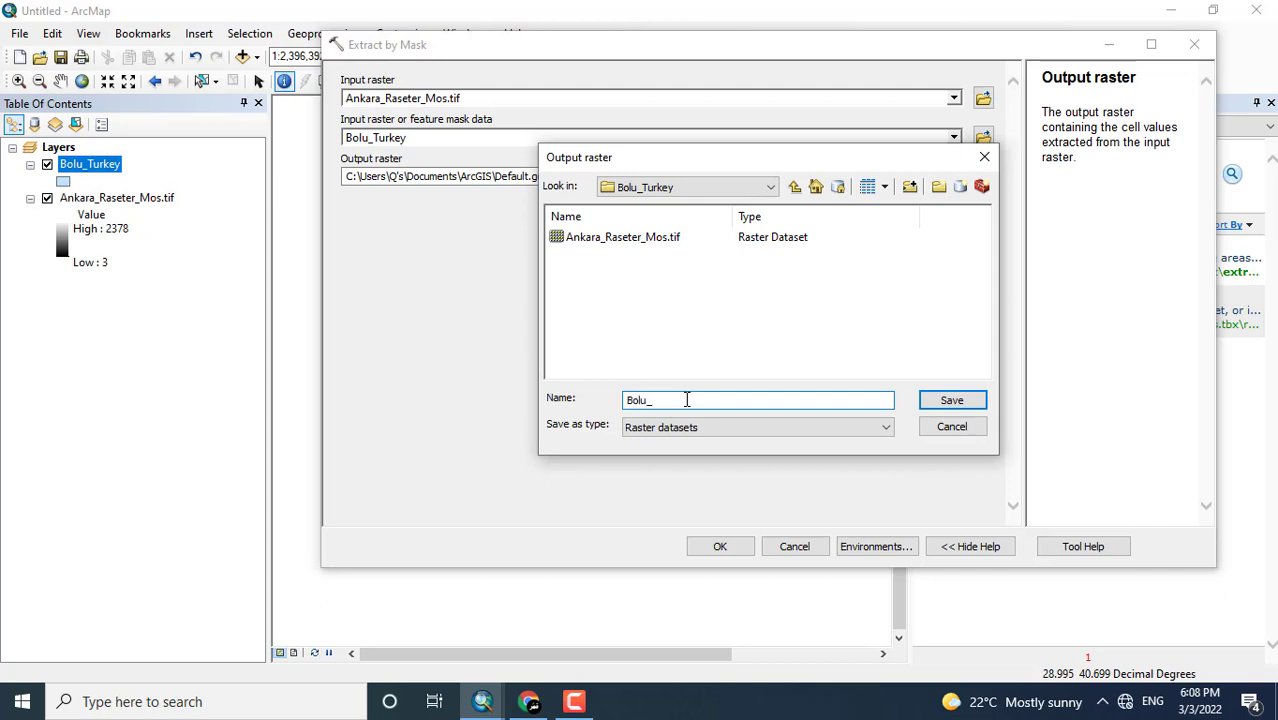
type("turkey")
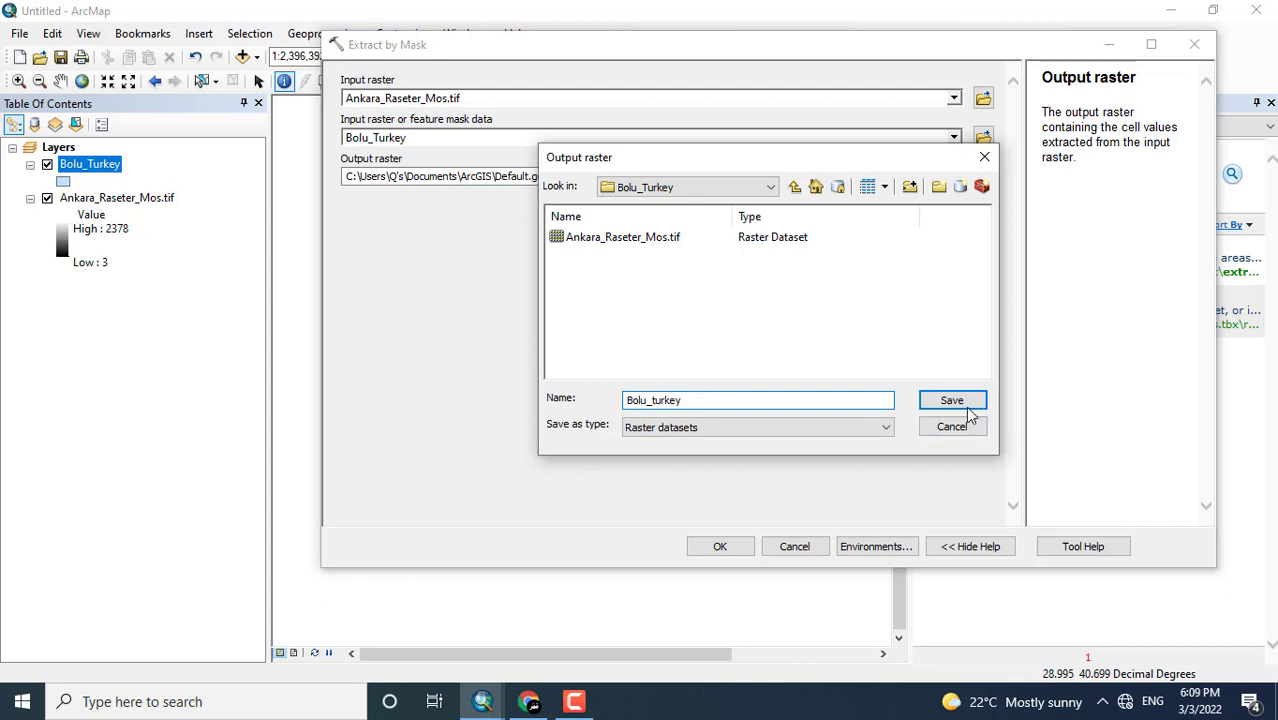
left_click(951, 400)
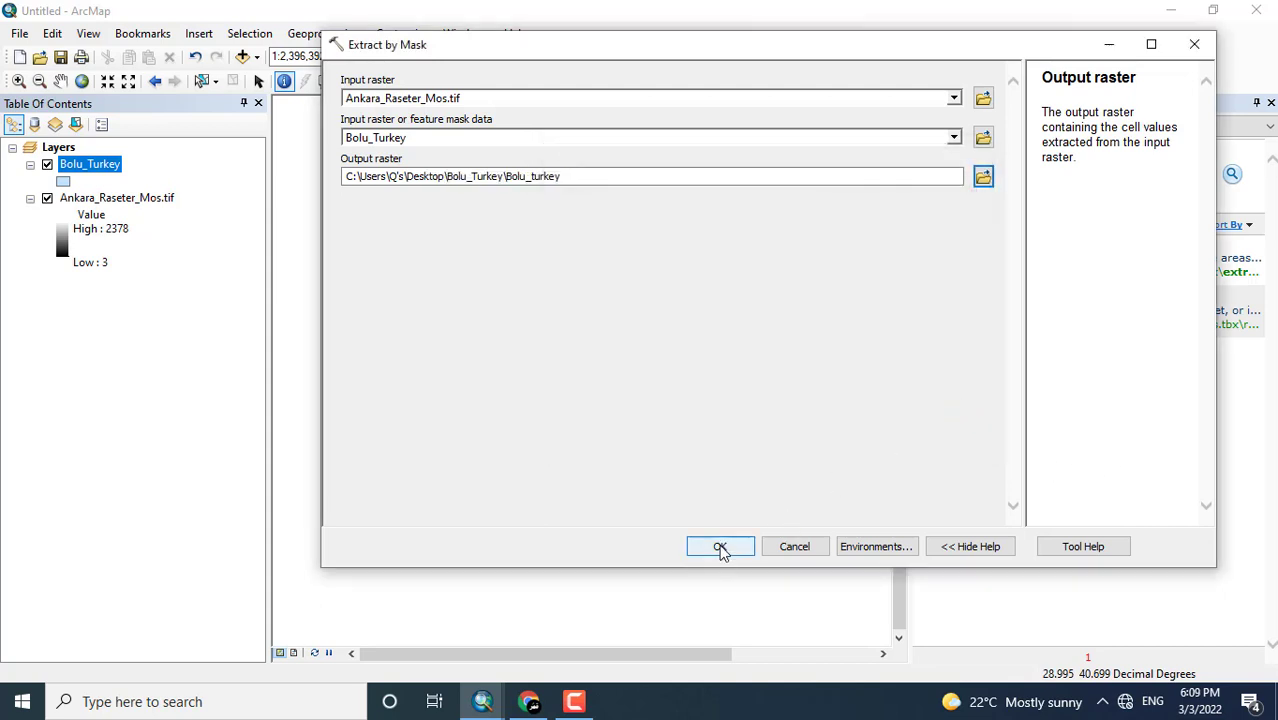
left_click(719, 546)
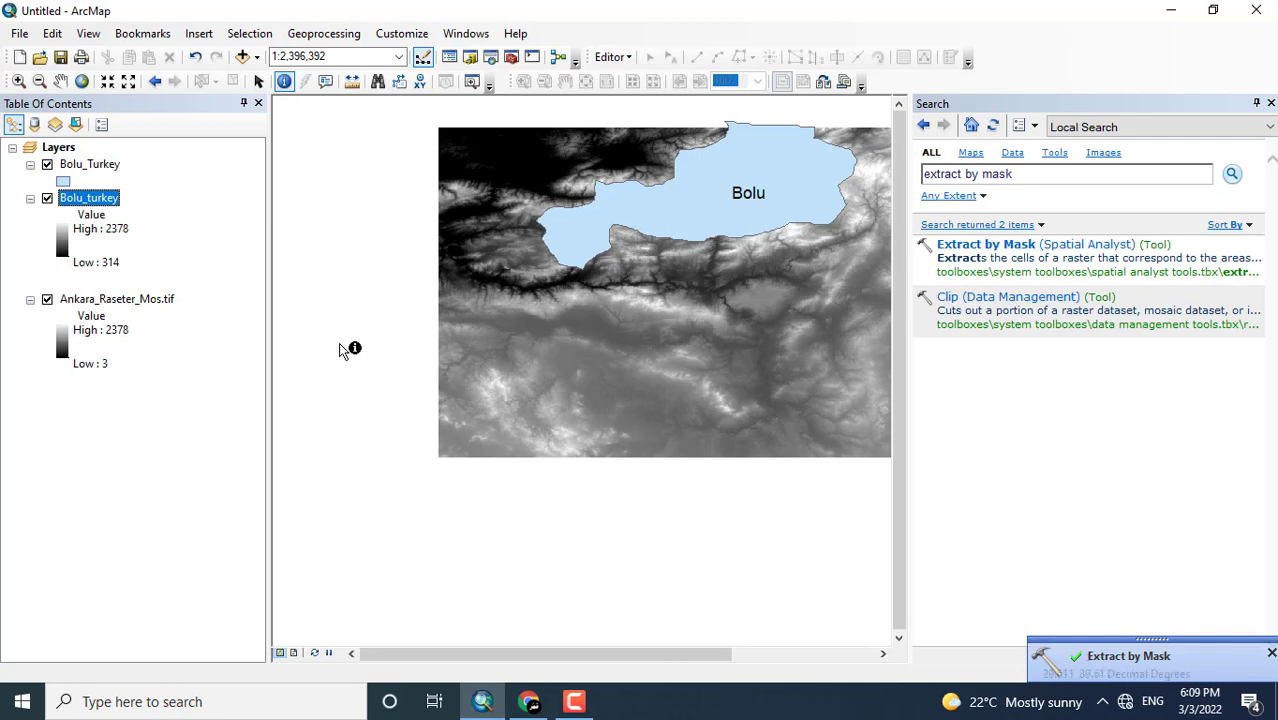
Hide the Bolu_Turkey and Ankara_Raseter_Mos.tif layers and search for 'contour'
left_click(47, 299)
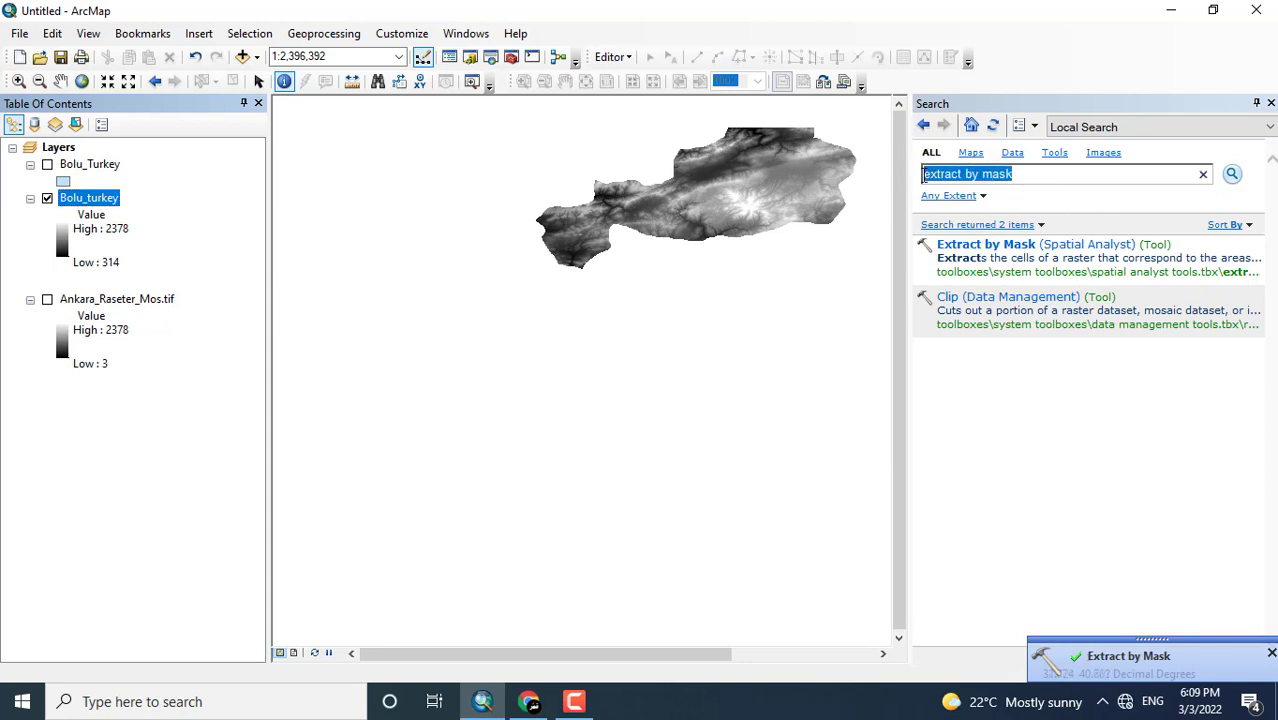
left_click(1203, 173)
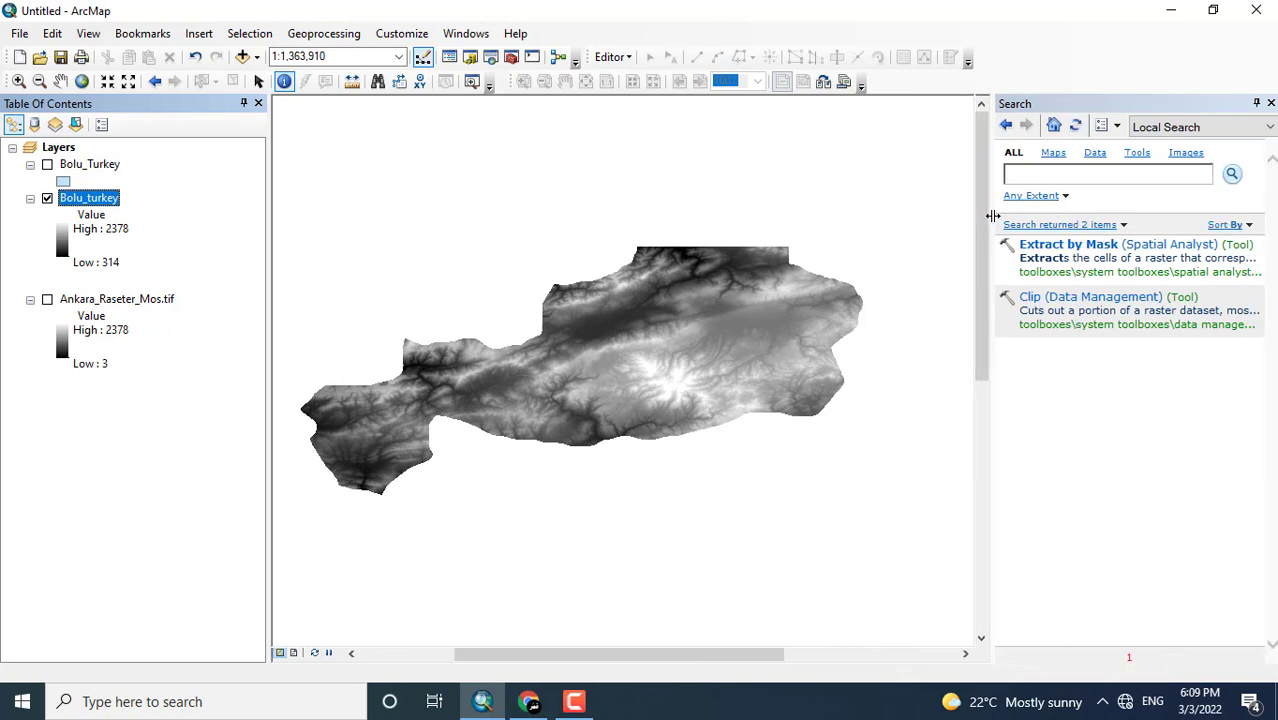
left_click(1107, 174)
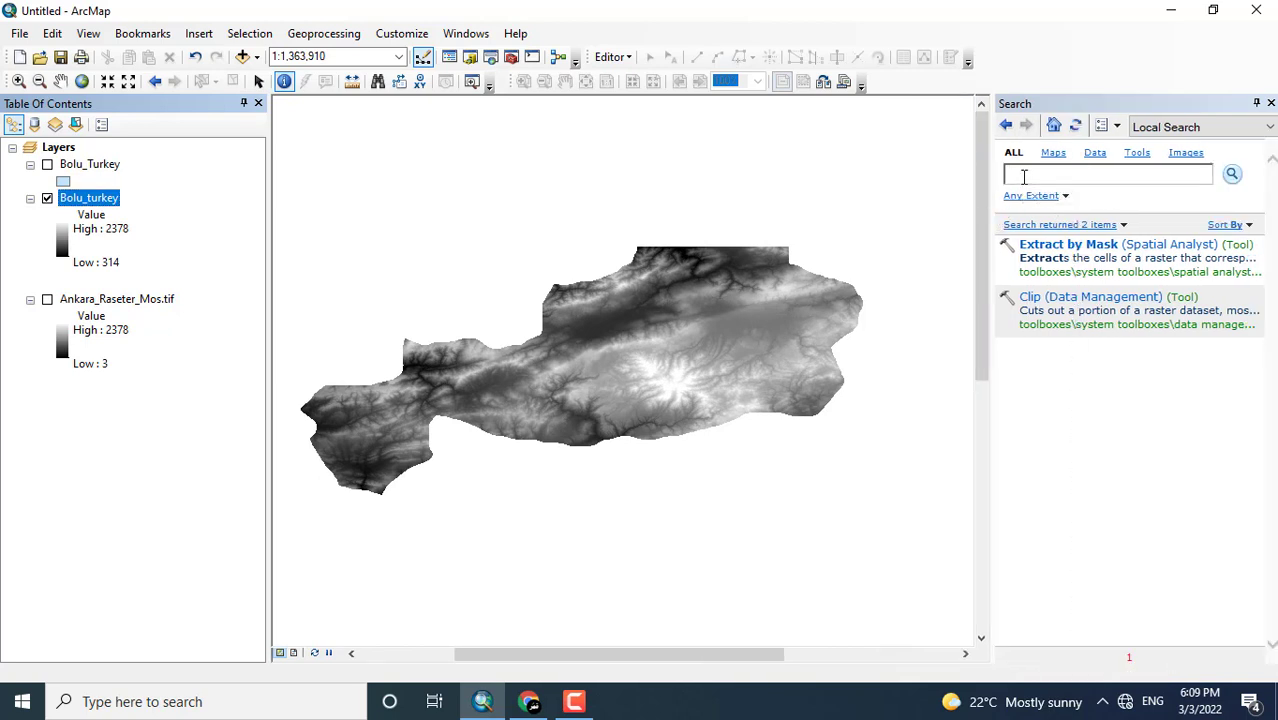
type("contour")
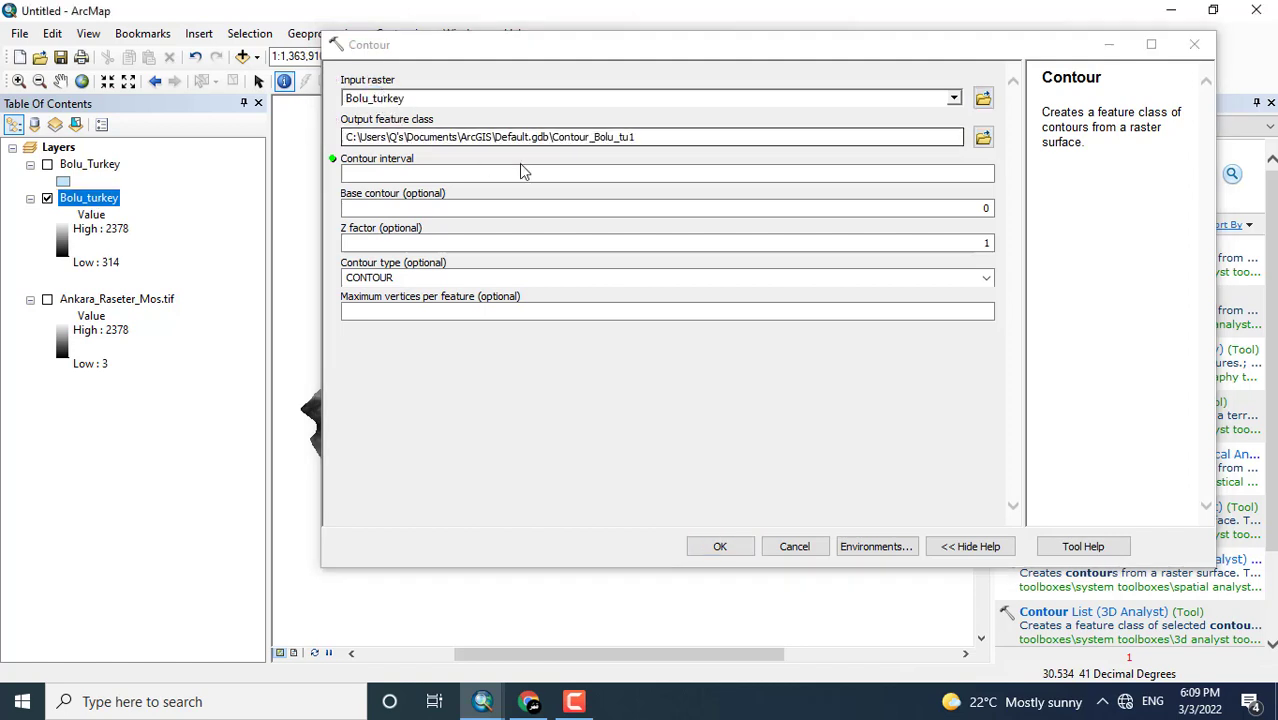
mouse_move(977, 174)
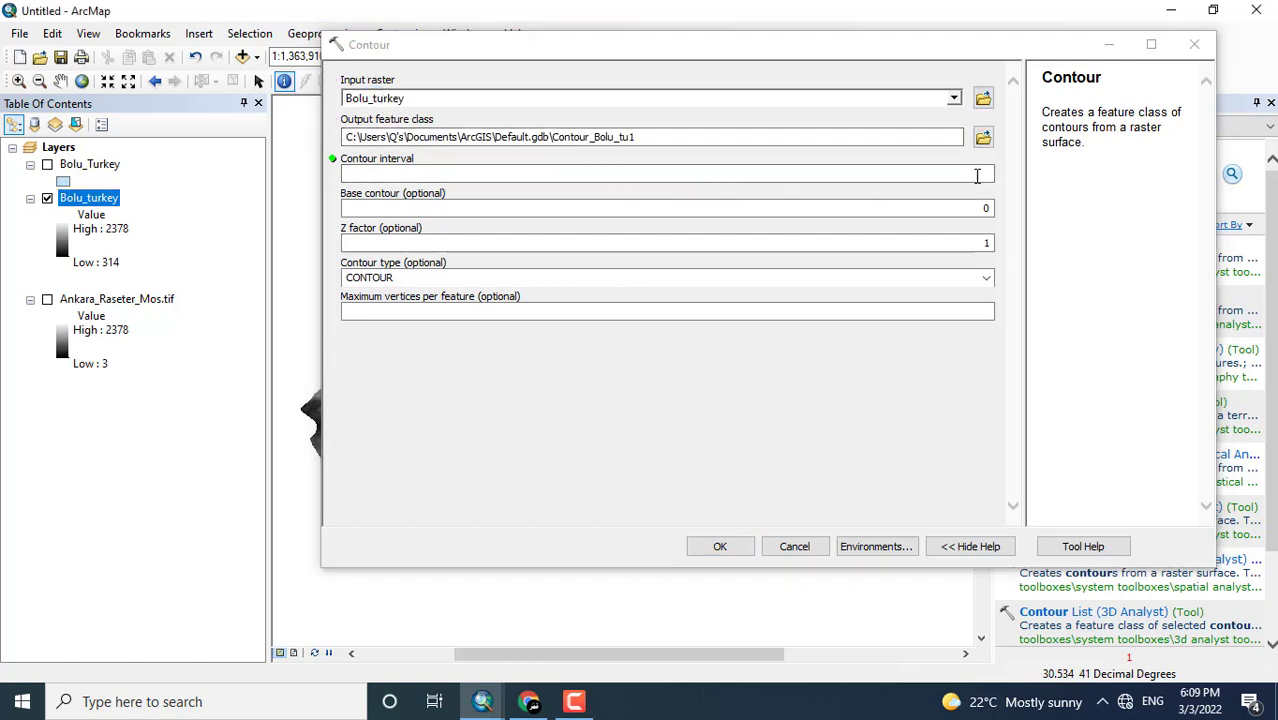
Review Bolu_turkey's source statistics, confirming elevations range from 314 to 2378
left_click(665, 173)
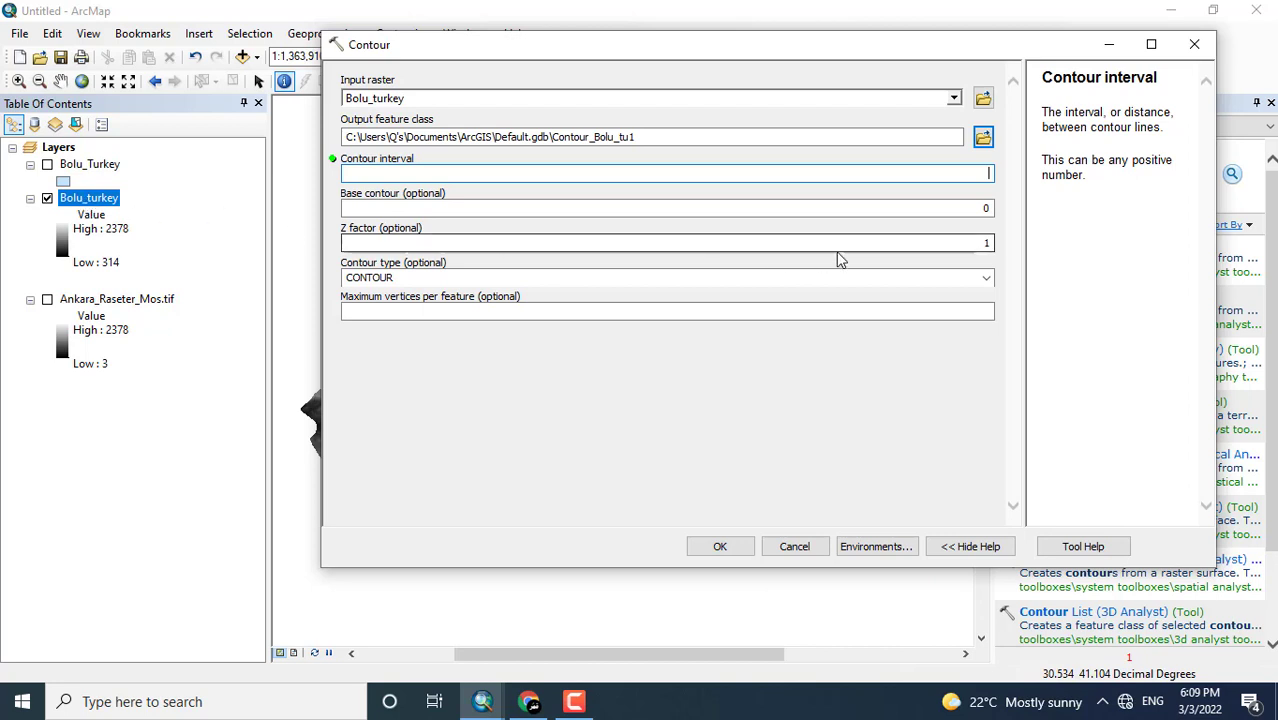
right_click(89, 197)
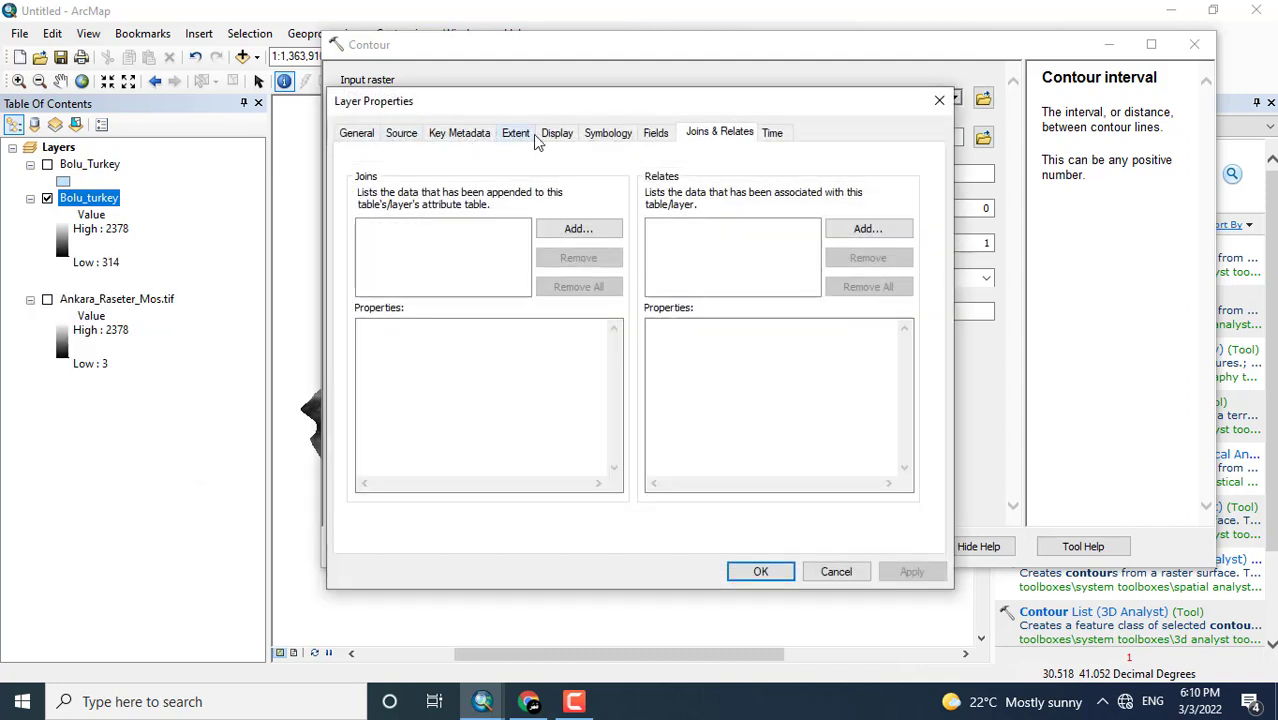
left_click(608, 132)
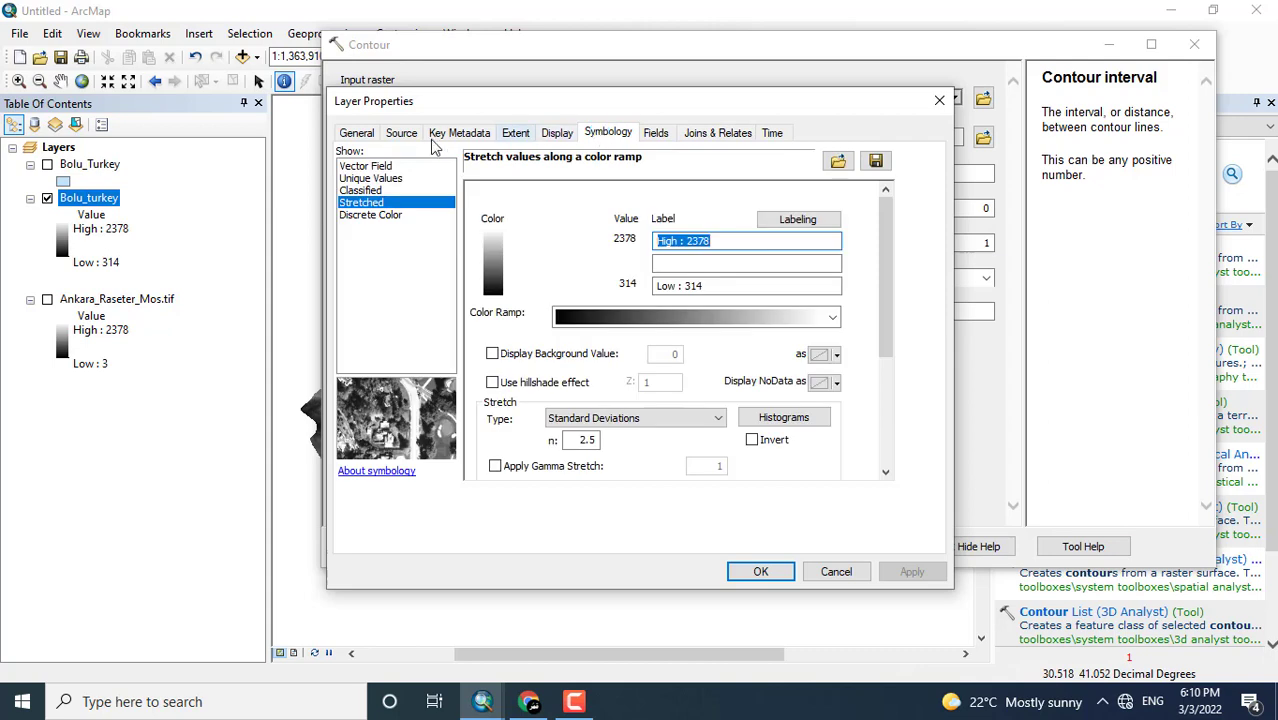
left_click(401, 132)
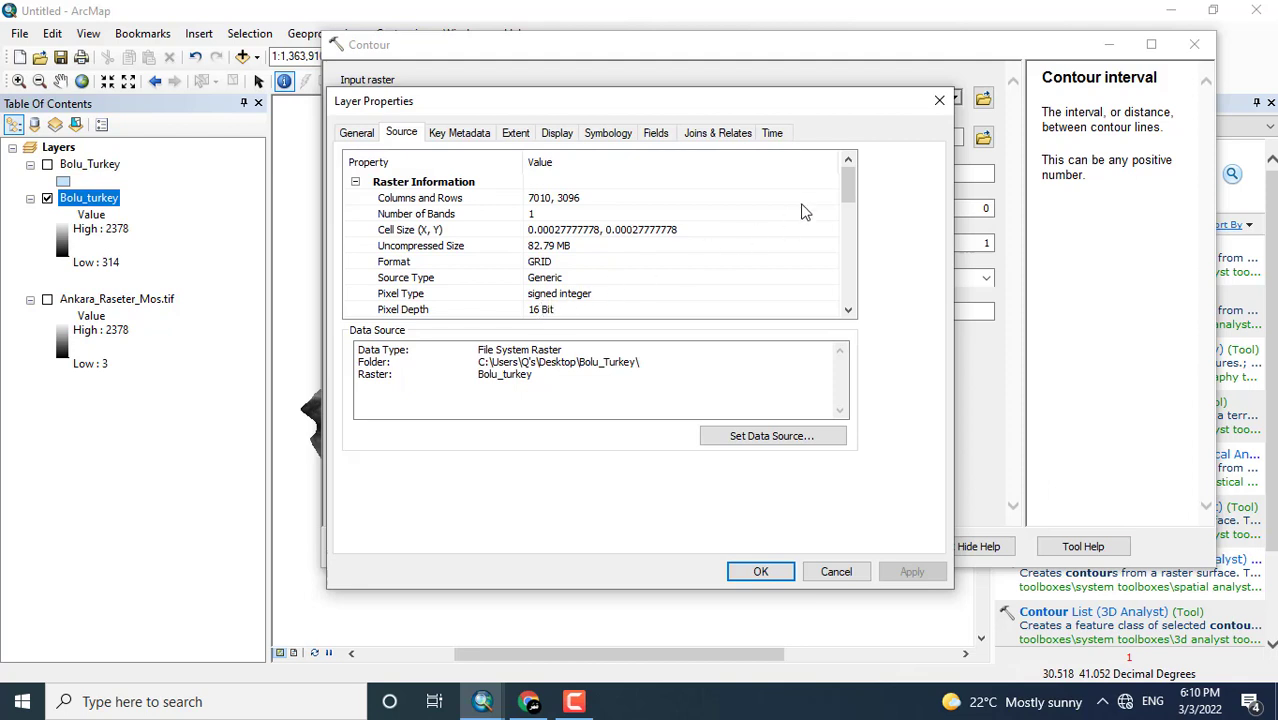
scroll("down", 3)
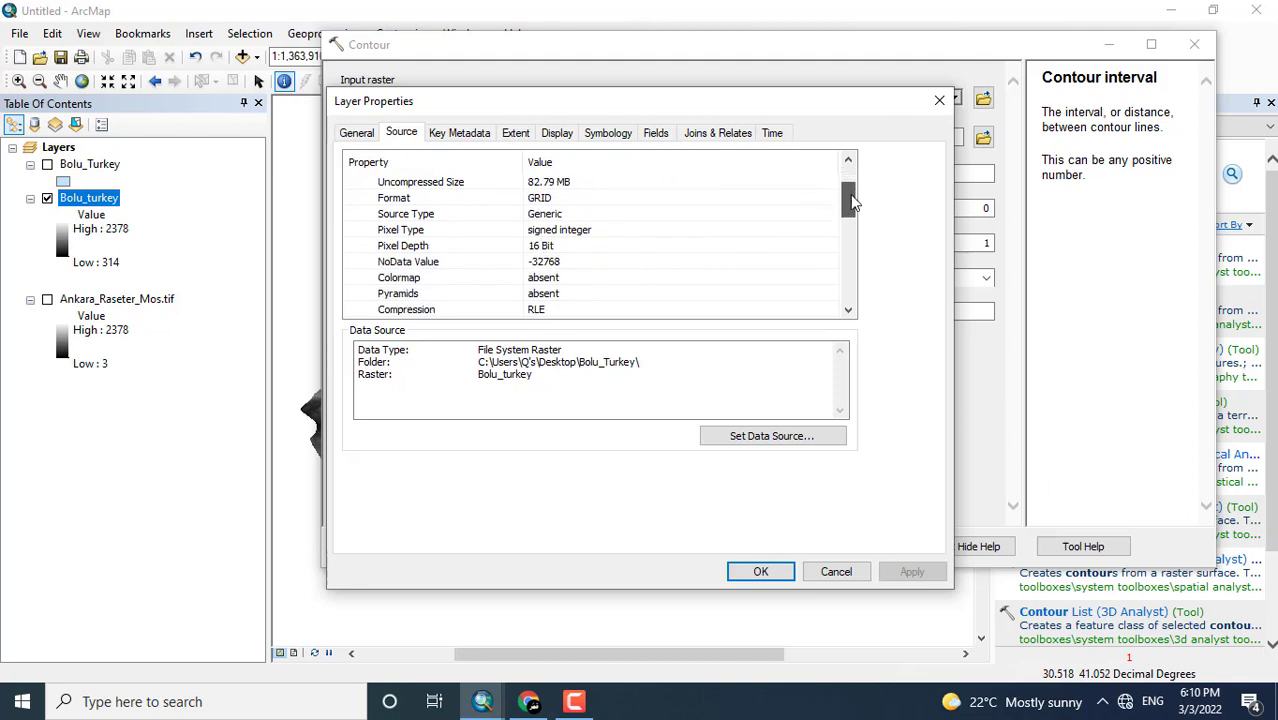
scroll("down", 3)
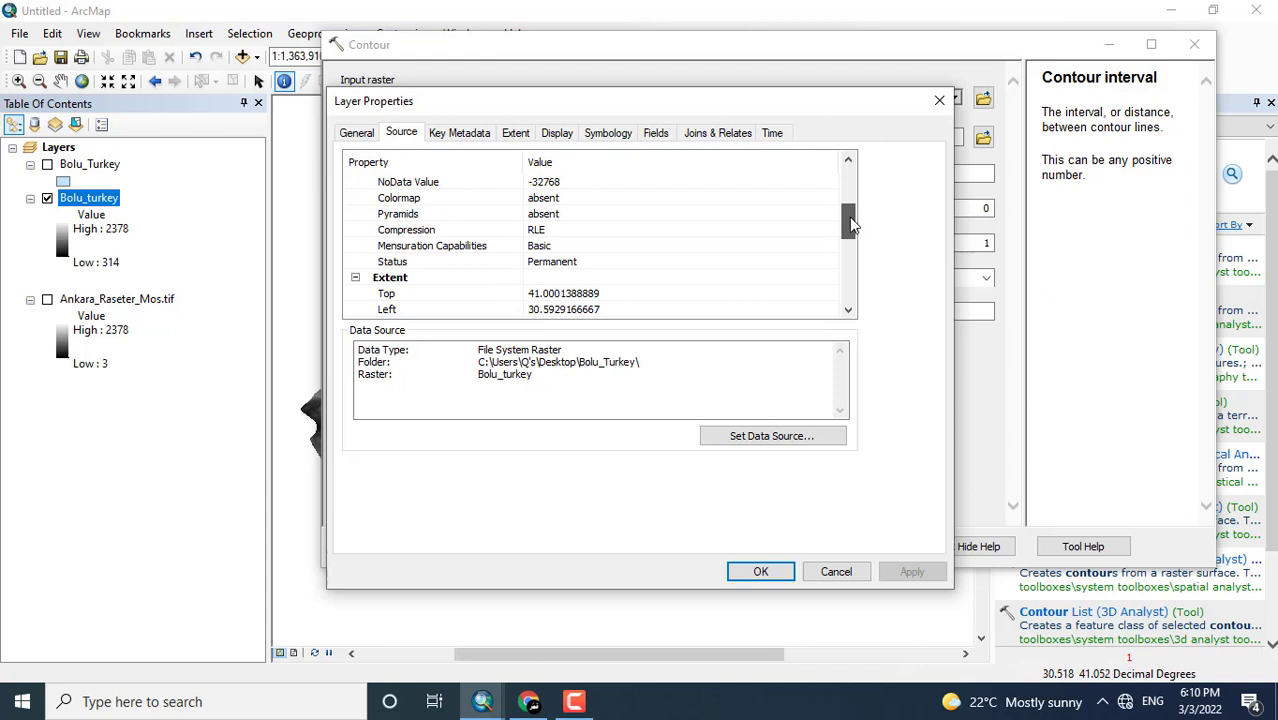
scroll("down", 3)
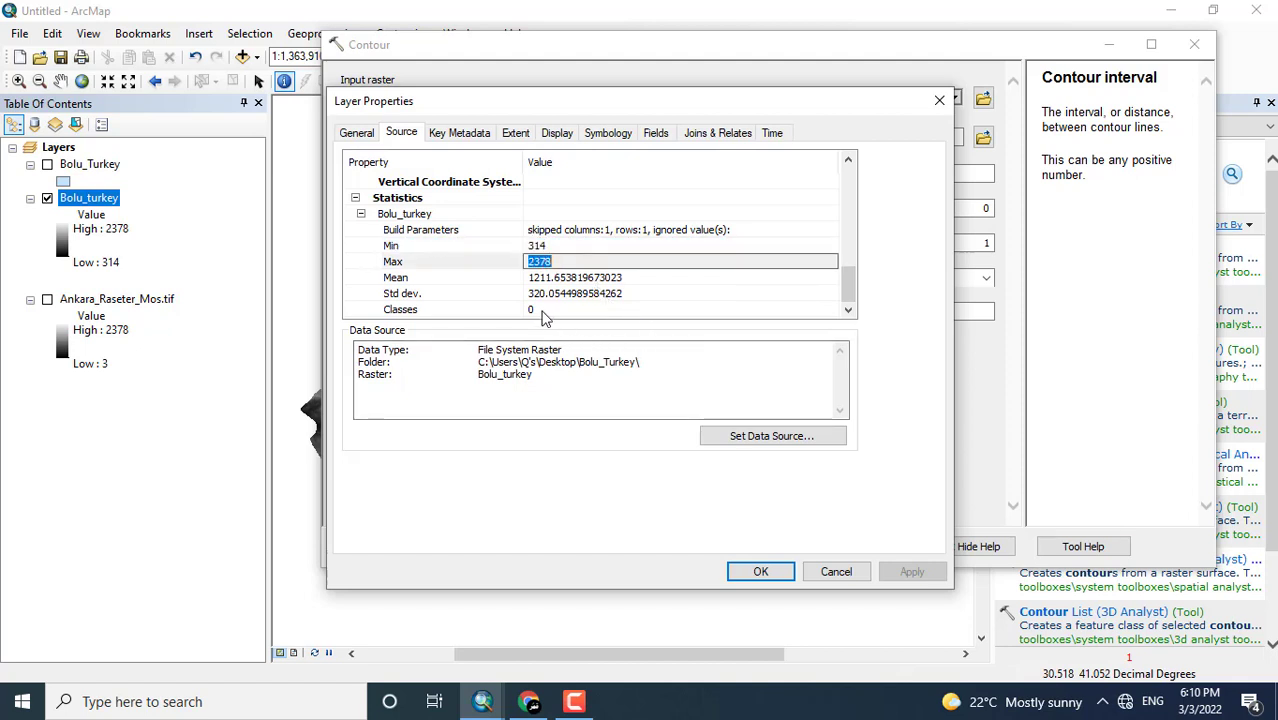
left_click(680, 309)
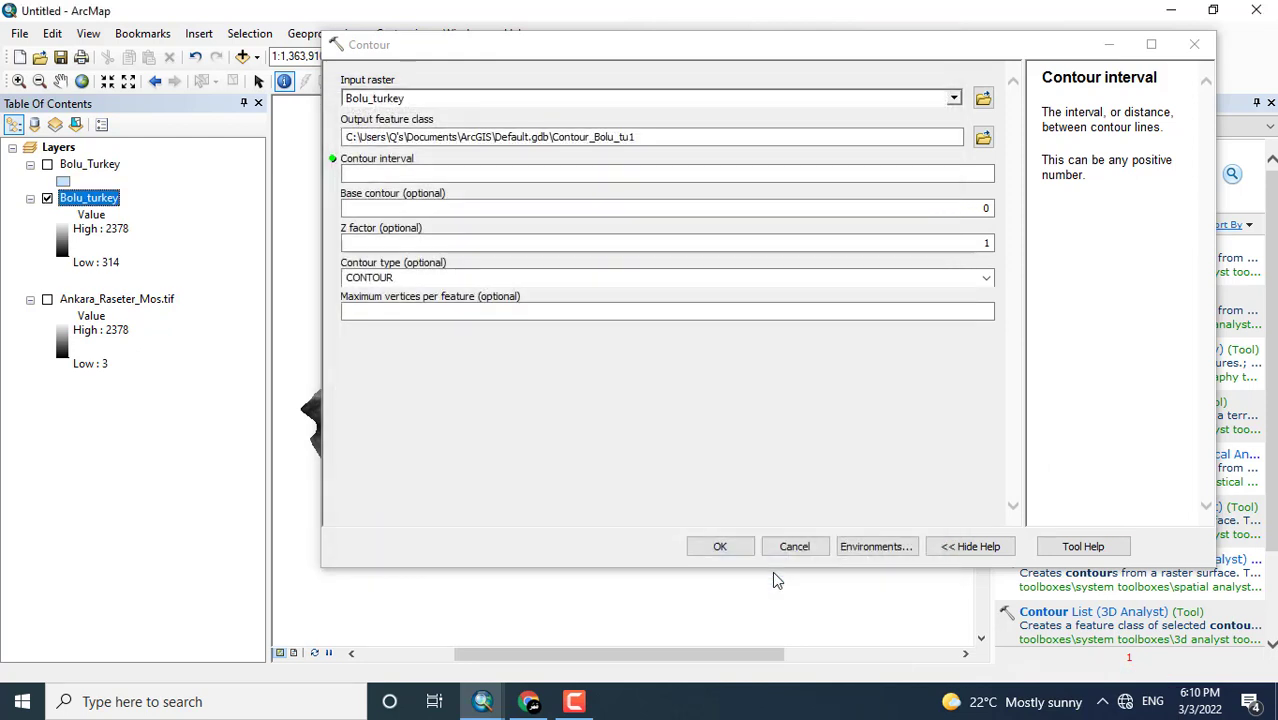
mouse_move(855, 198)
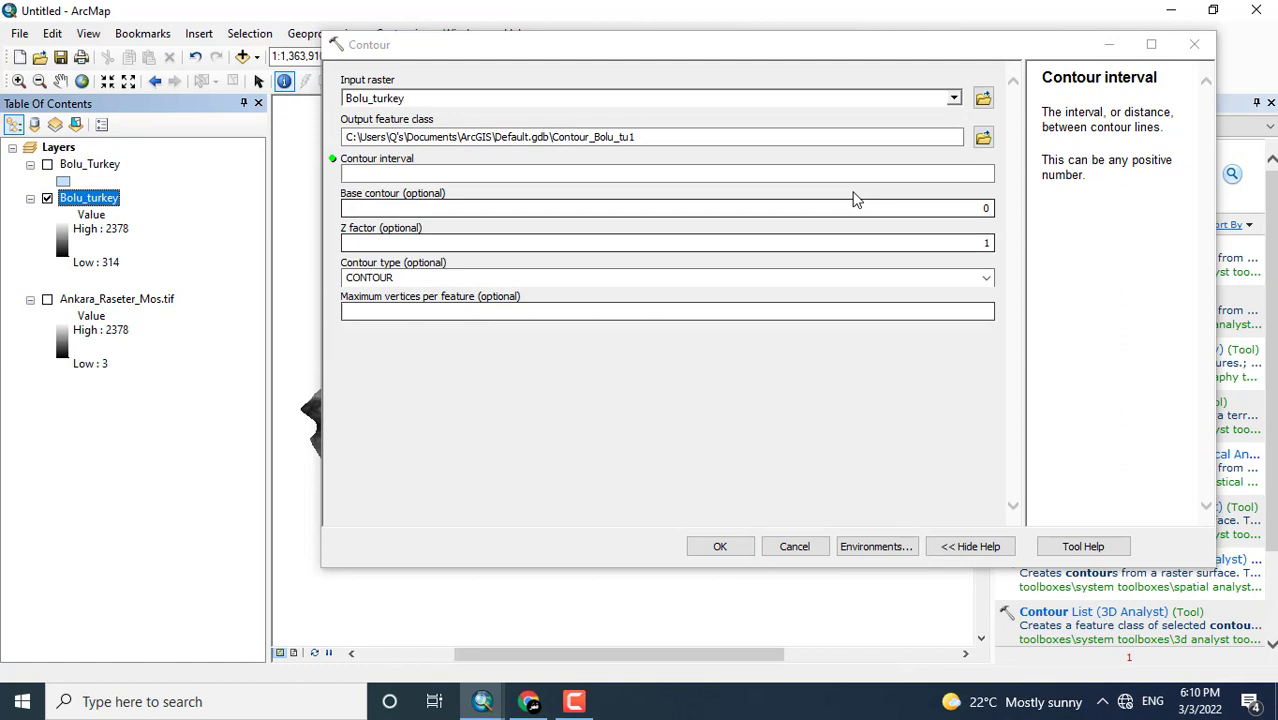
mouse_move(885, 226)
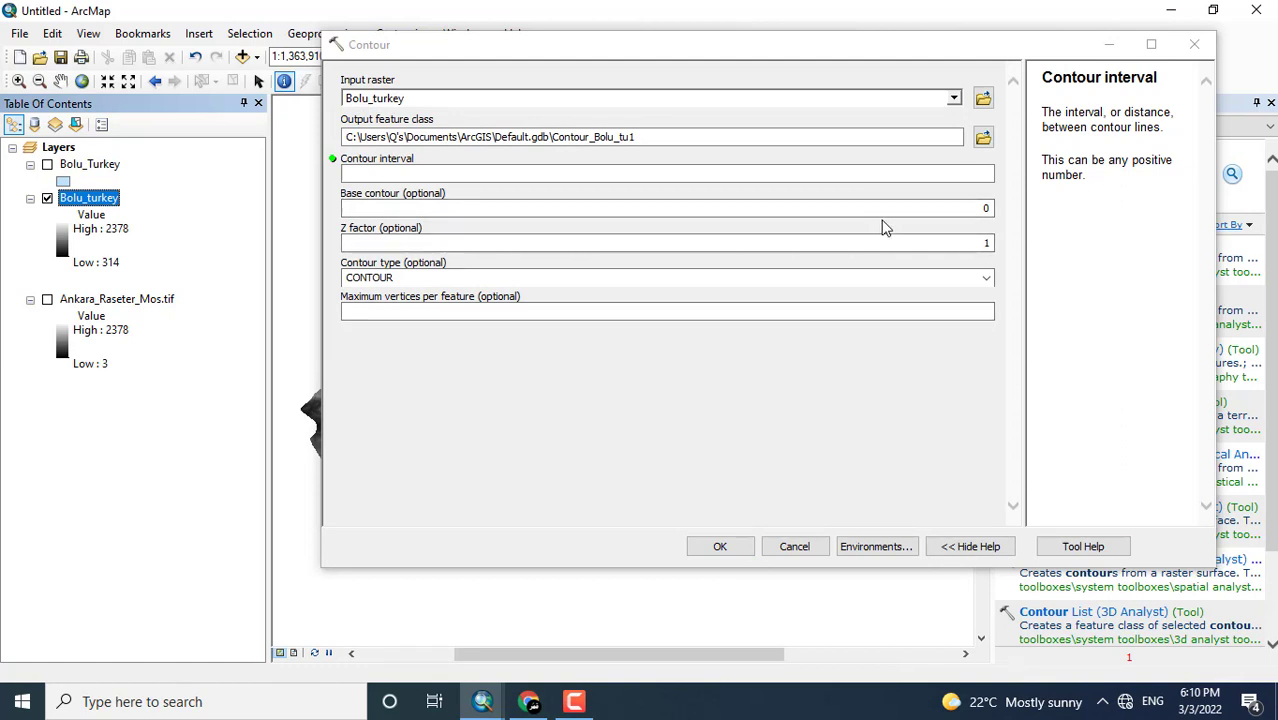
Generate CONTOUR-type contours at interval 50 with base contour 0
left_click(667, 207)
type("50")
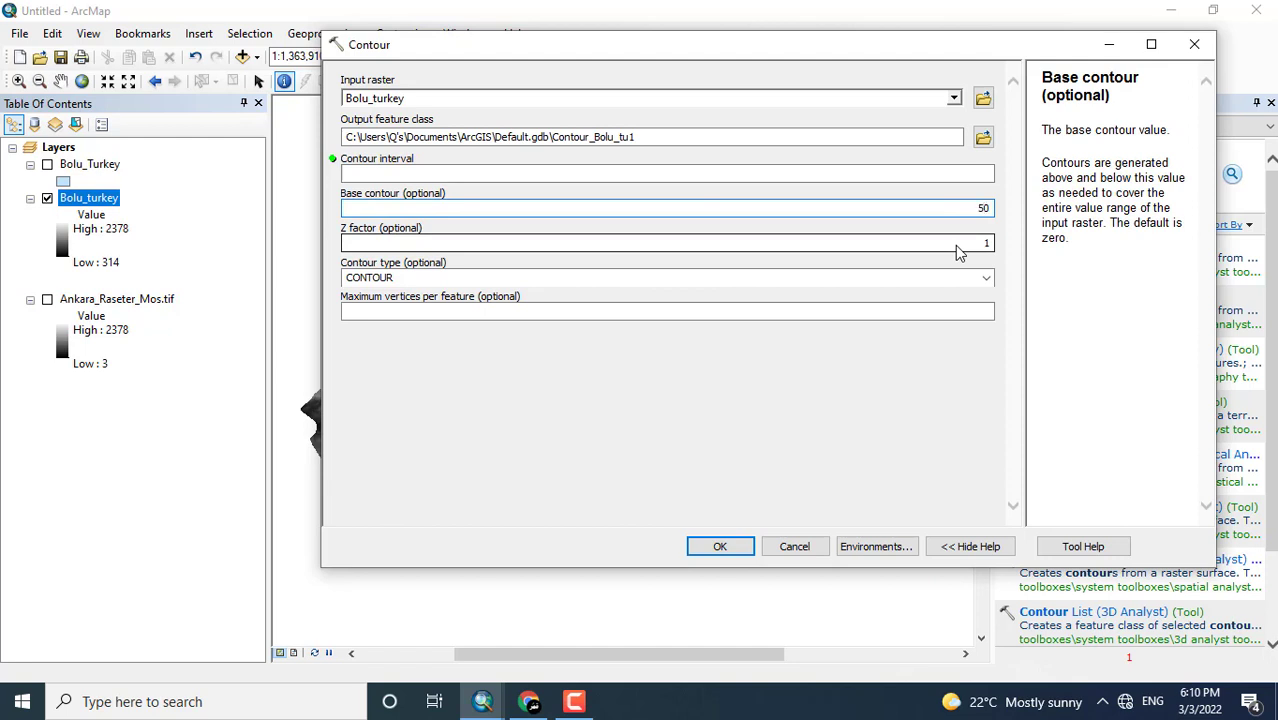
mouse_move(930, 270)
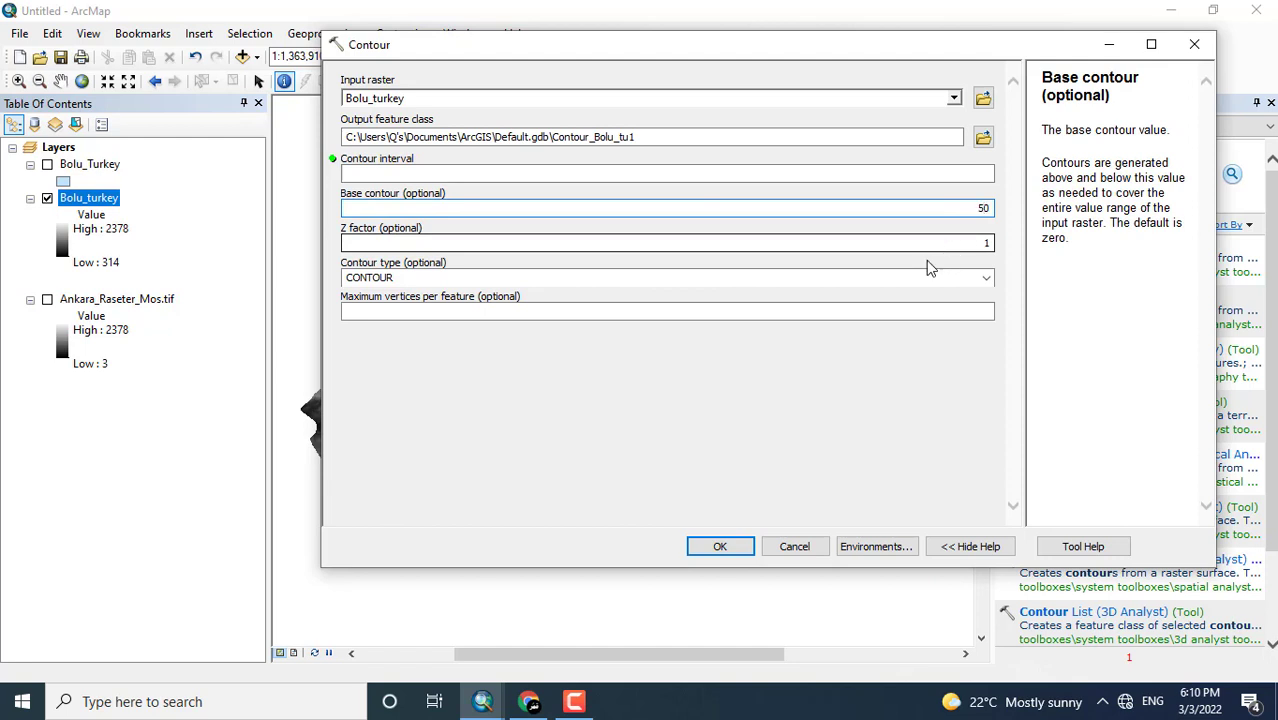
left_click(660, 277)
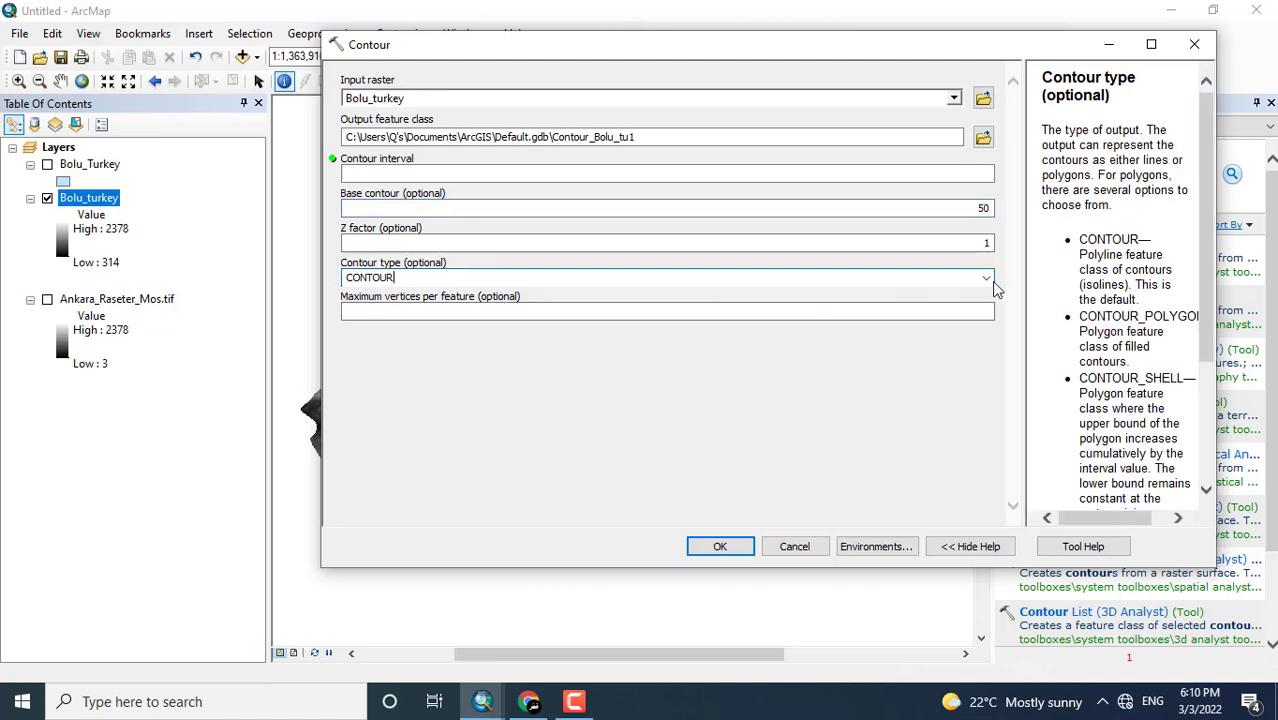
left_click(986, 277)
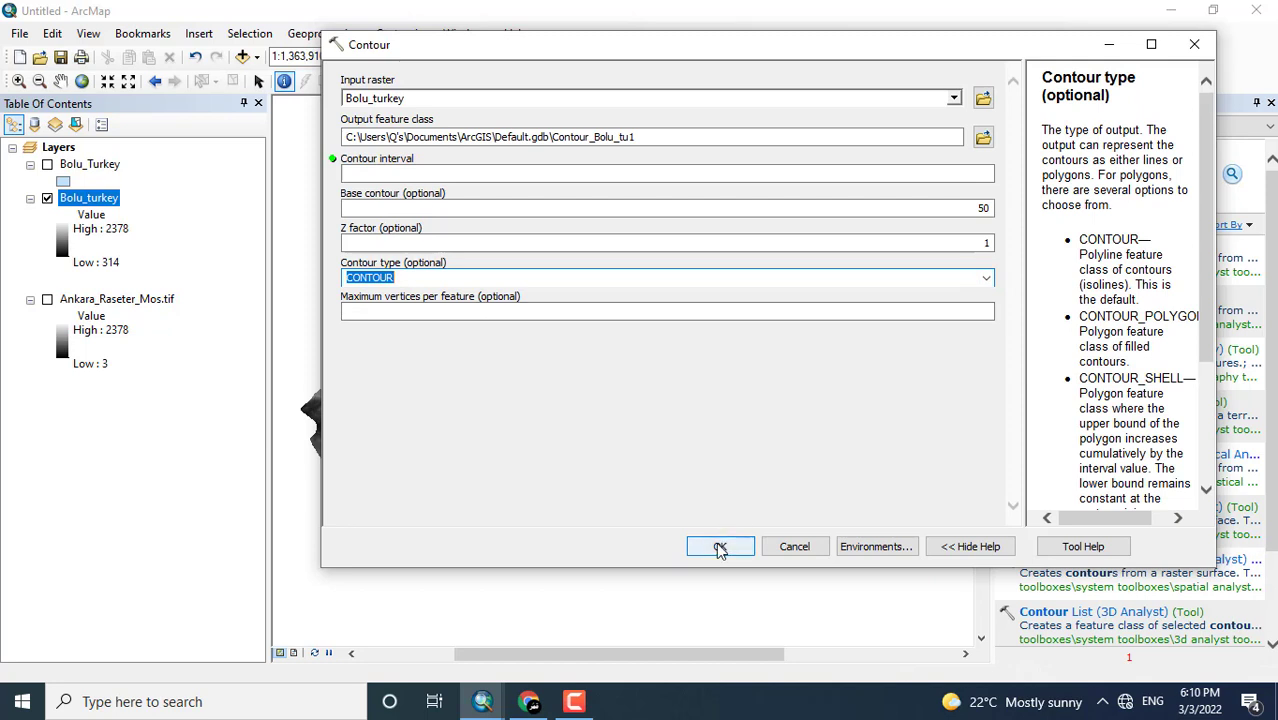
mouse_move(825, 421)
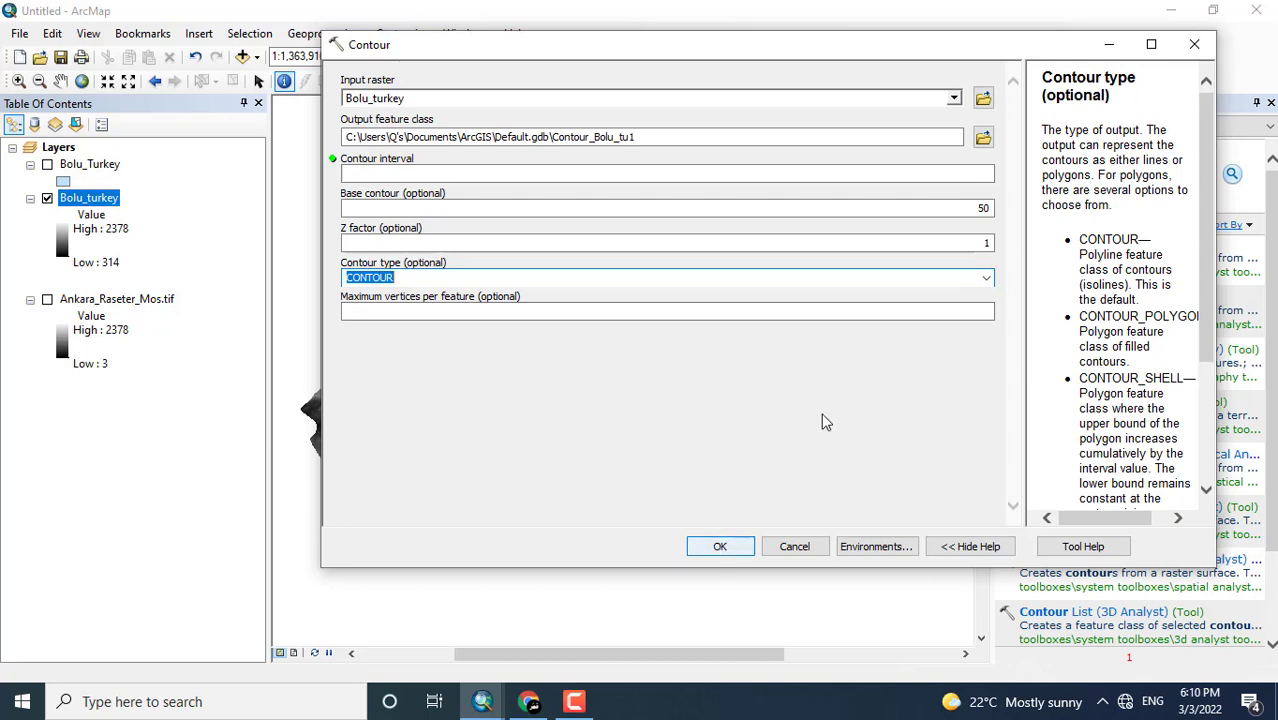
left_click(667, 208)
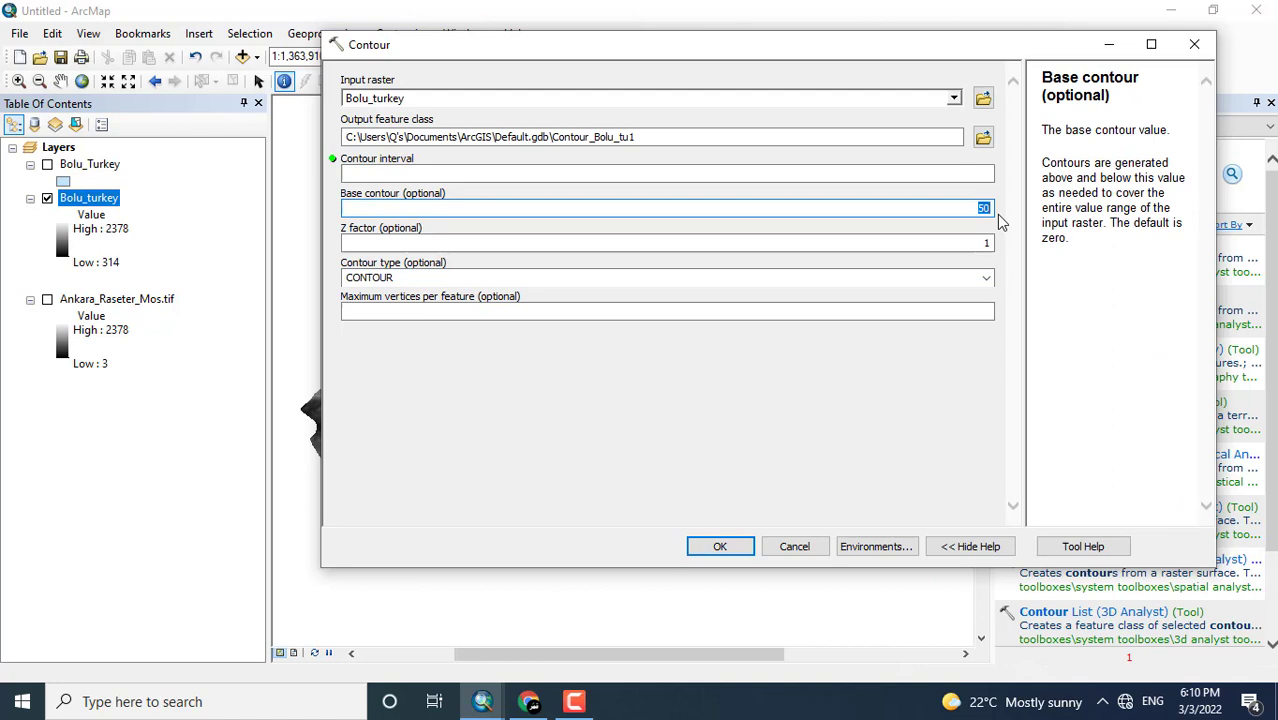
left_click(665, 173)
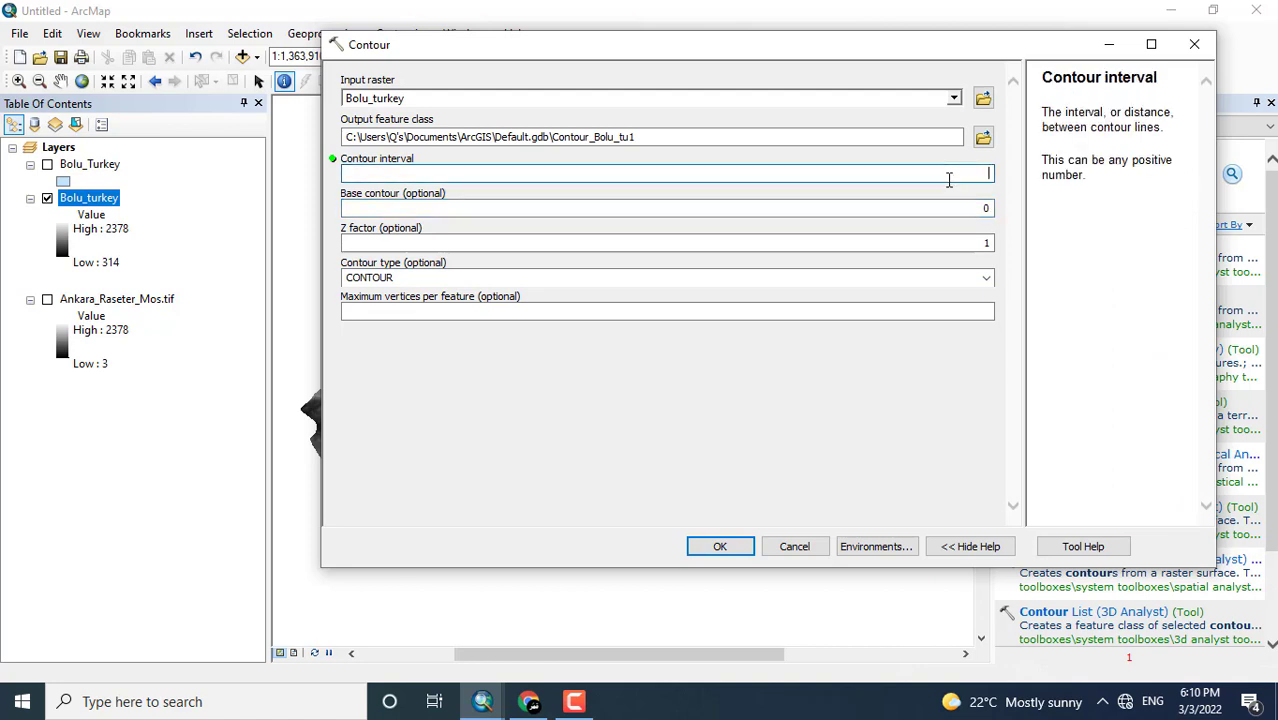
type("50")
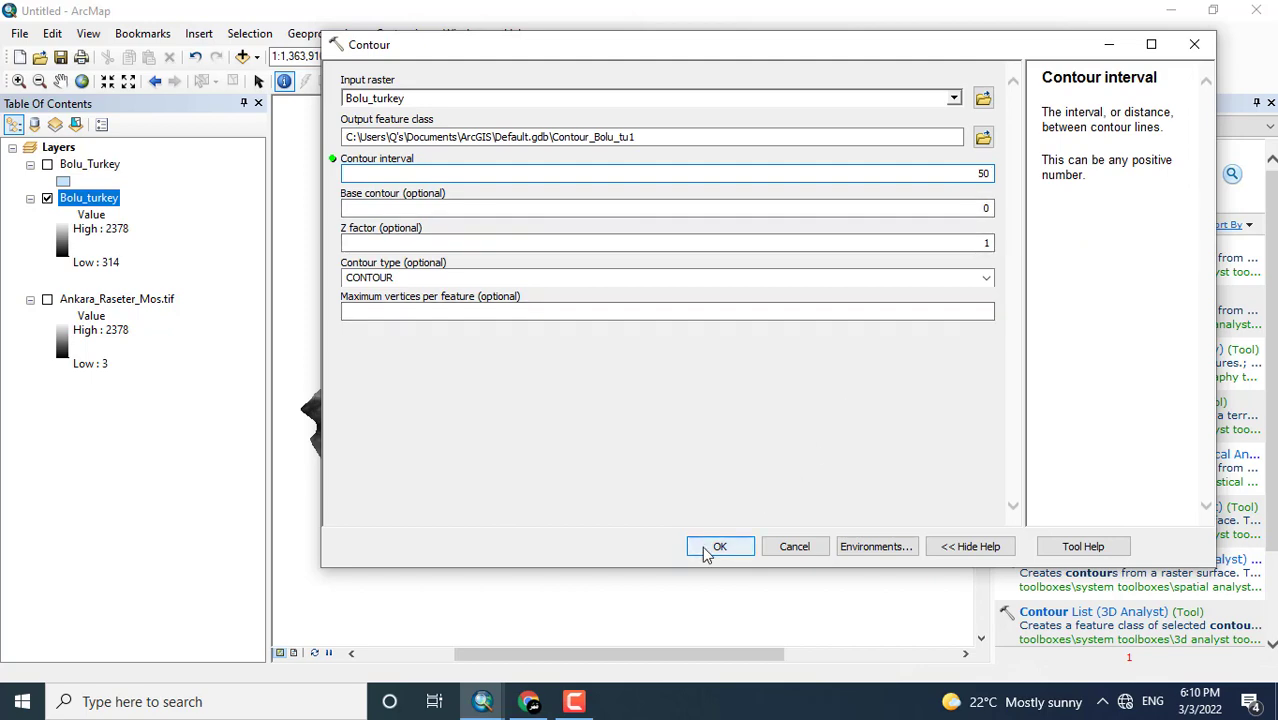
left_click(719, 546)
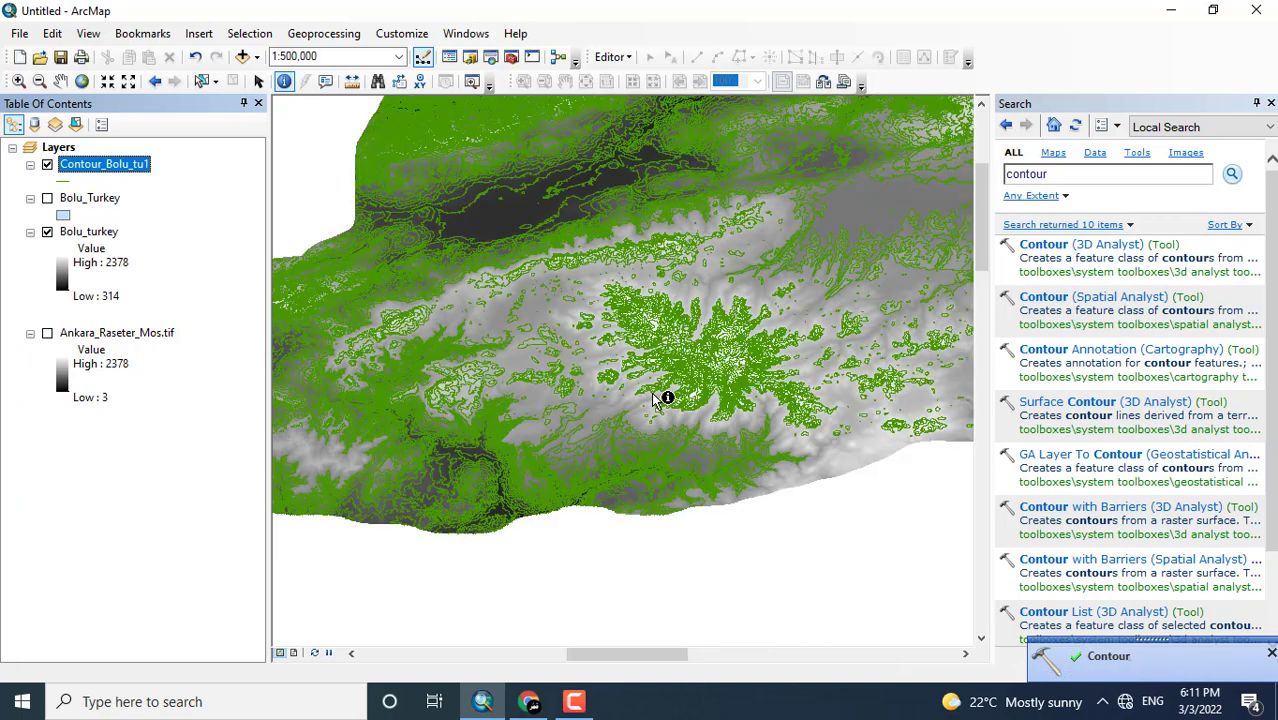
Scroll up while the Contour_Bolu_tu1 contour lines finish drawing over the raster
scroll("up", 3)
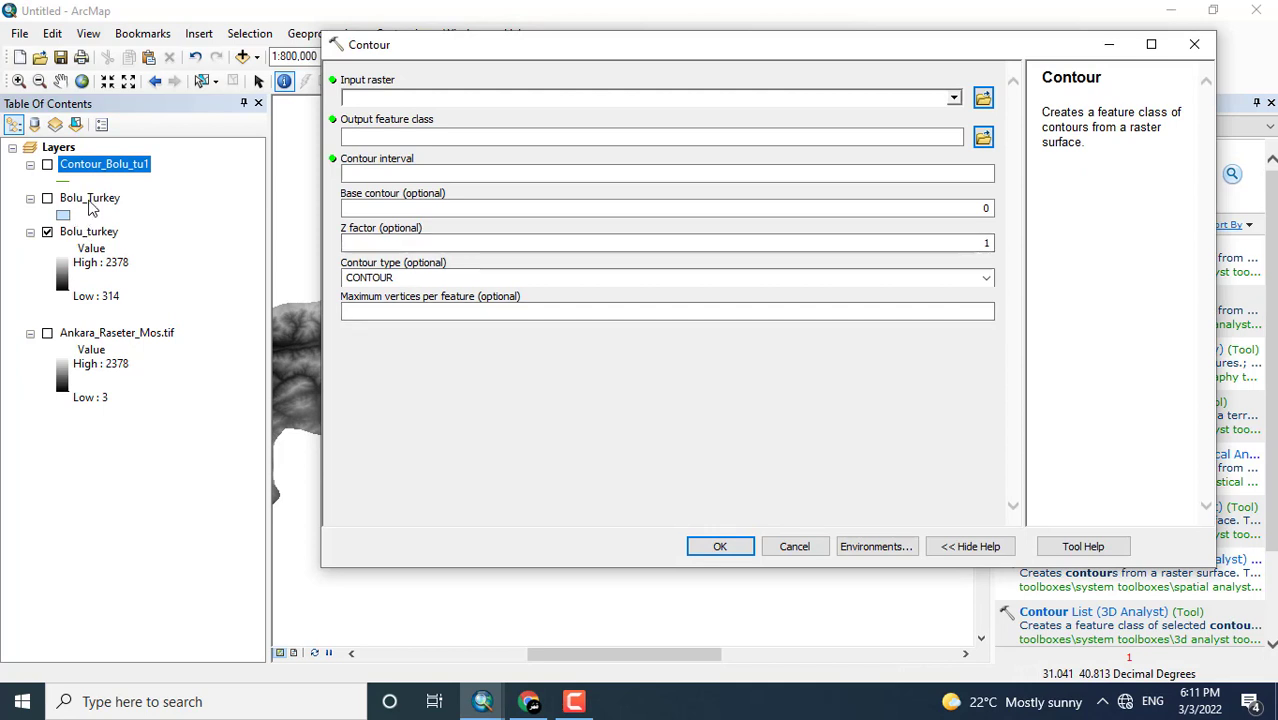
Run Contour on the Bolu_turkey raster at a 200 interval, producing Contour_Bolu_tu2
left_click(89, 231)
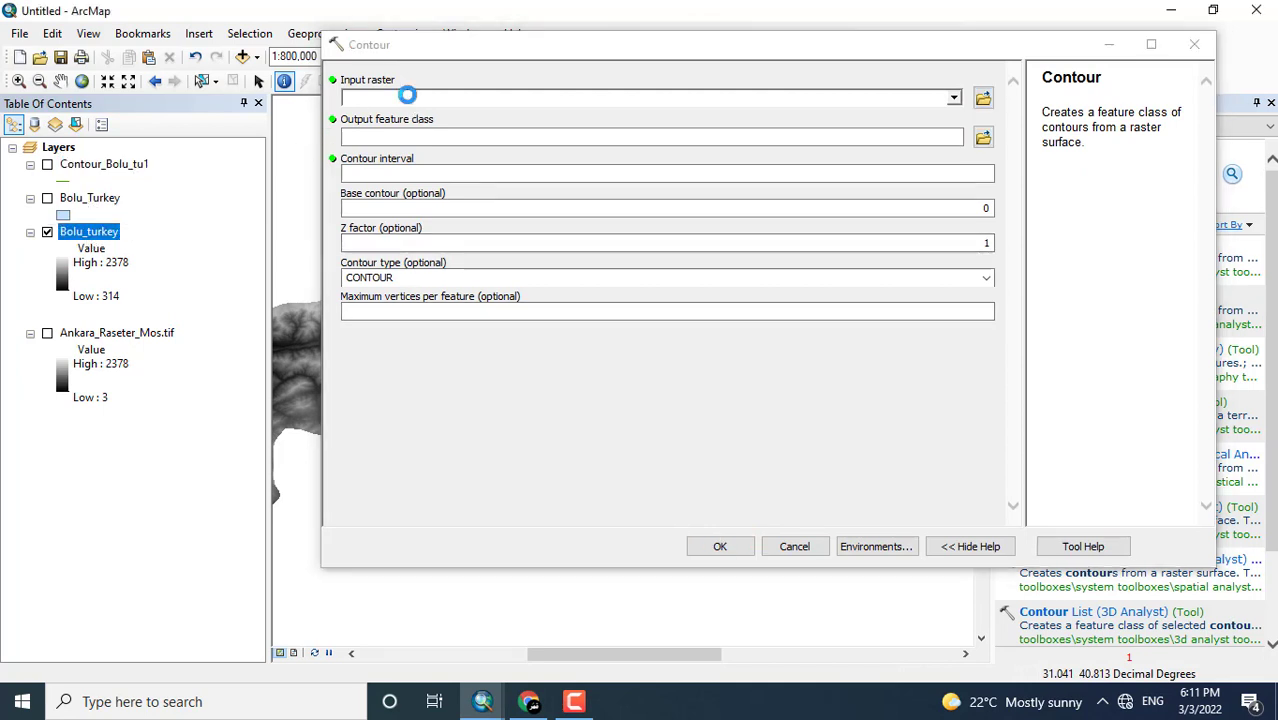
left_click(951, 97)
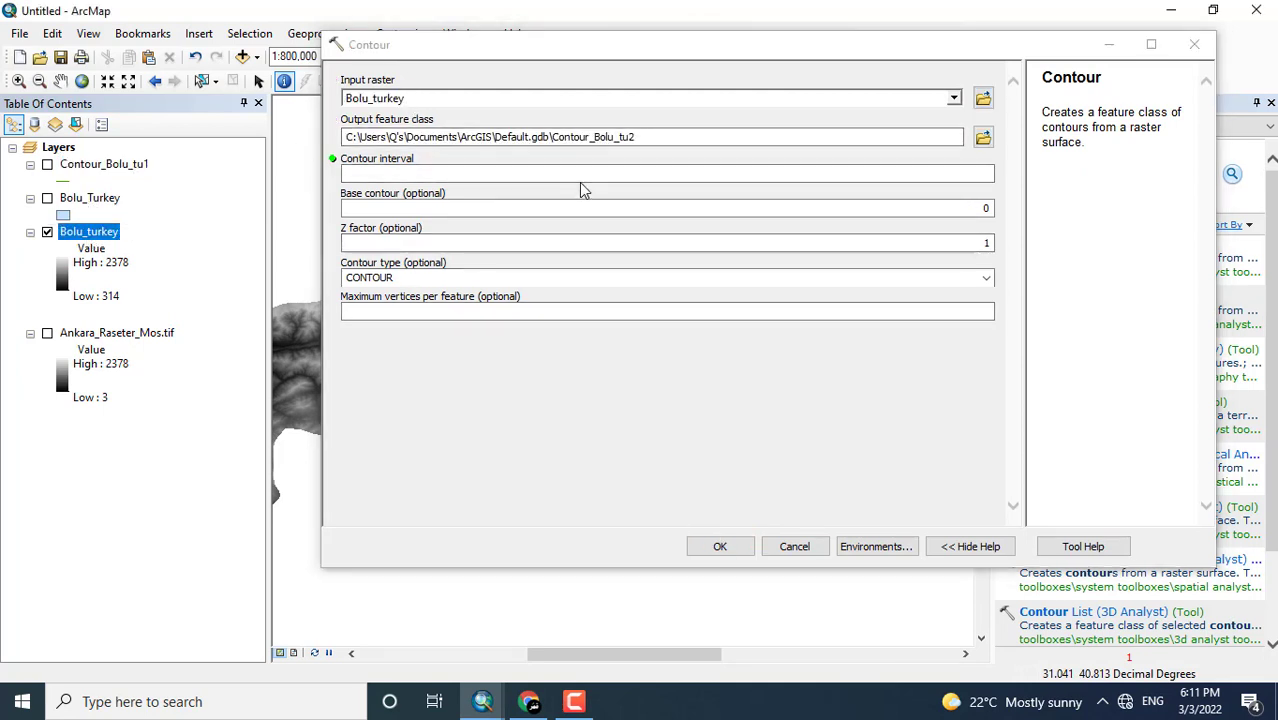
left_click(665, 173)
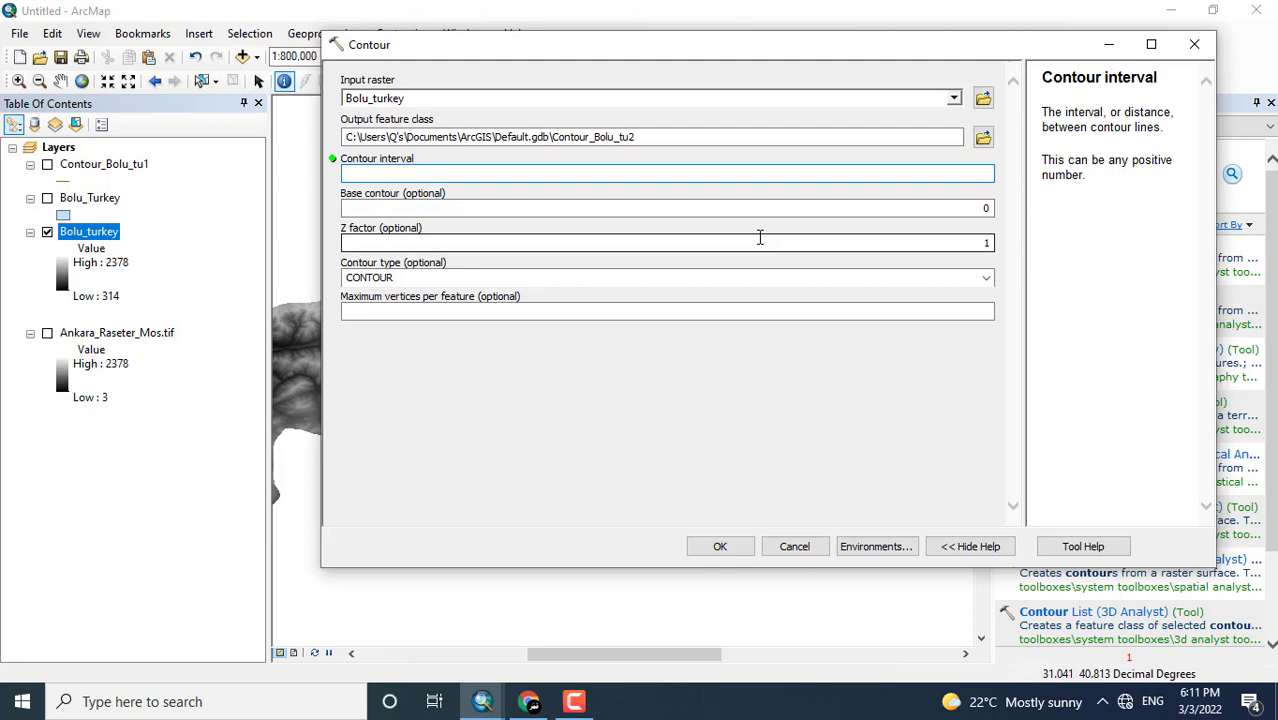
type("200")
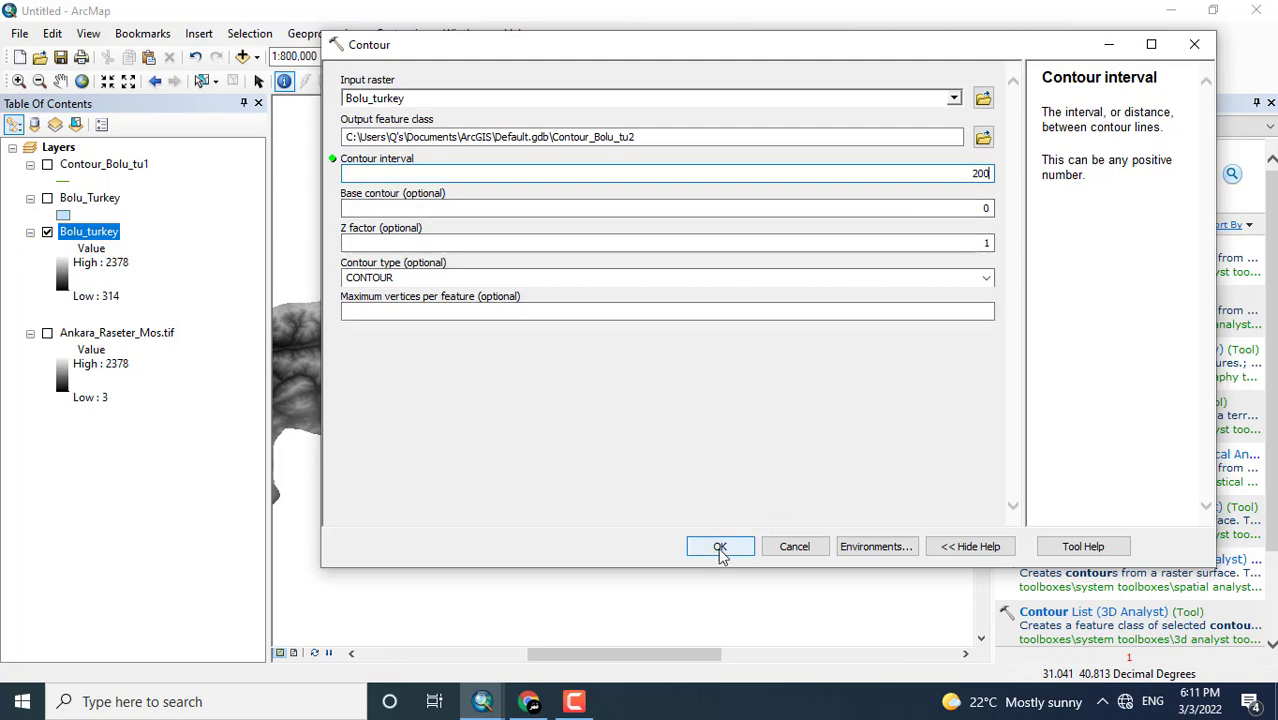
left_click(719, 546)
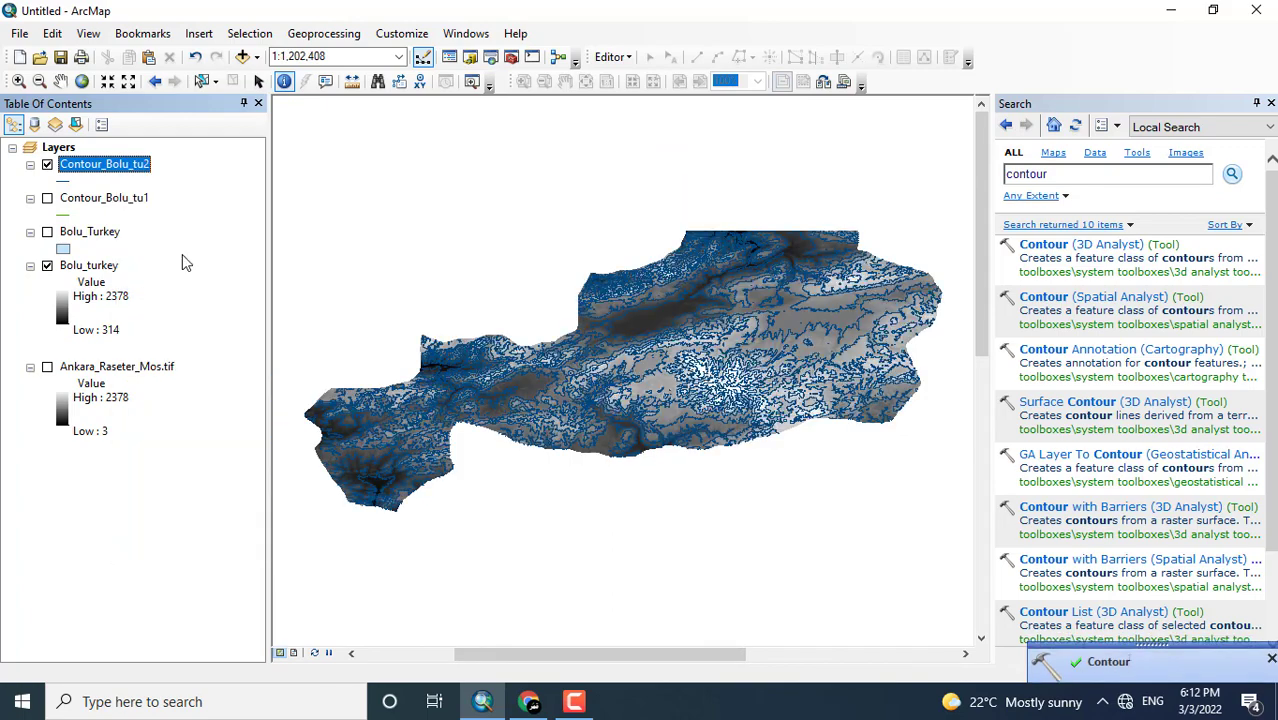
Uncheck the Bolu_turkey raster and bring up the Contour_Bolu_tu2 layer's context menu
left_click(47, 265)
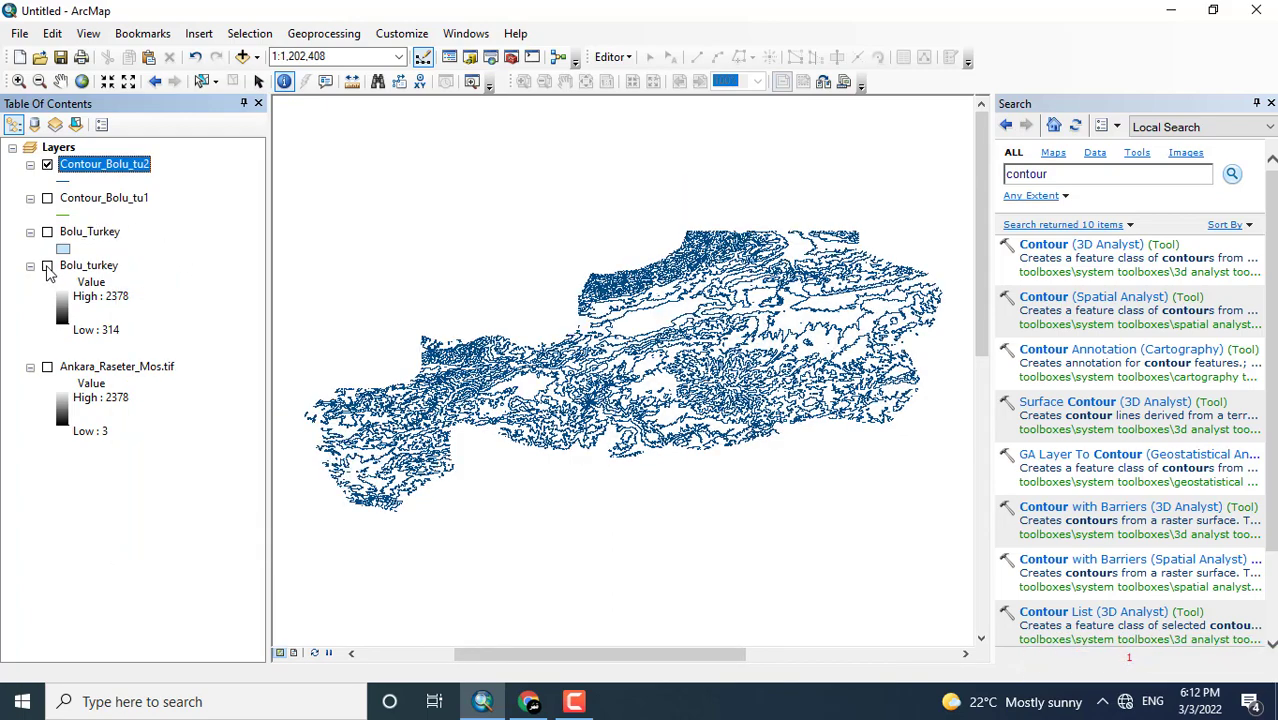
left_click(47, 265)
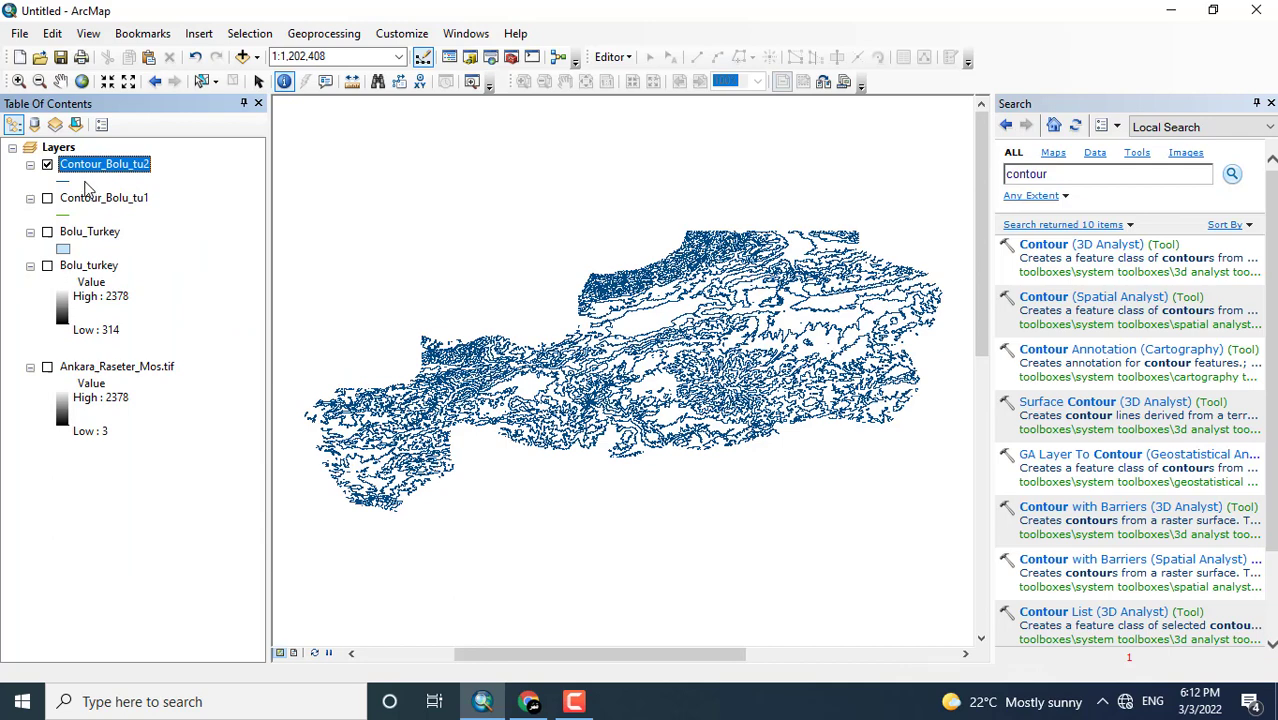
mouse_move(80, 170)
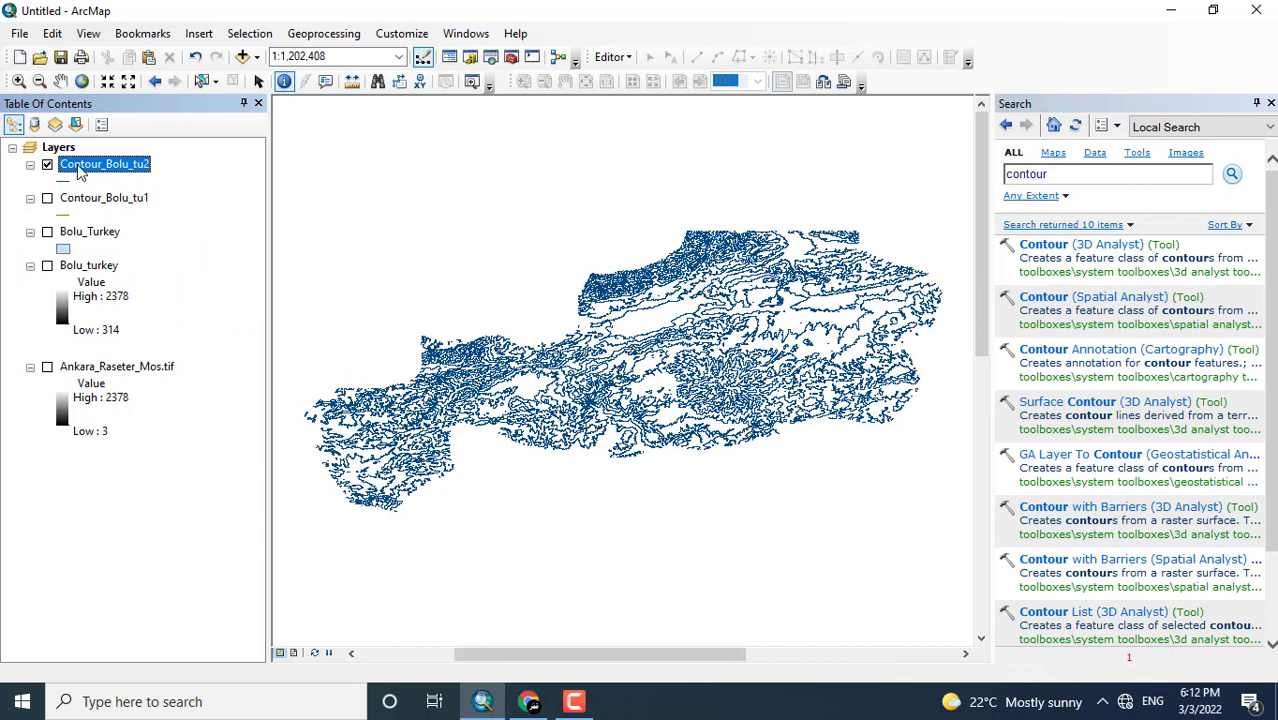
right_click(104, 163)
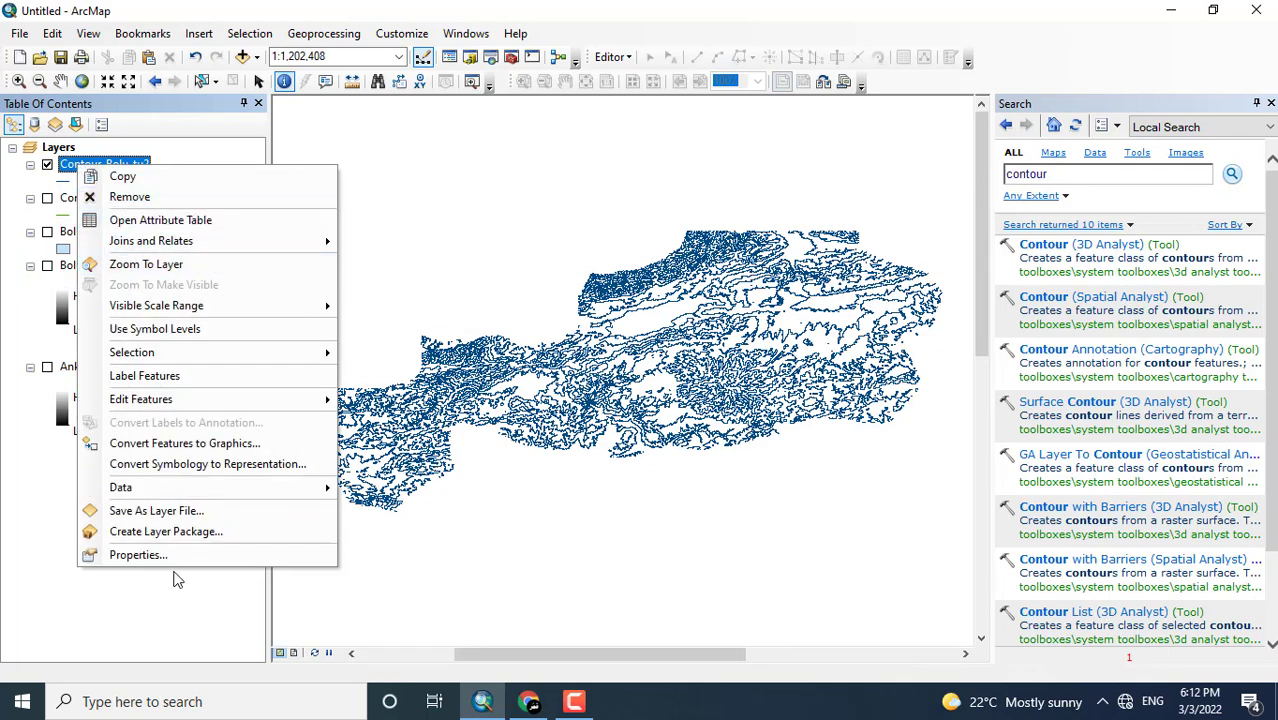
Symbolize contours with graduated colours on the Contour field, highest class in magenta
left_click(138, 555)
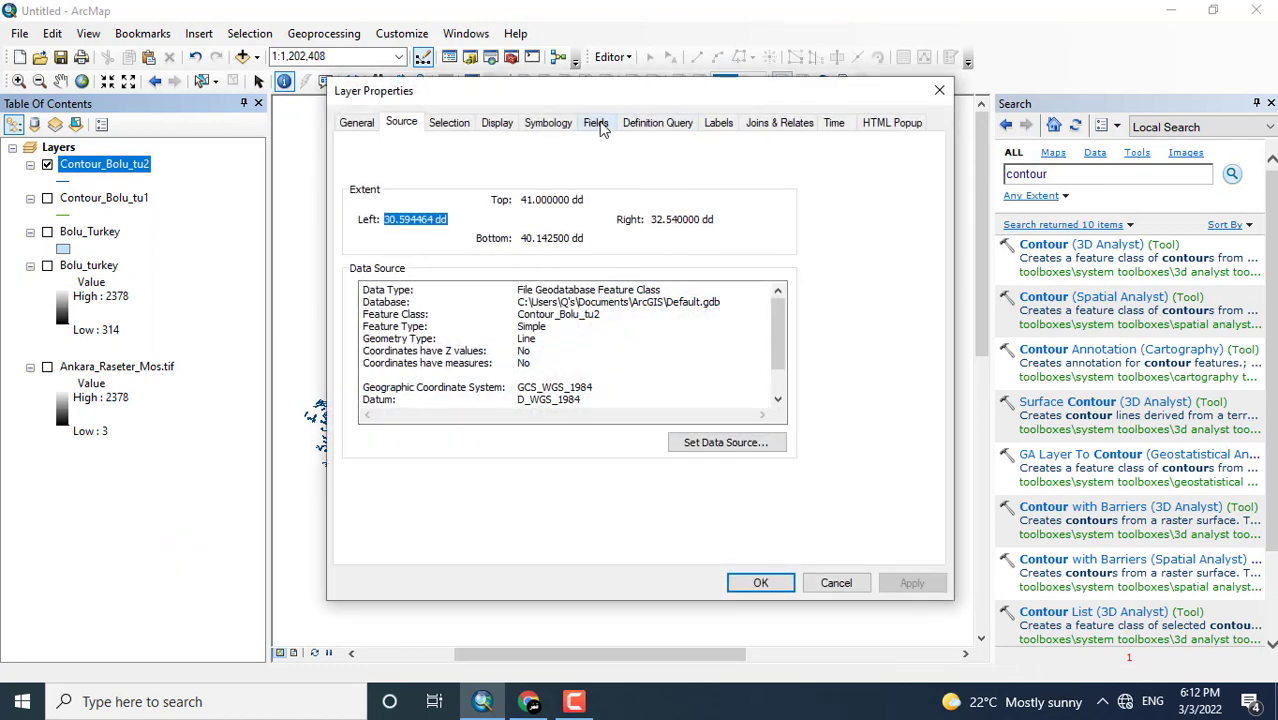
left_click(548, 122)
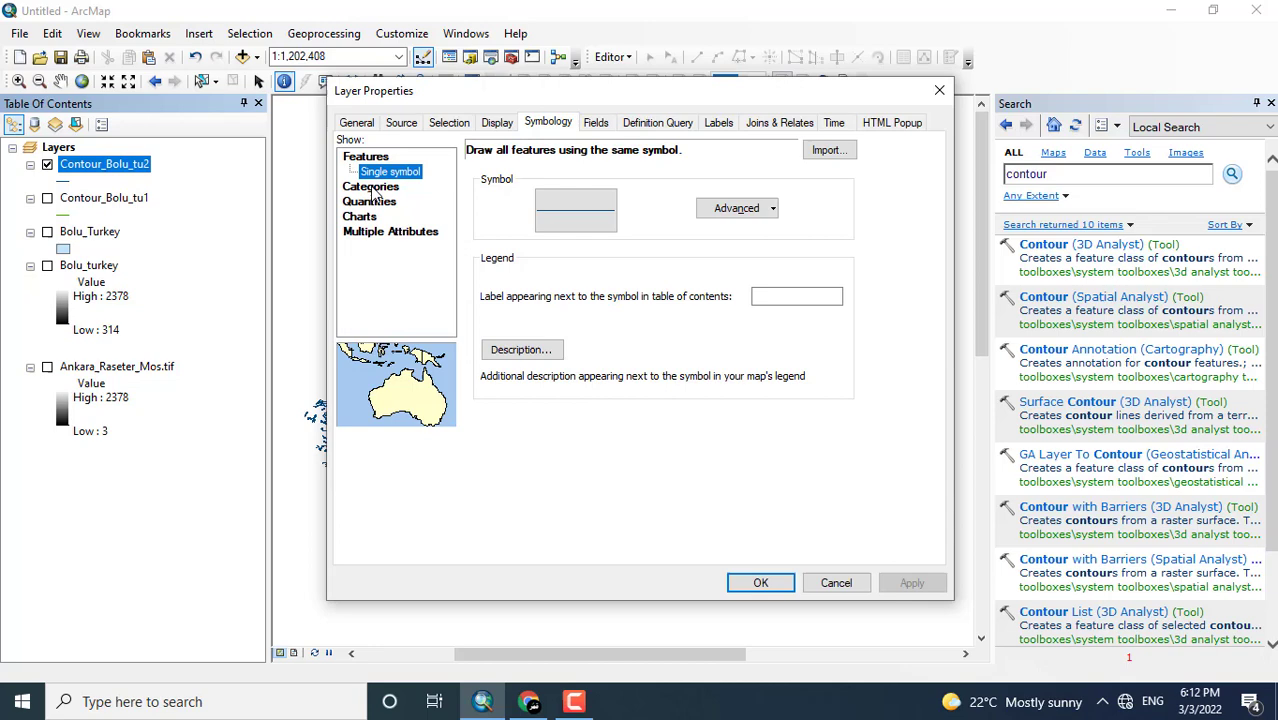
left_click(392, 187)
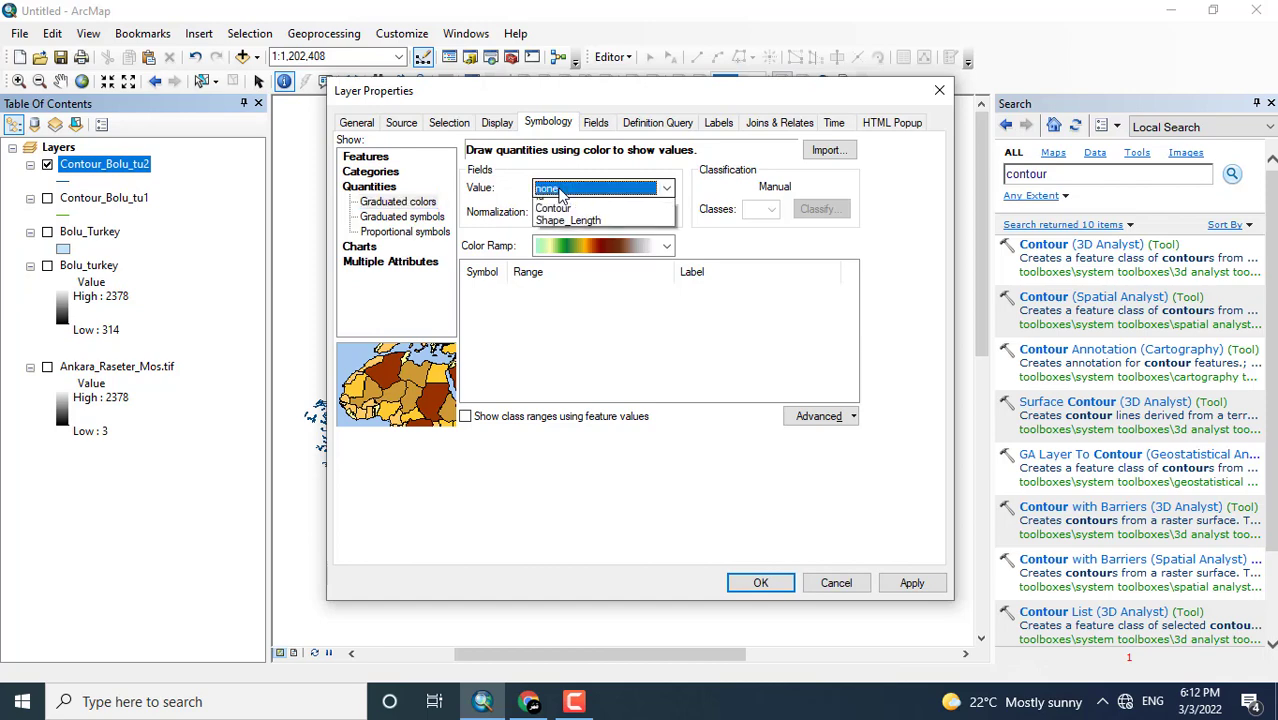
left_click(551, 208)
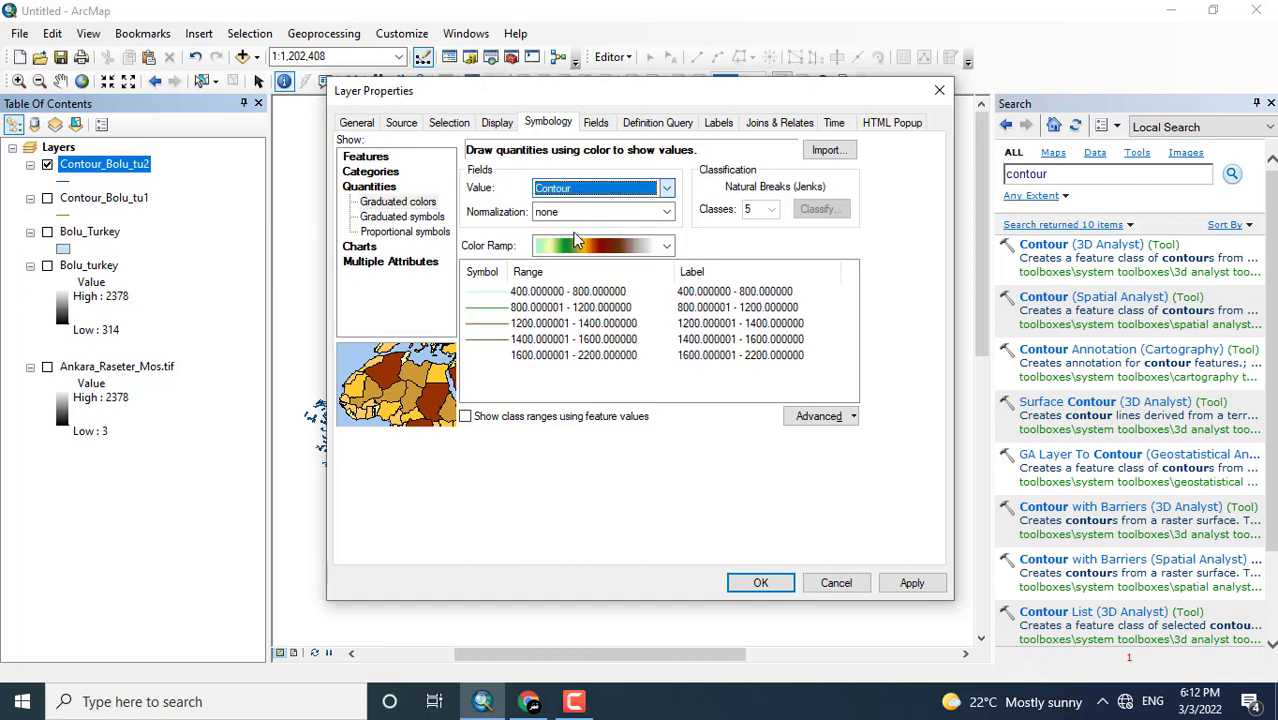
left_click(666, 211)
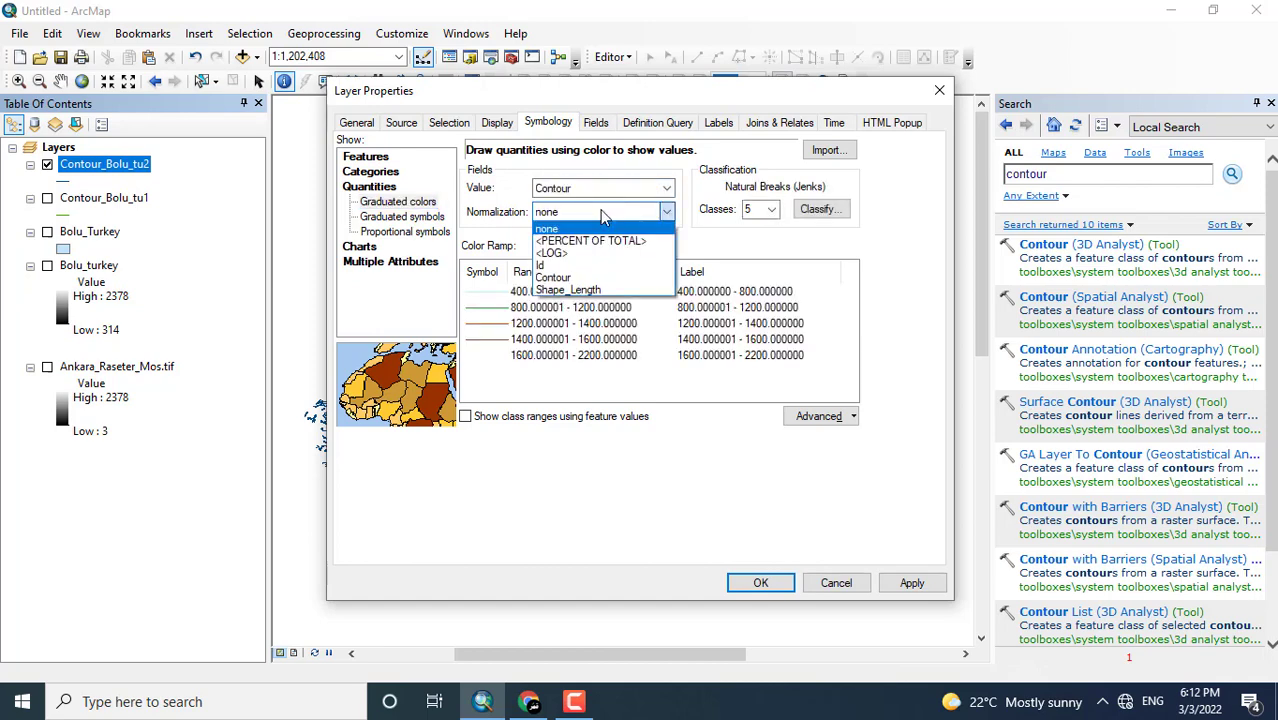
left_click(547, 228)
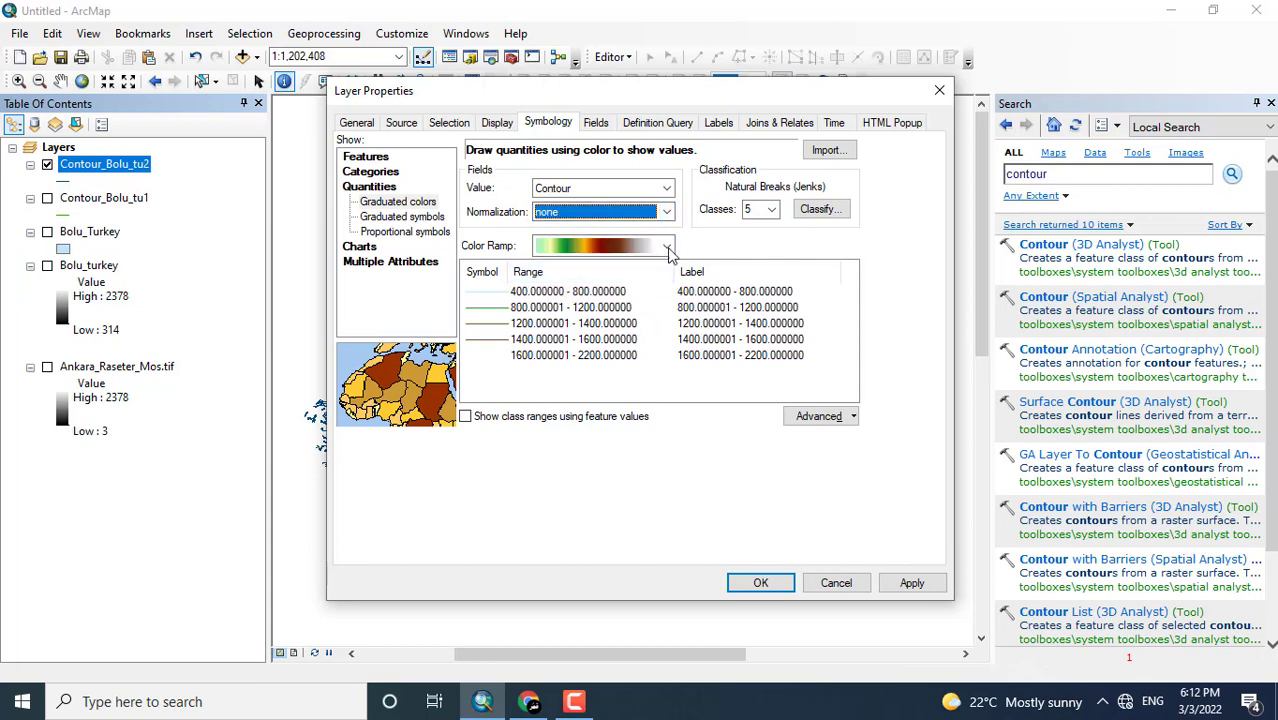
mouse_move(648, 252)
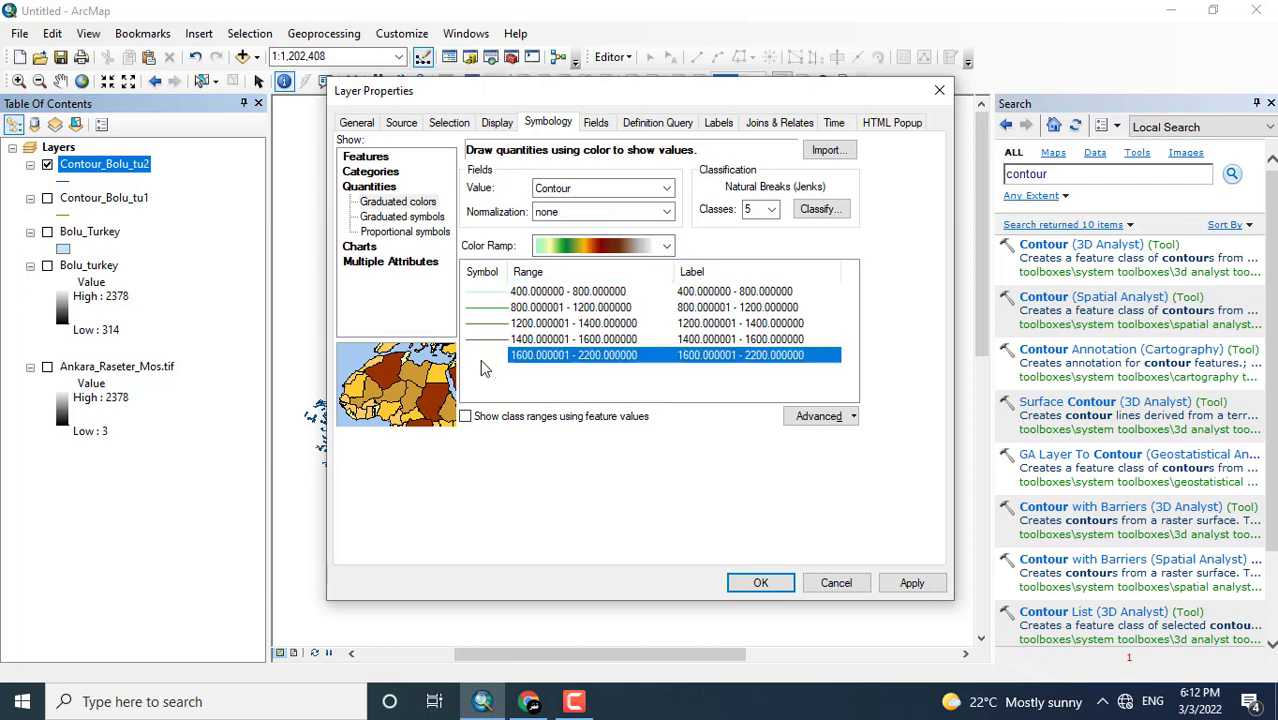
double_click(483, 354)
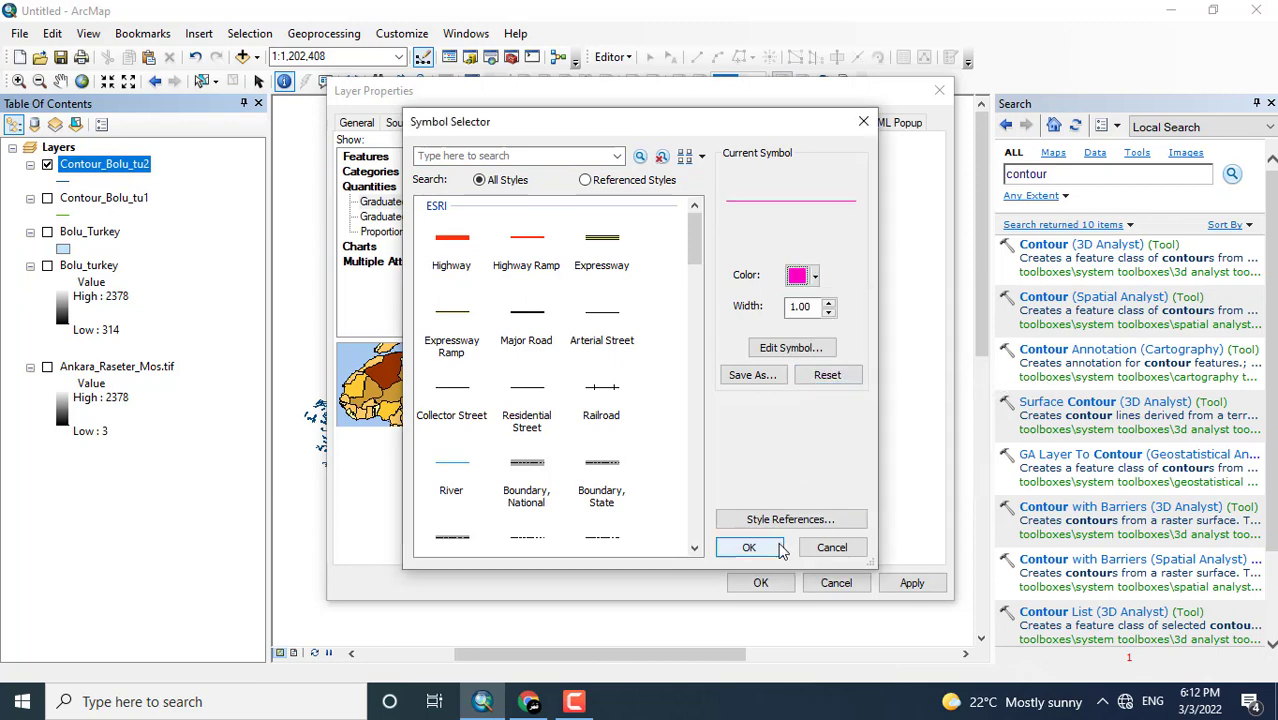
left_click(748, 547)
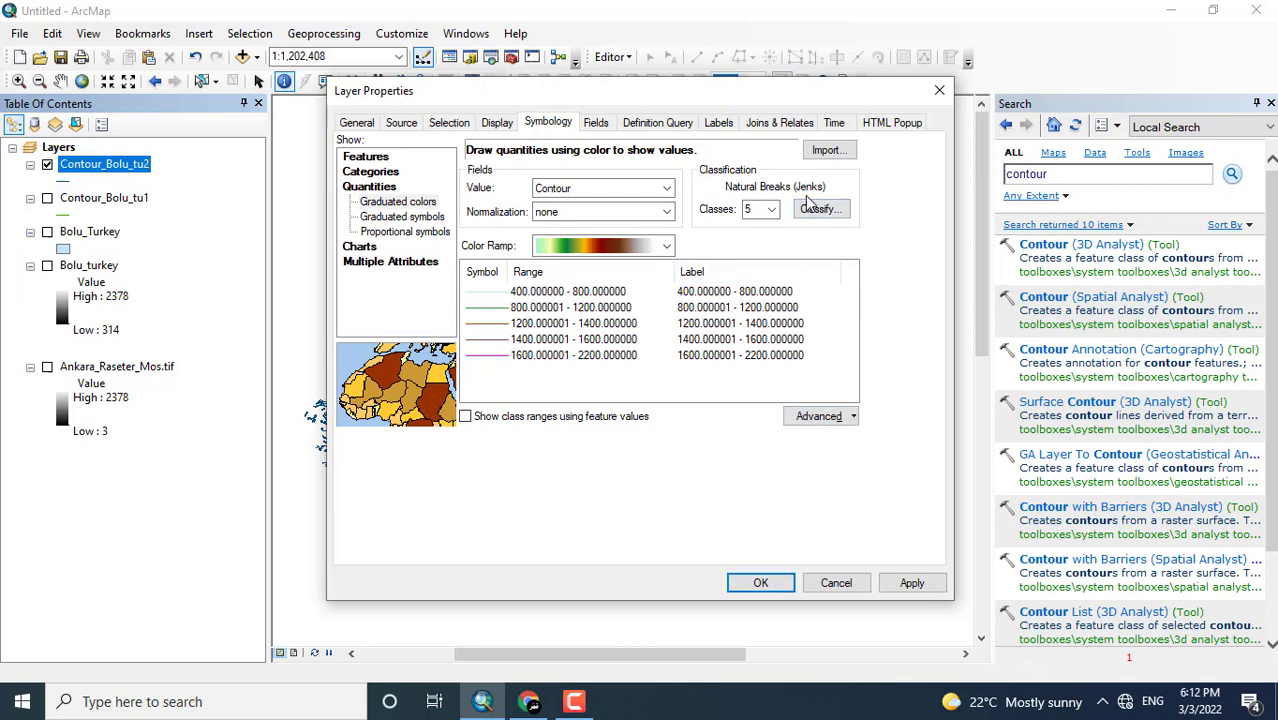
Try other classification methods and breaks, discard them, and apply the five-class symbology
left_click(819, 208)
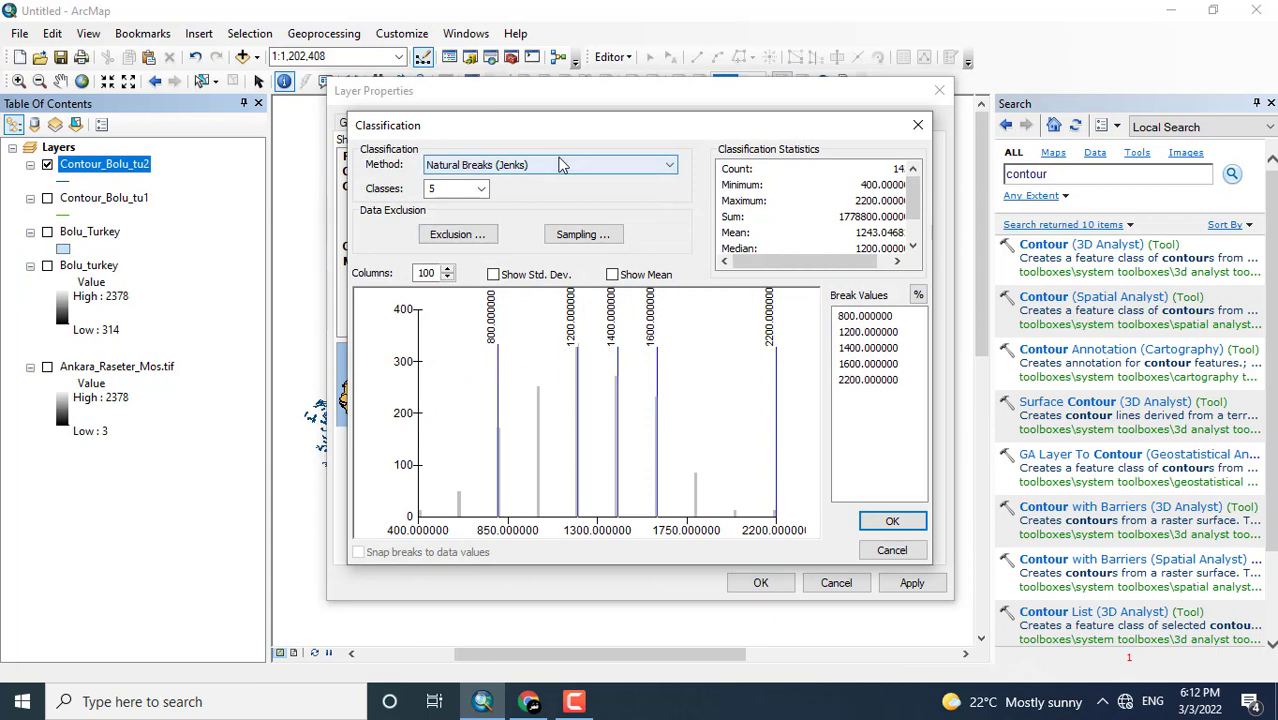
left_click(667, 164)
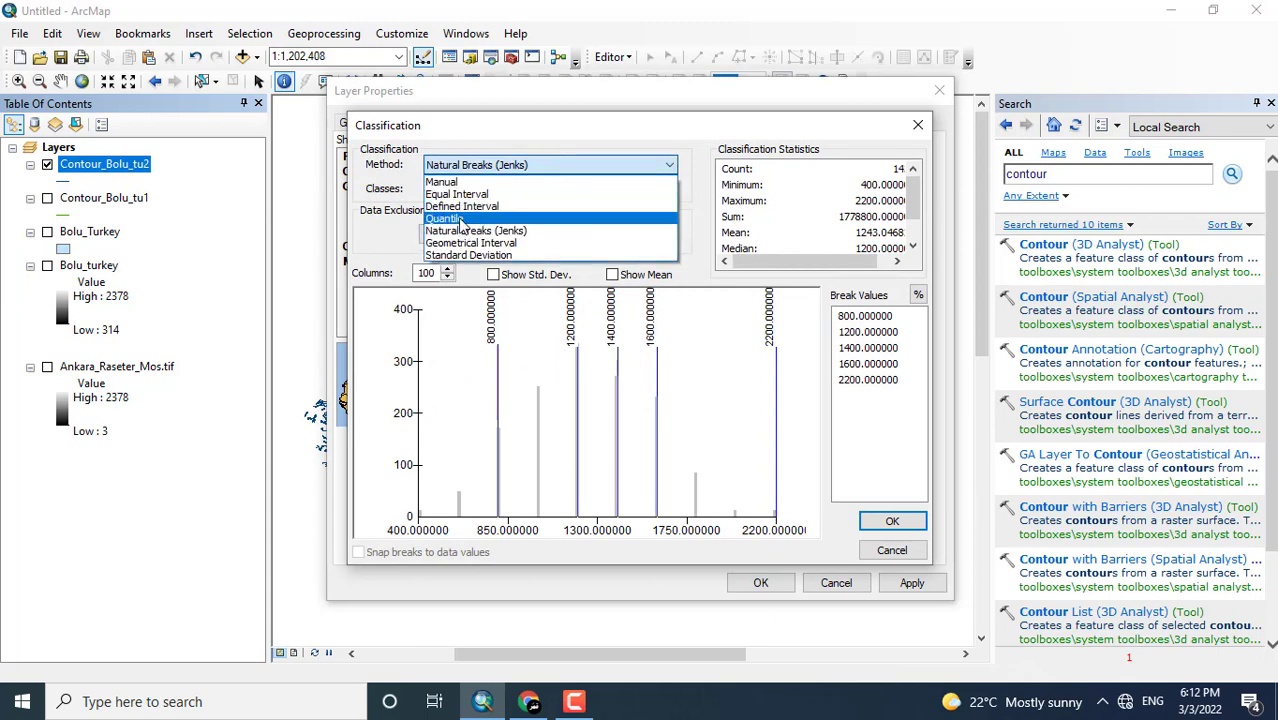
left_click(442, 181)
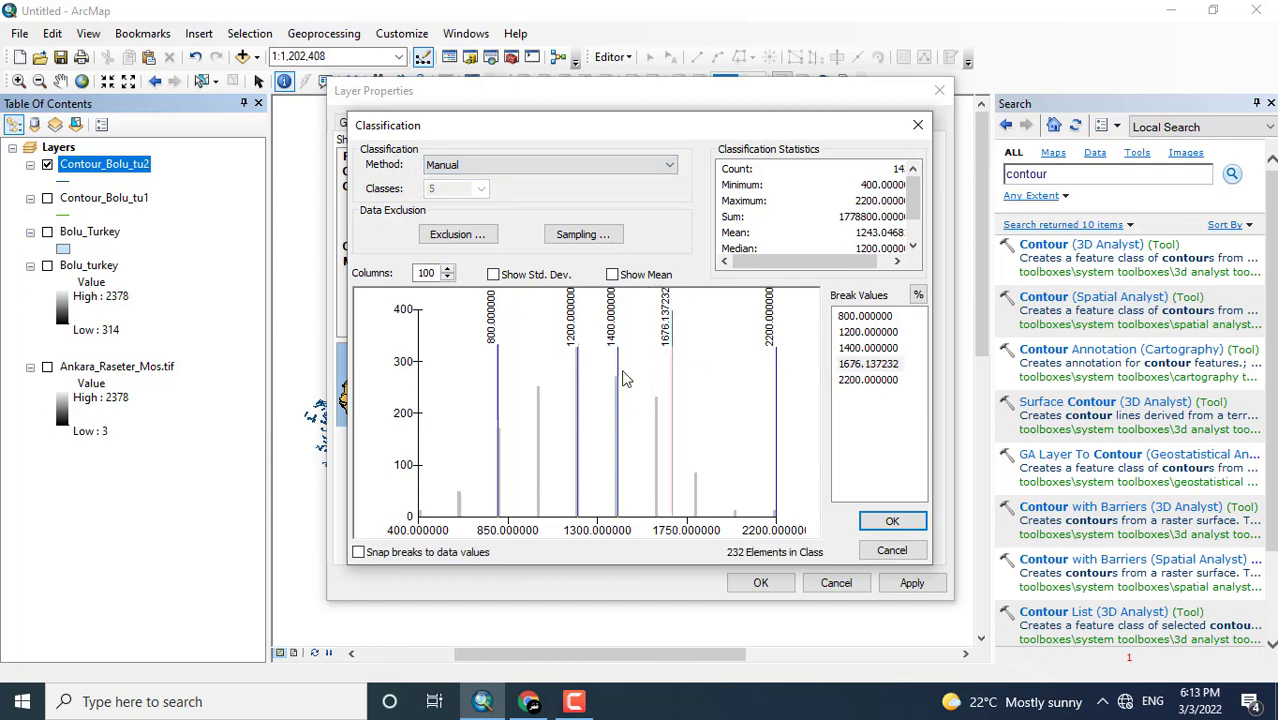
left_click_drag(612, 368, 625, 368)
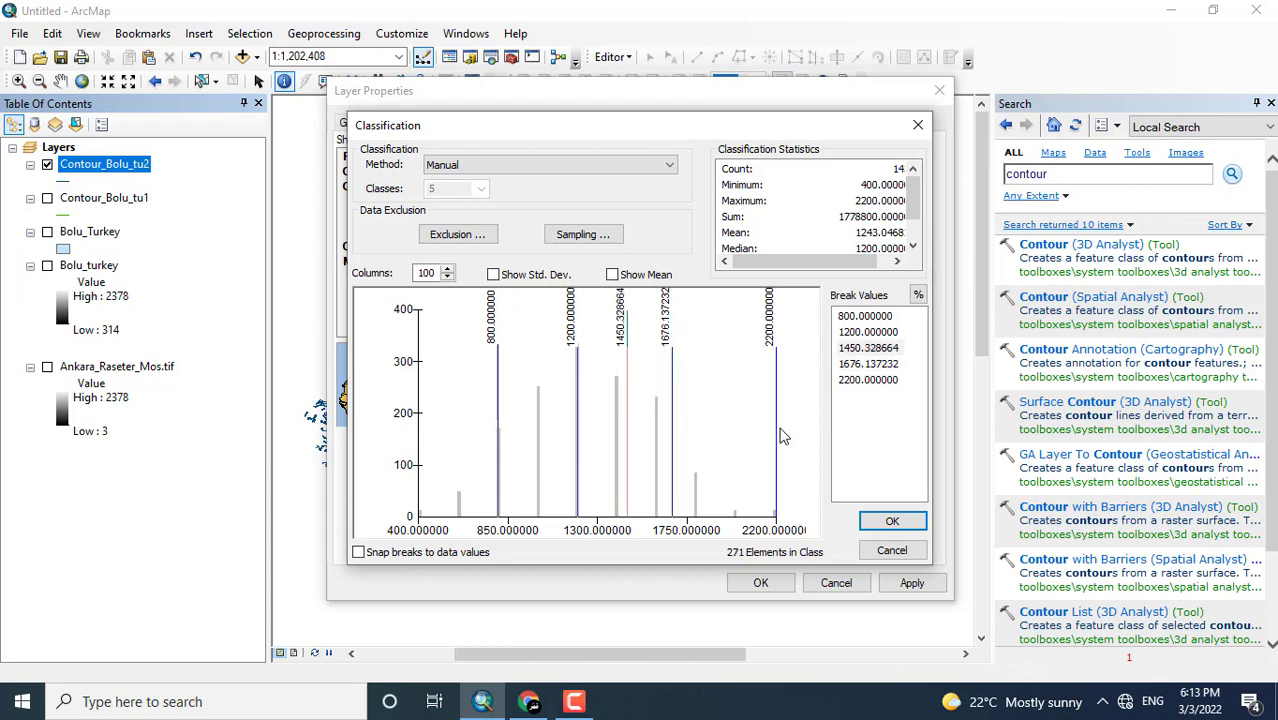
left_click(892, 520)
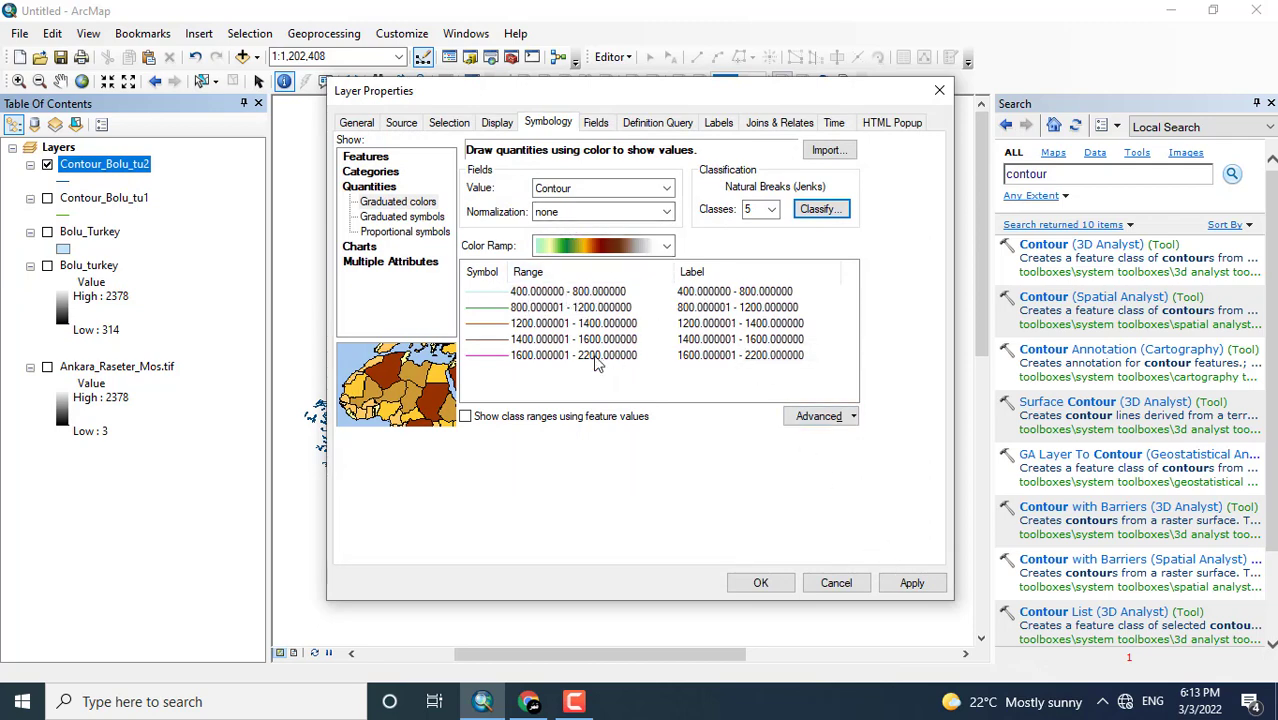
mouse_move(760, 582)
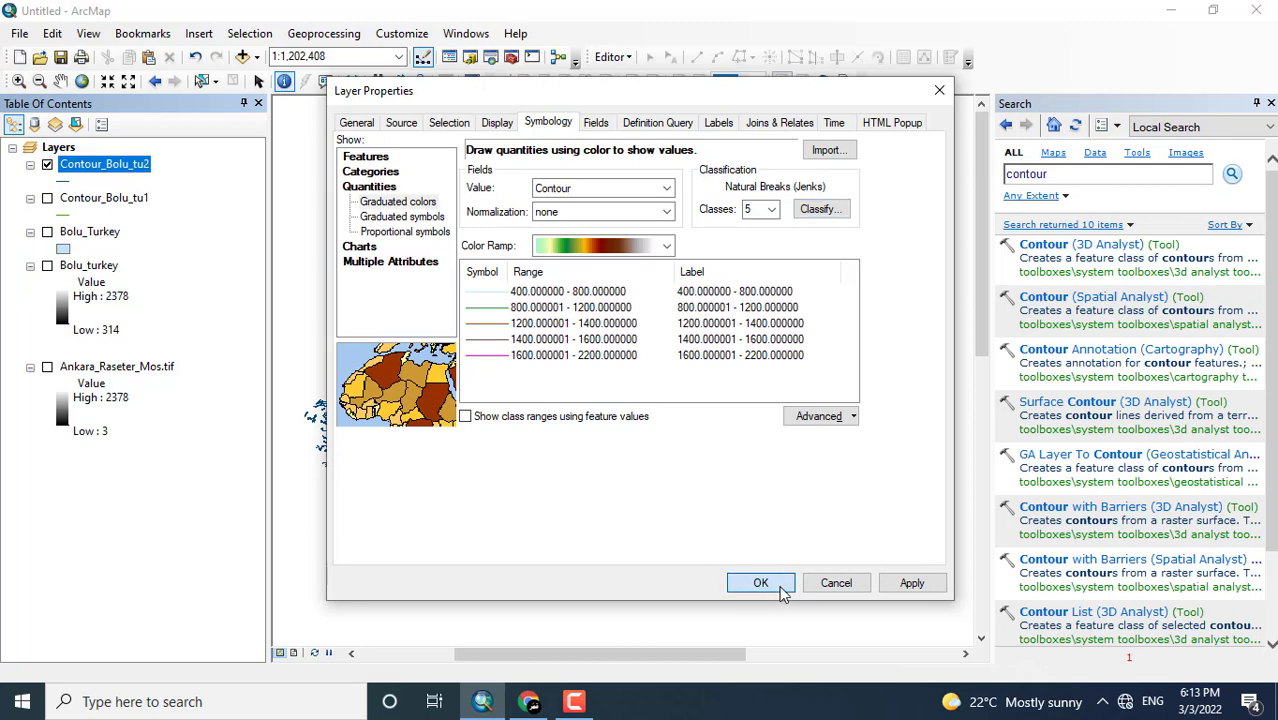
left_click(760, 582)
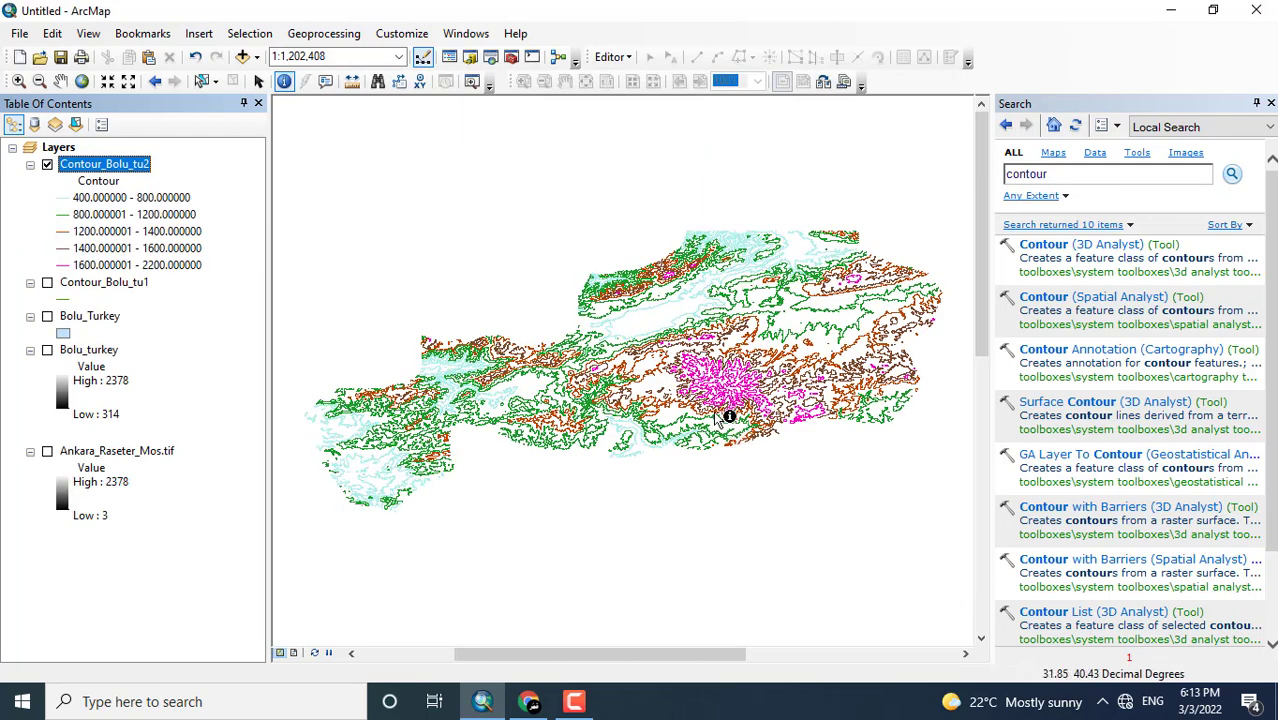
mouse_move(750, 406)
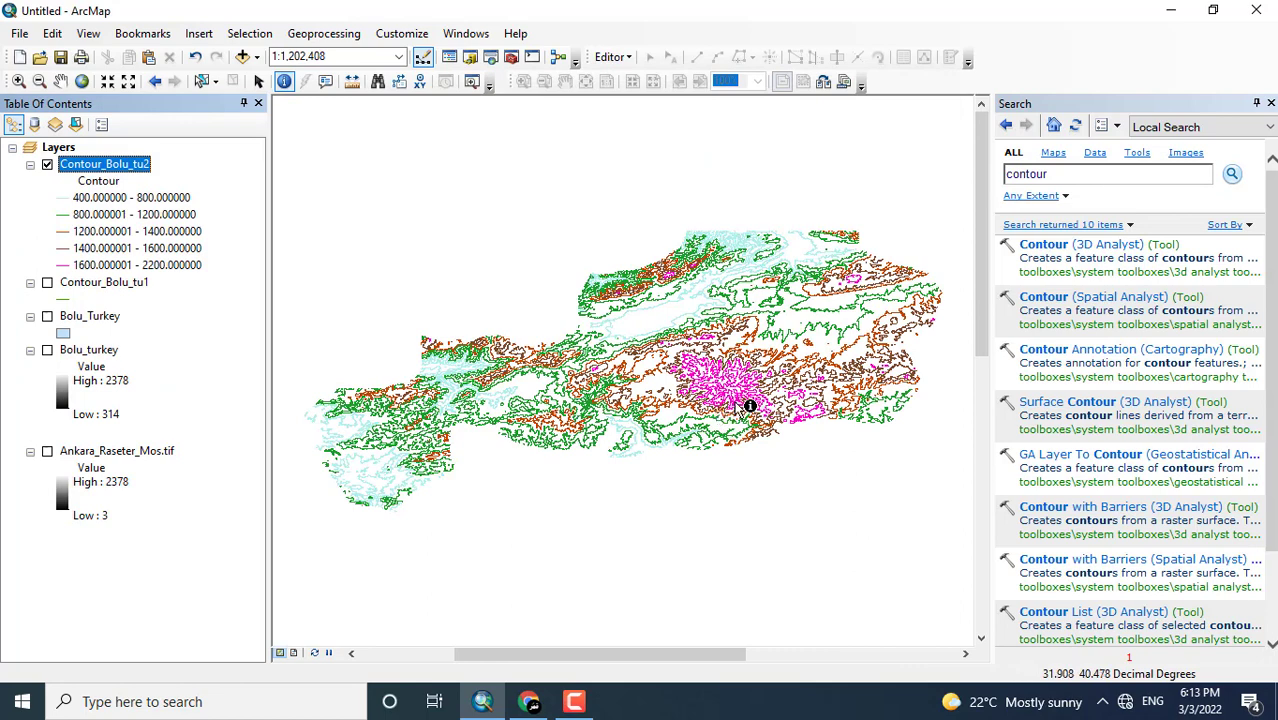
mouse_move(608, 330)
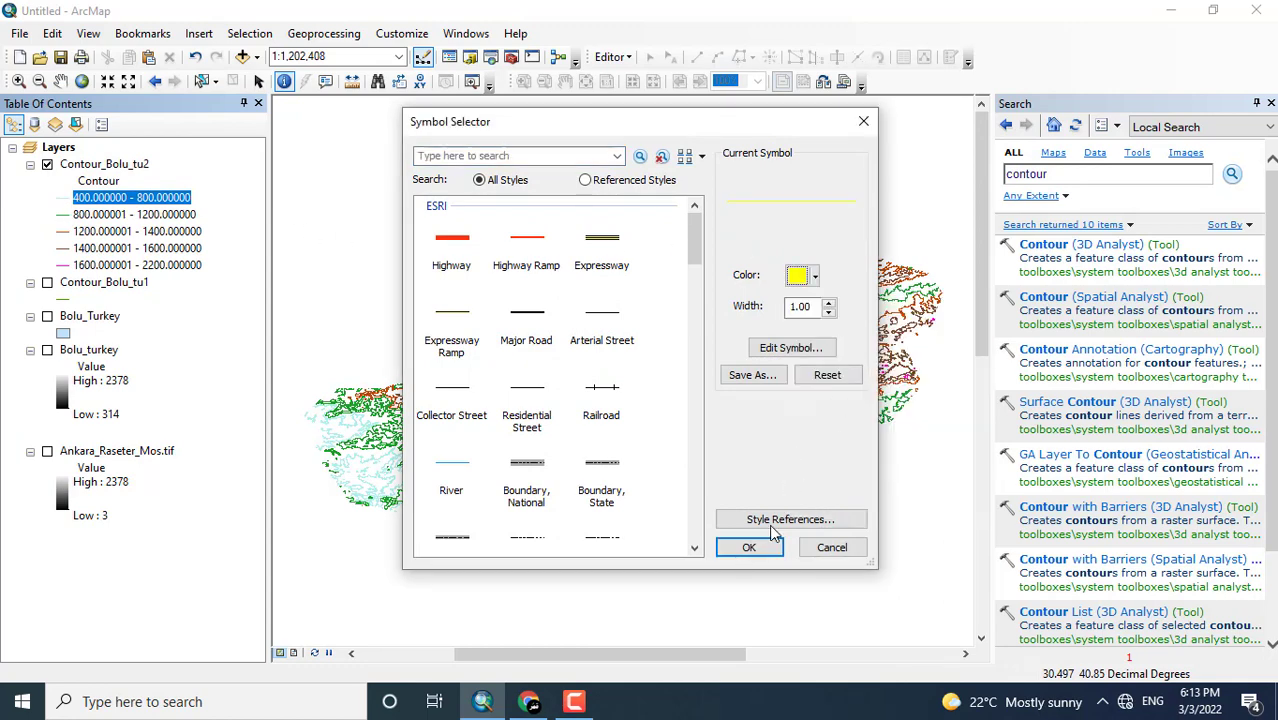
Draw the 400–800 contour class in yellow and turn on the Bolu_Turkey boundary layer
left_click(748, 547)
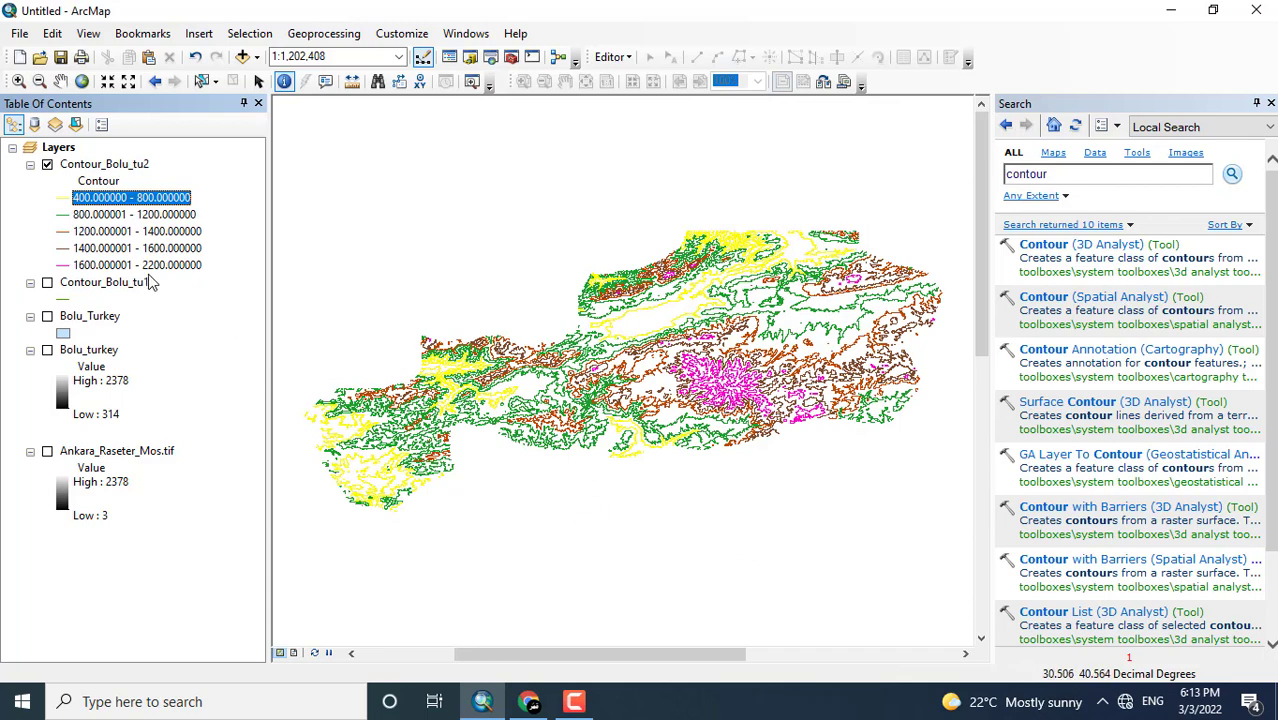
left_click(47, 316)
type("1:250,000")
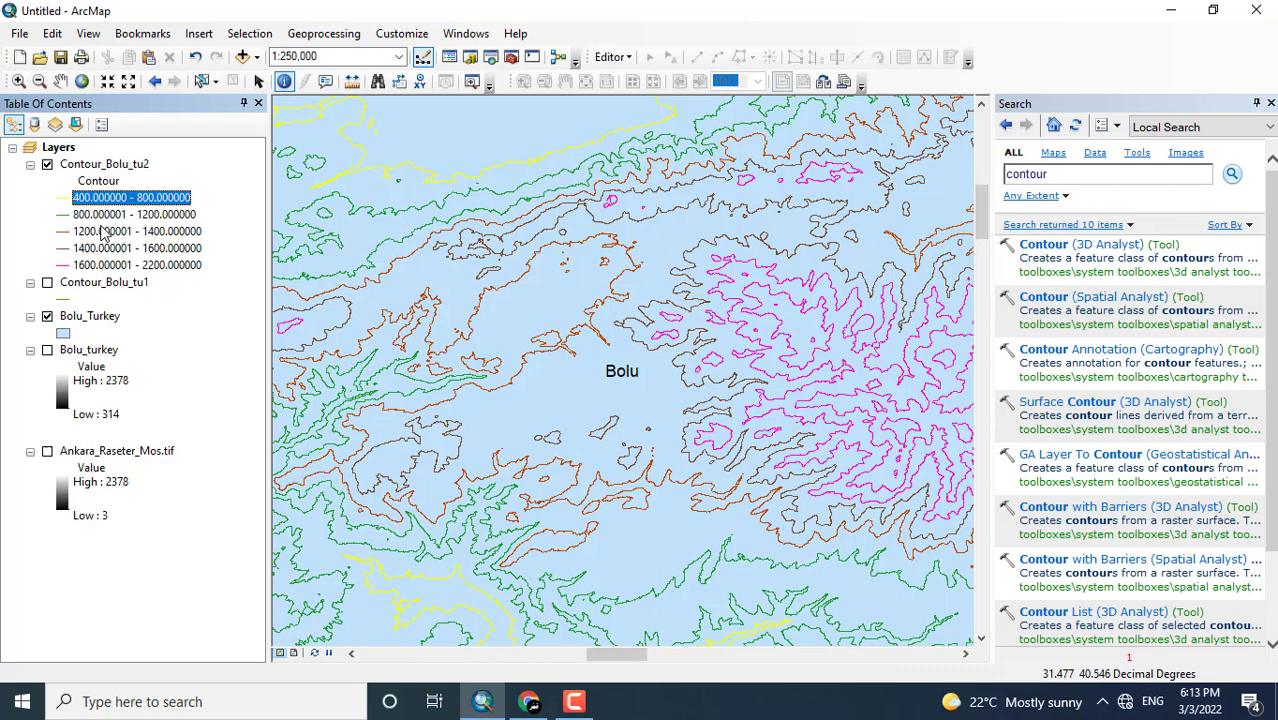
right_click(104, 163)
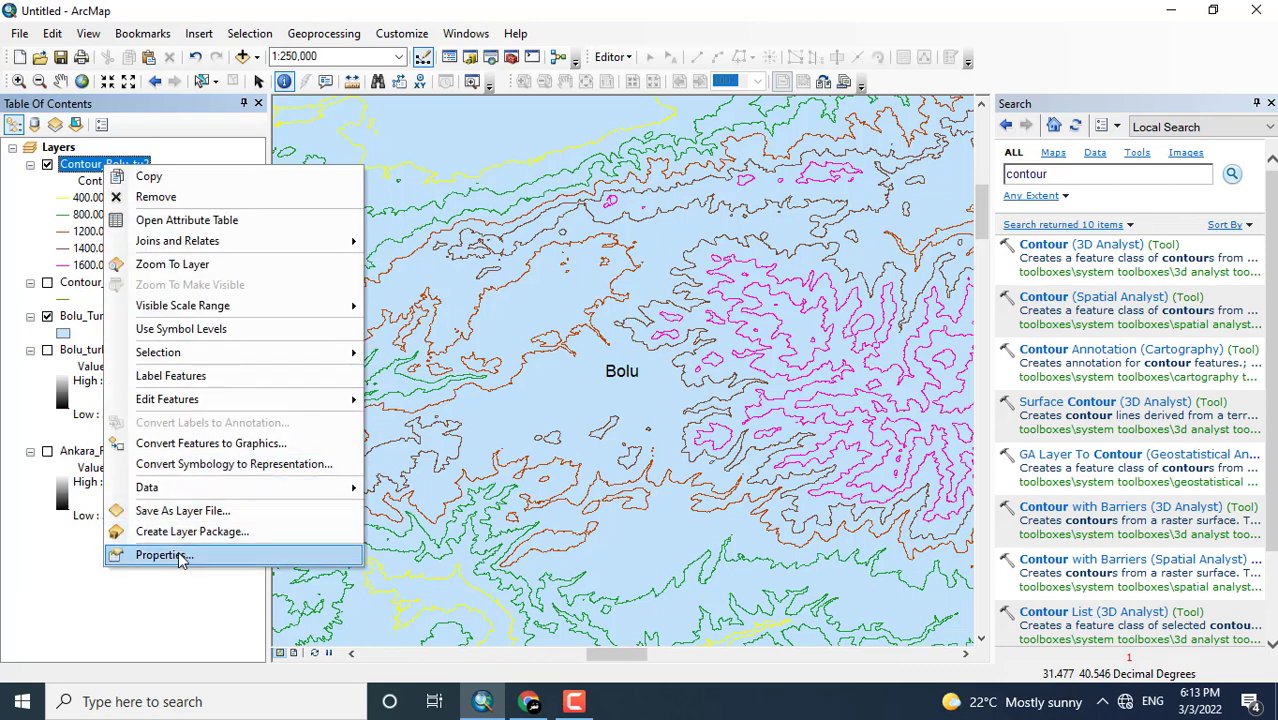
Label the contour lines with their Contour elevation values at 12-point size
left_click(162, 555)
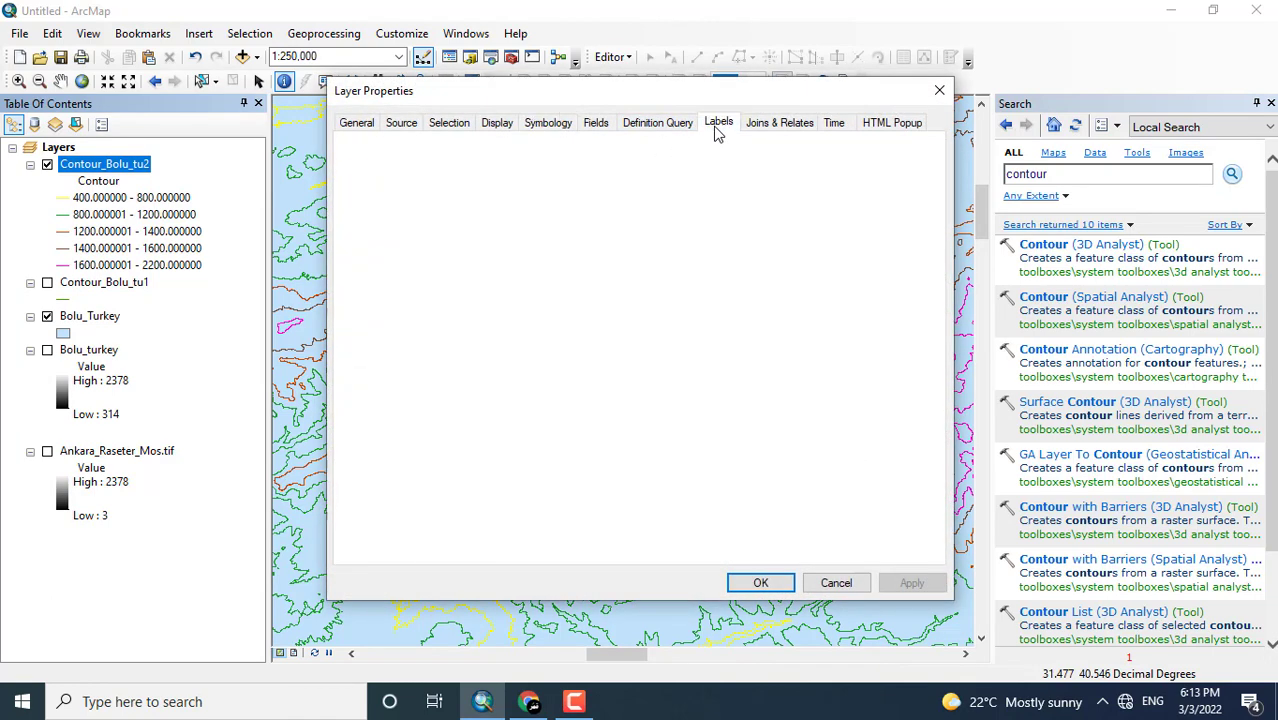
left_click(718, 122)
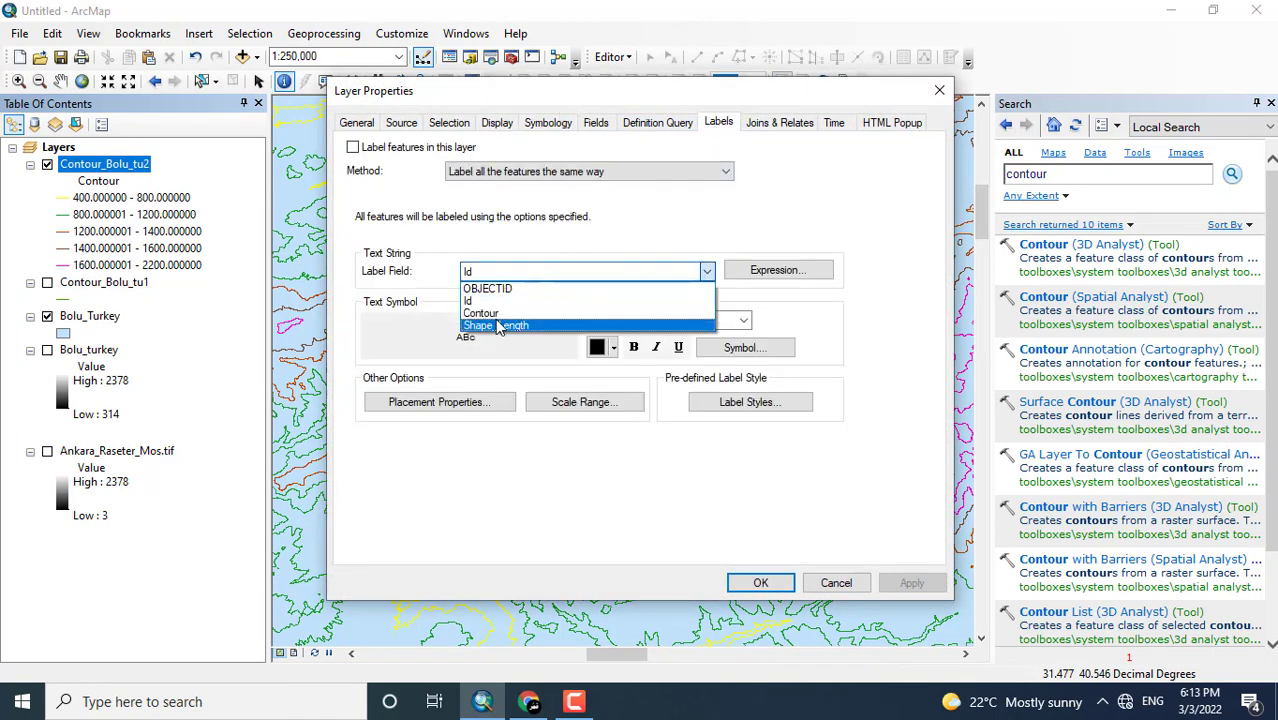
left_click(481, 312)
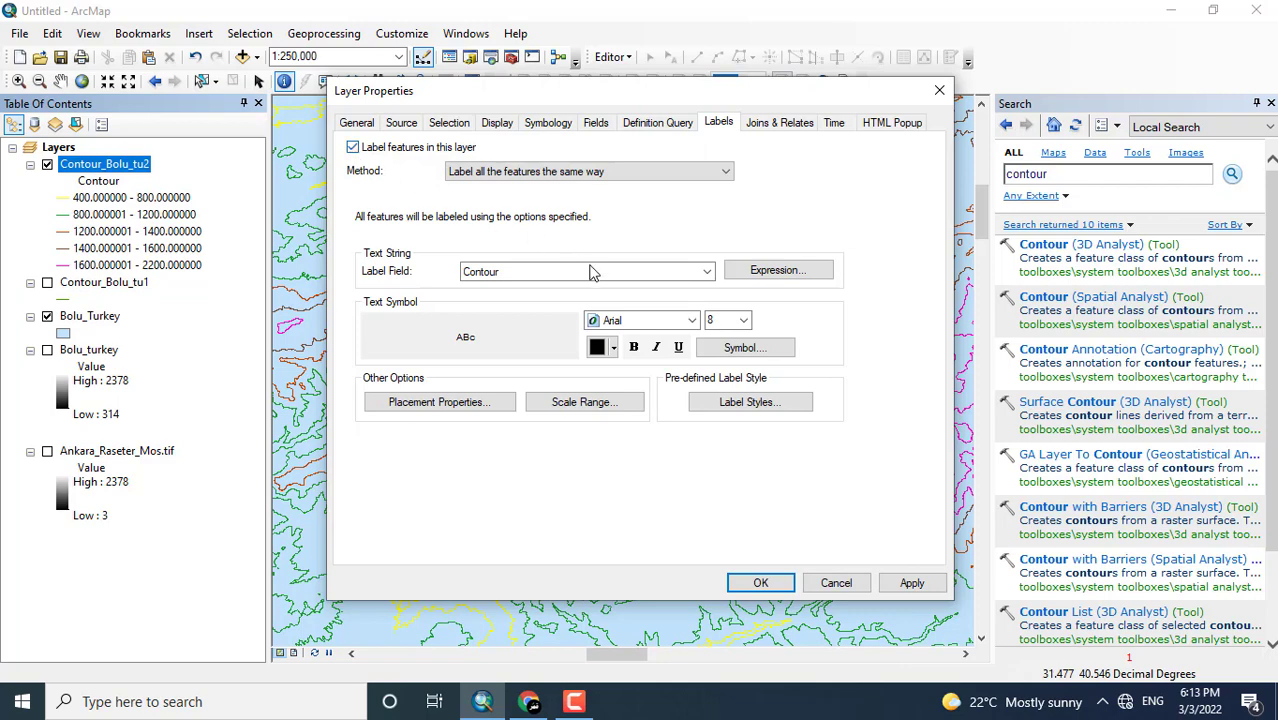
left_click(743, 320)
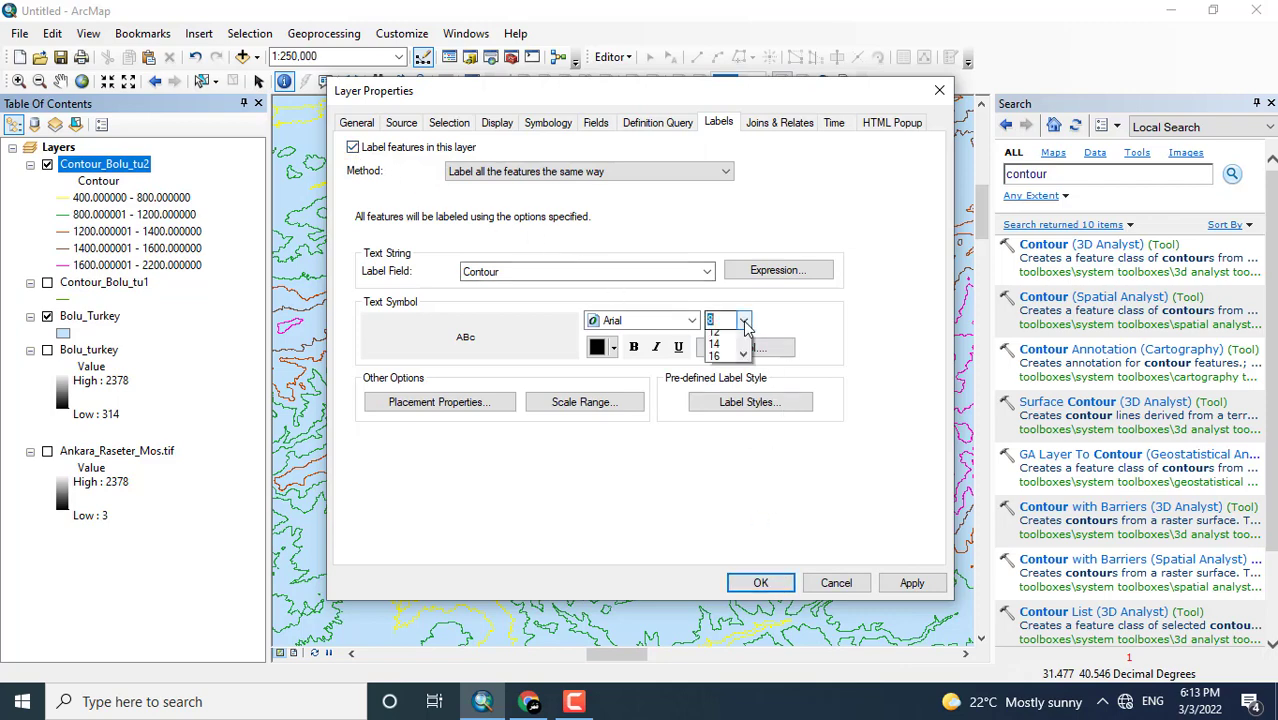
left_click(713, 332)
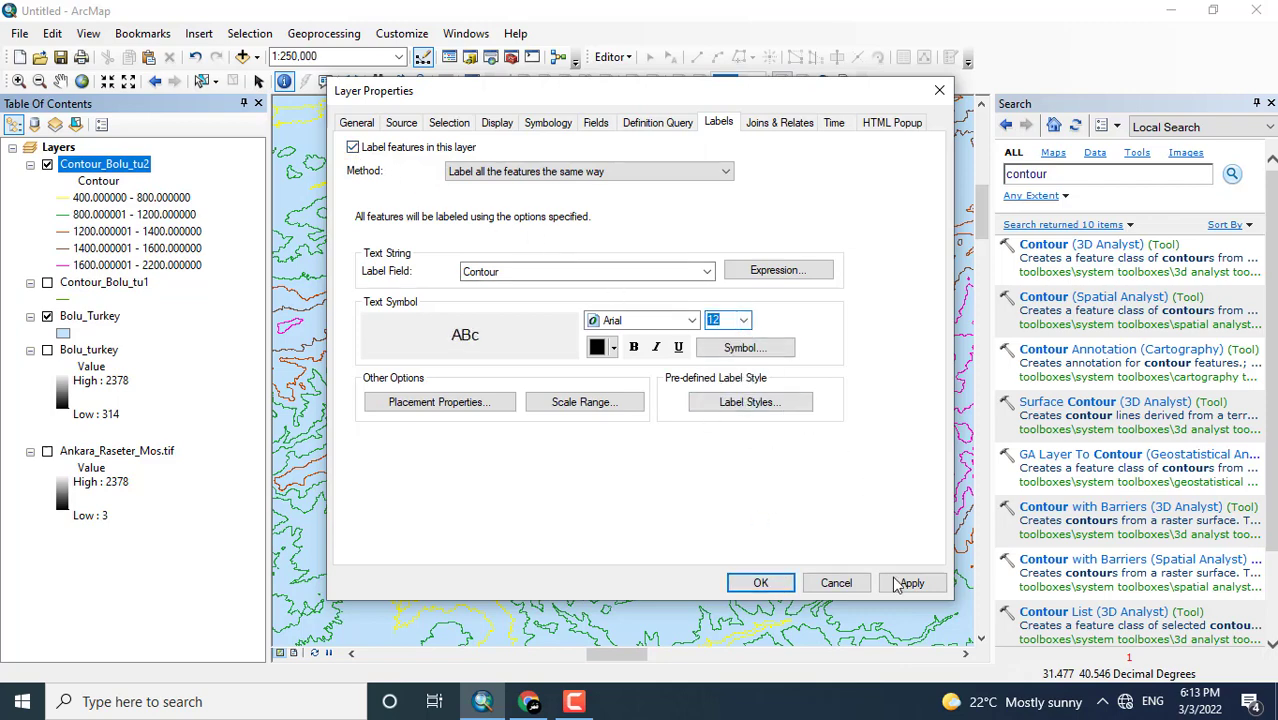
left_click(760, 582)
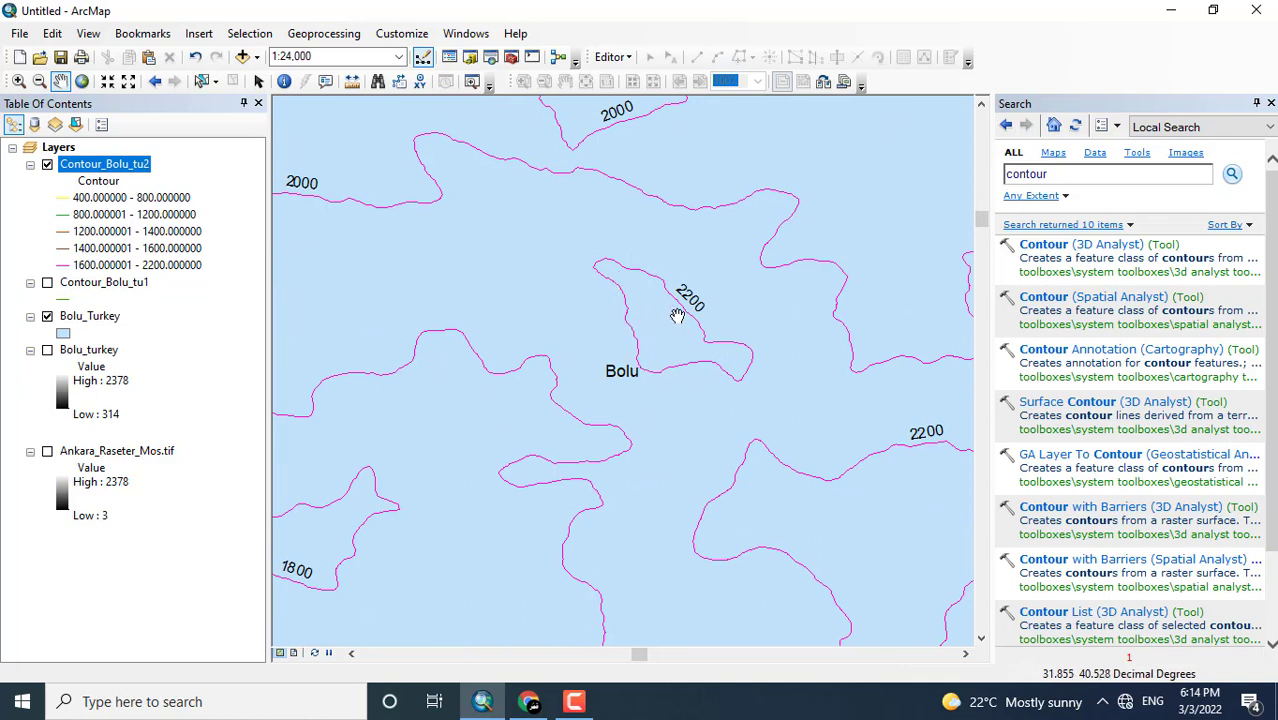
mouse_move(392, 318)
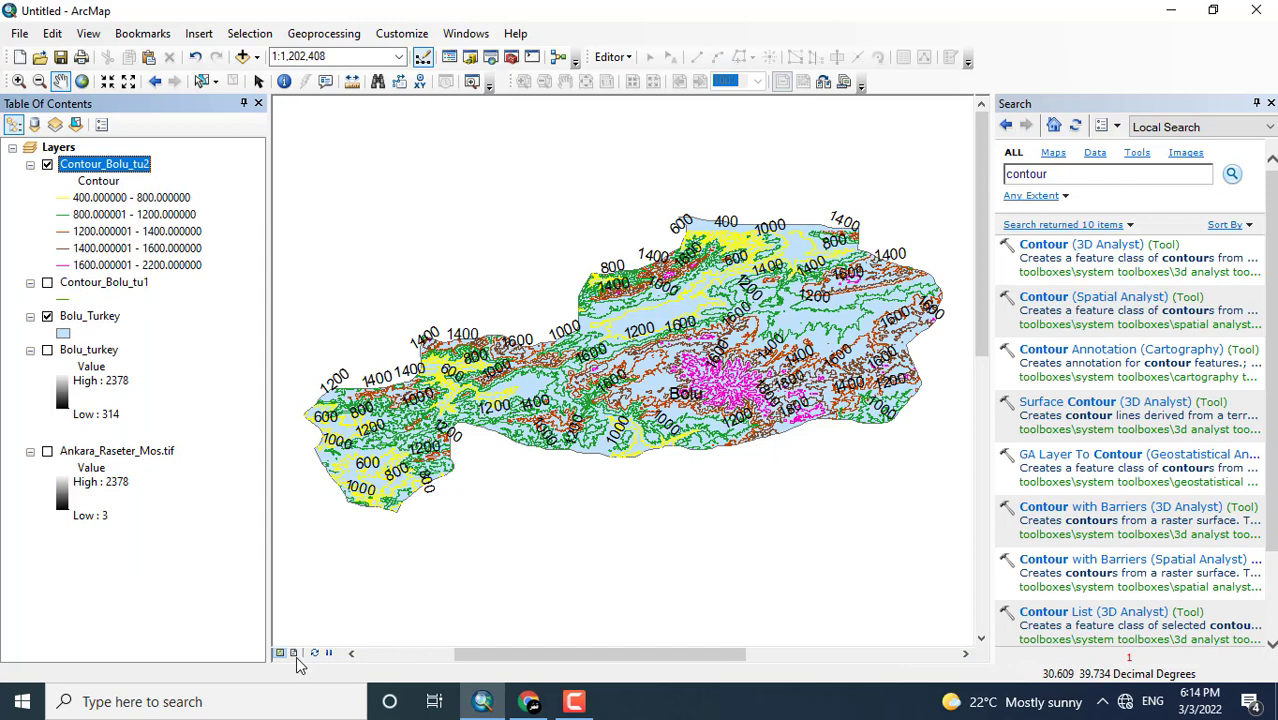
In Layout View, zoom to the contour layer and pan the county toward the page top
left_click(293, 653)
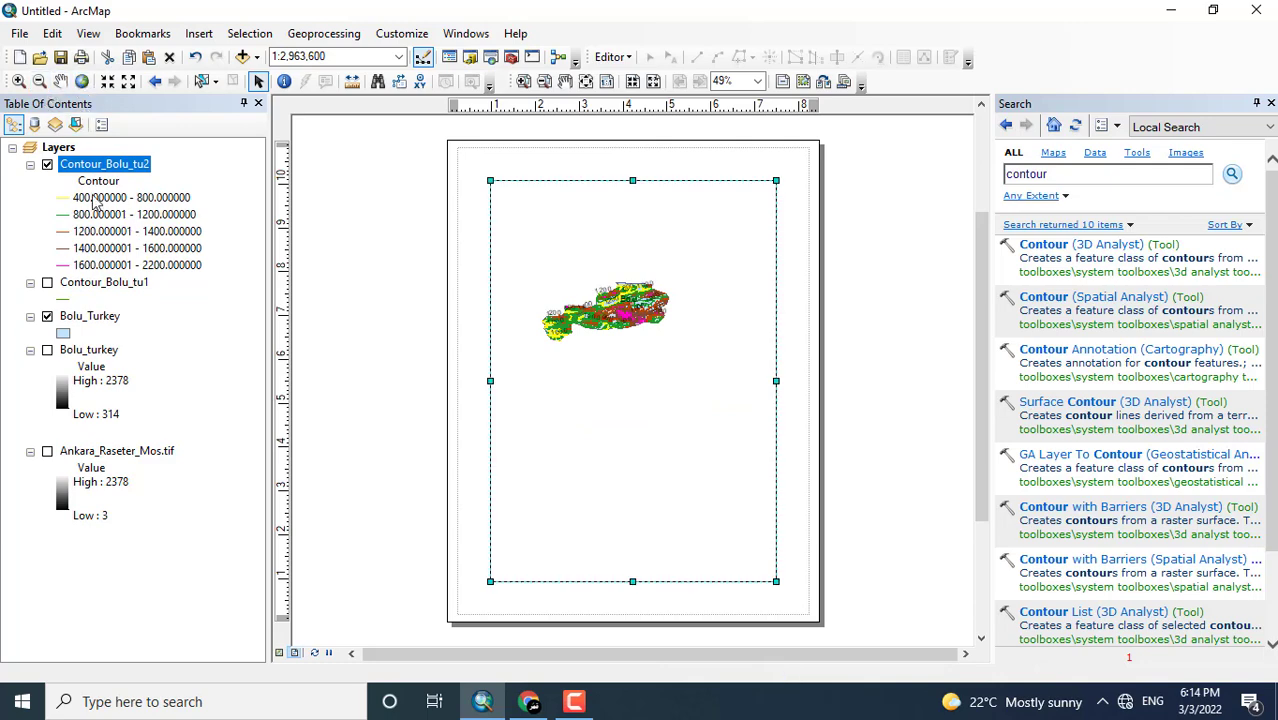
right_click(104, 163)
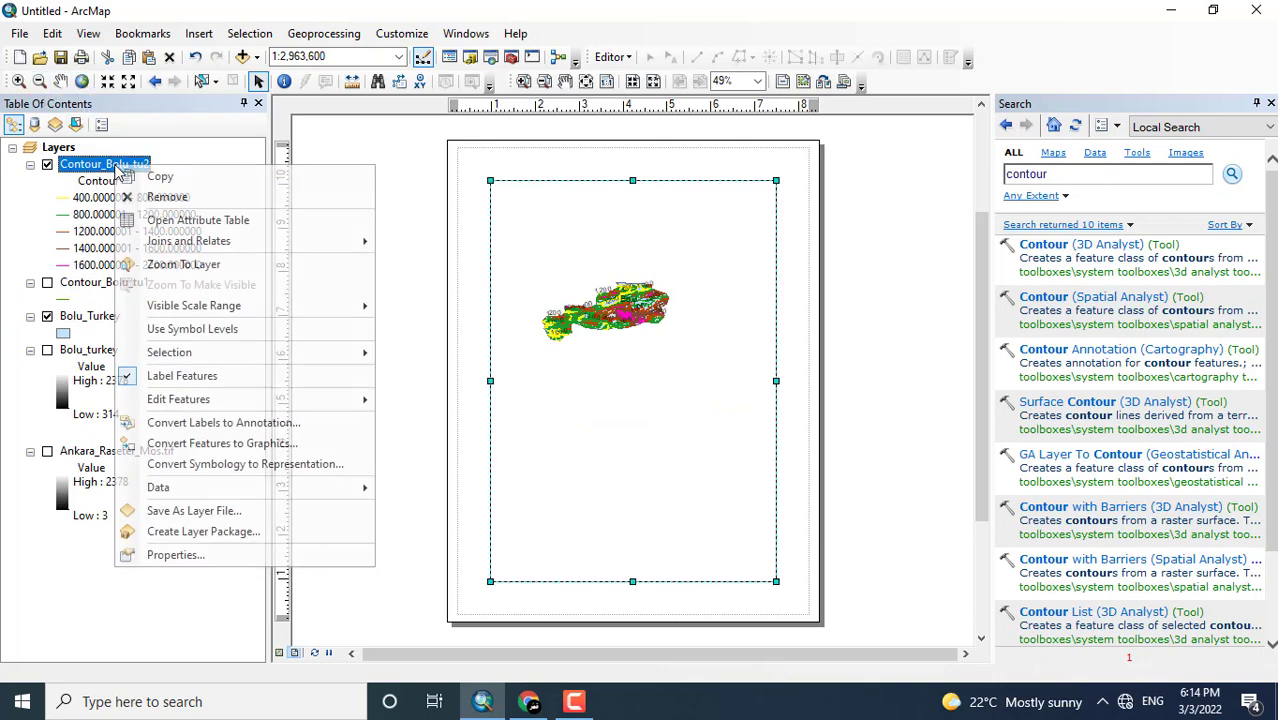
left_click(183, 264)
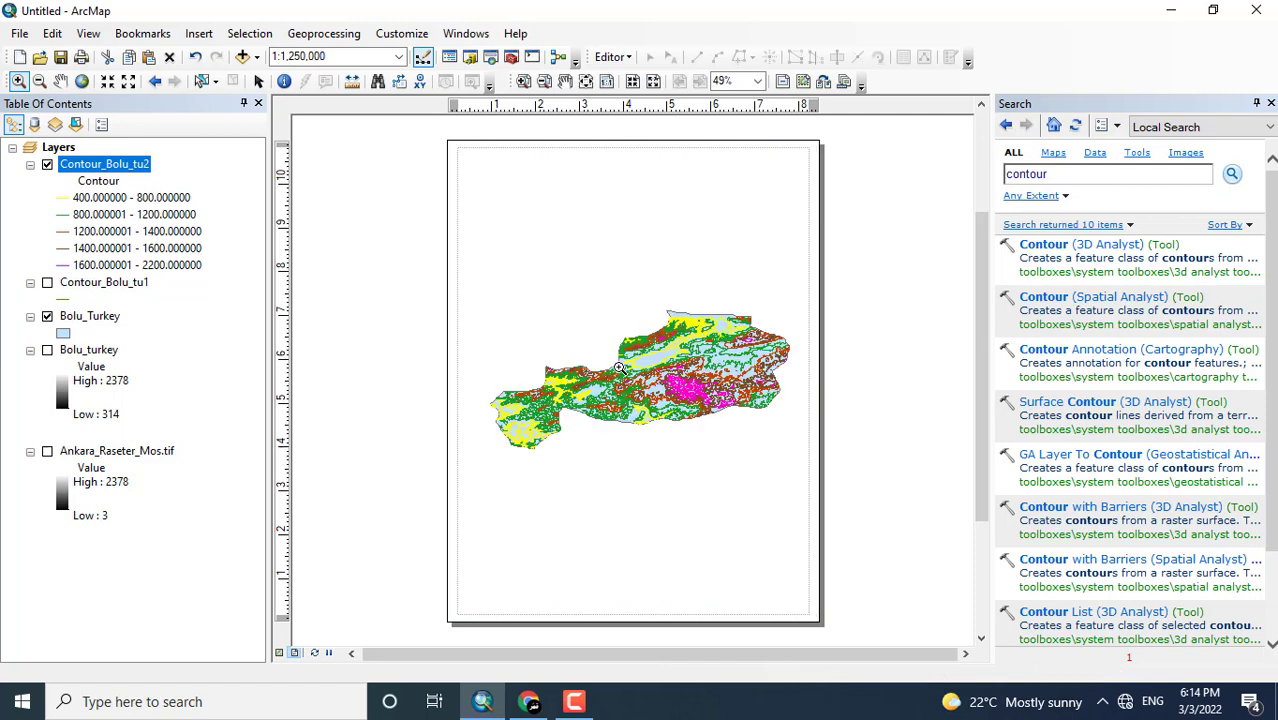
left_click(61, 82)
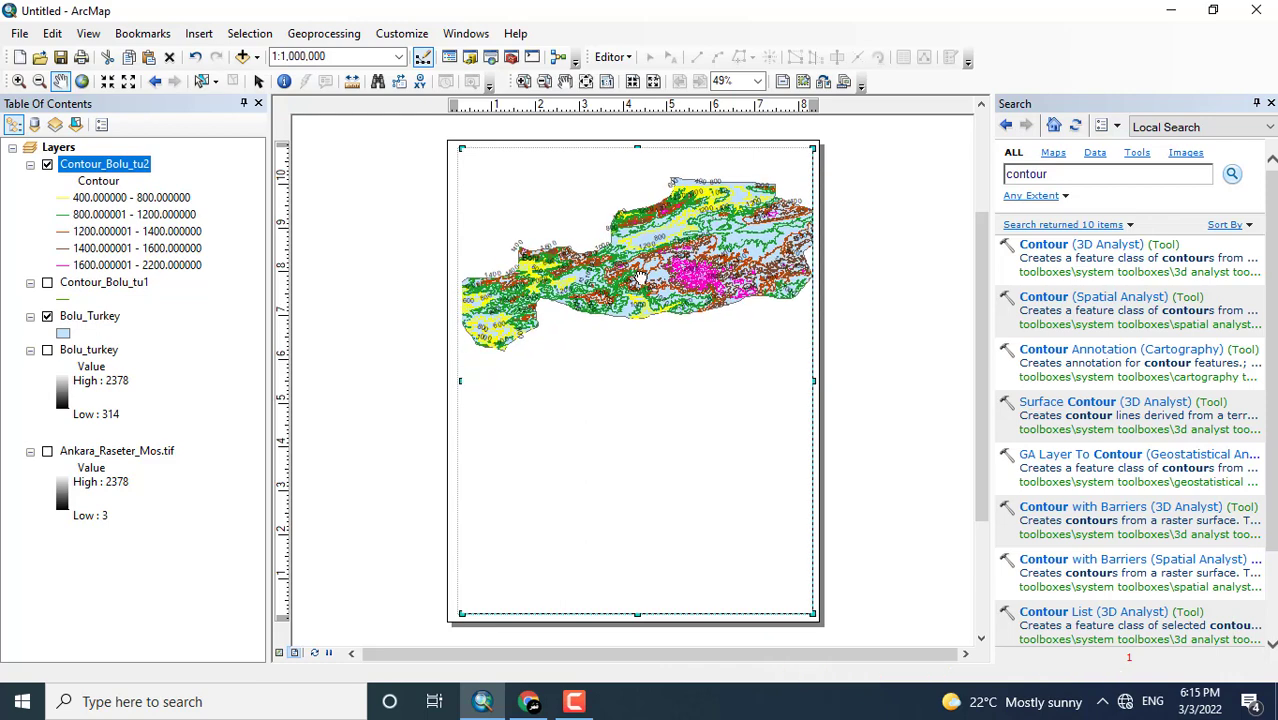
left_click_drag(640, 280, 655, 330)
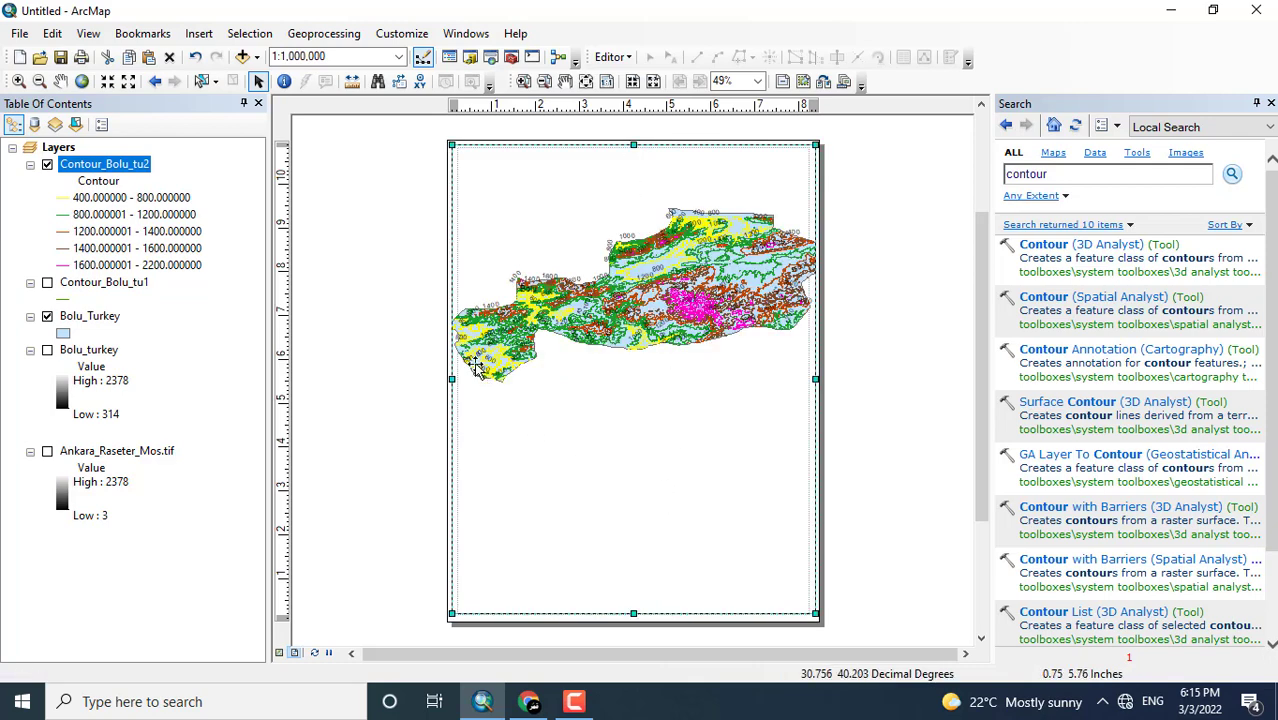
Insert a legend of Contour_Bolu_tu2 and Bolu_Turkey with default wizard settings, then start renaming the layer
left_click(198, 33)
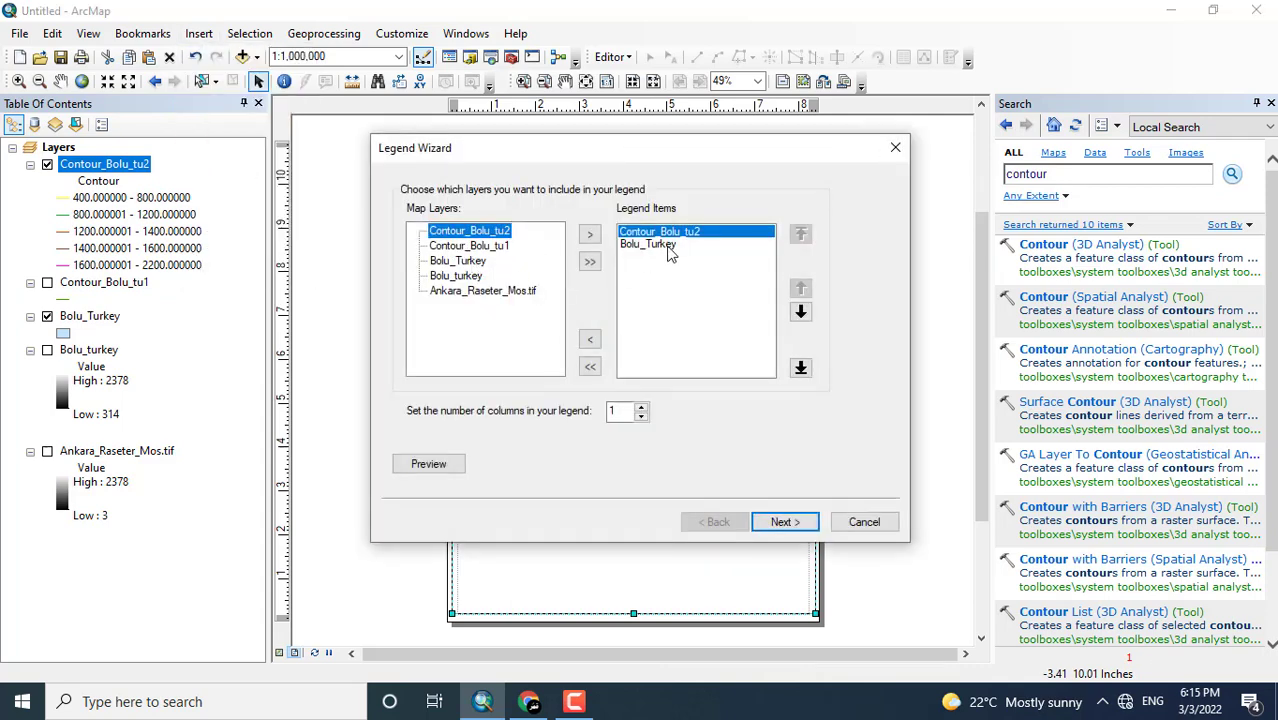
left_click(647, 244)
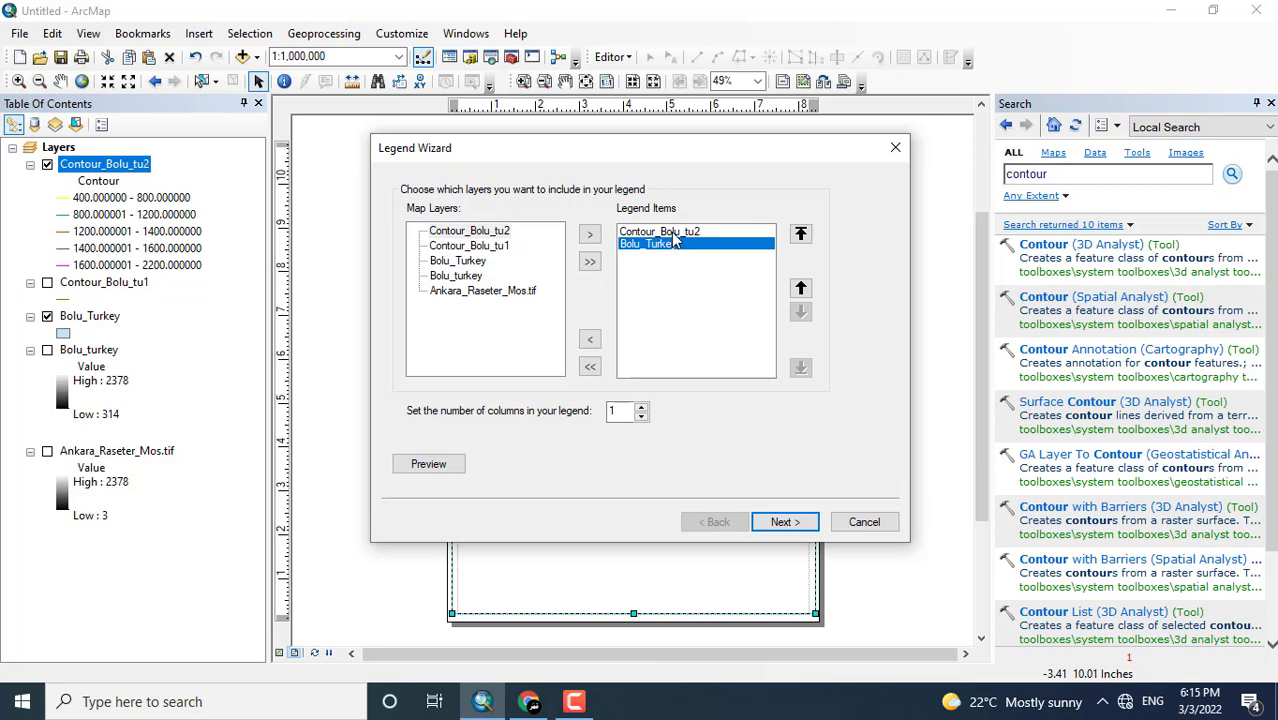
left_click(659, 231)
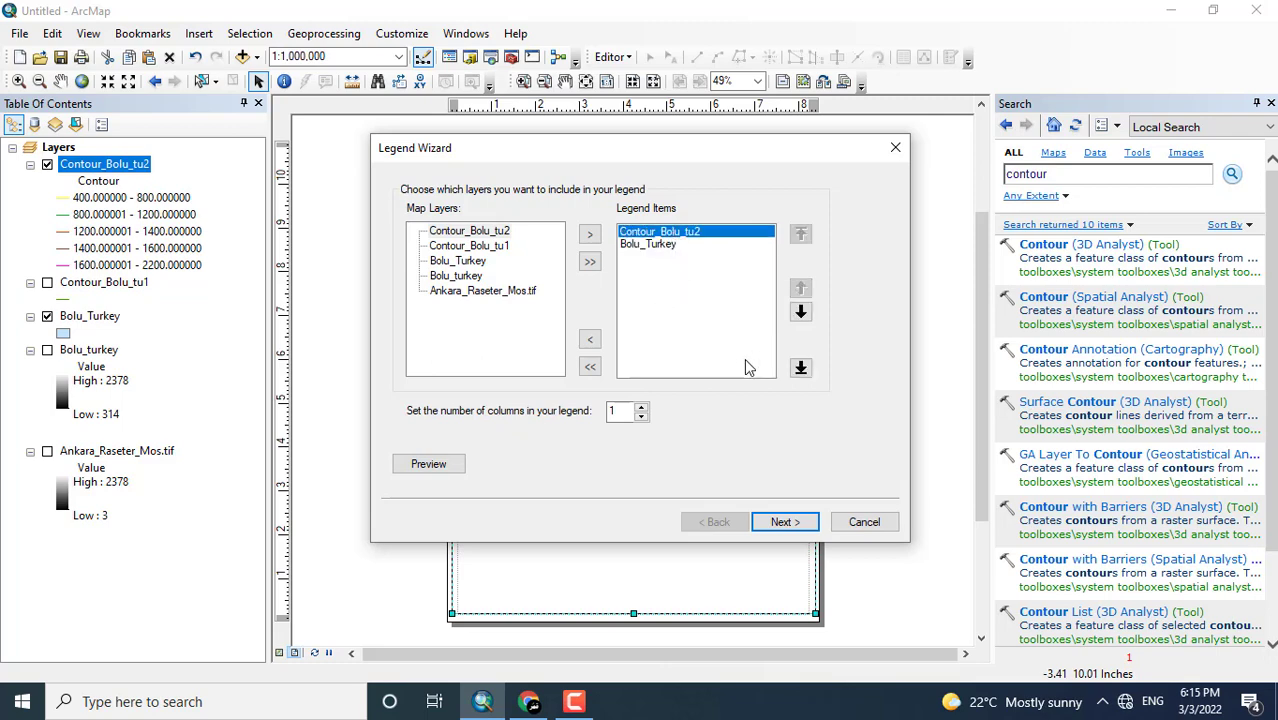
left_click(785, 521)
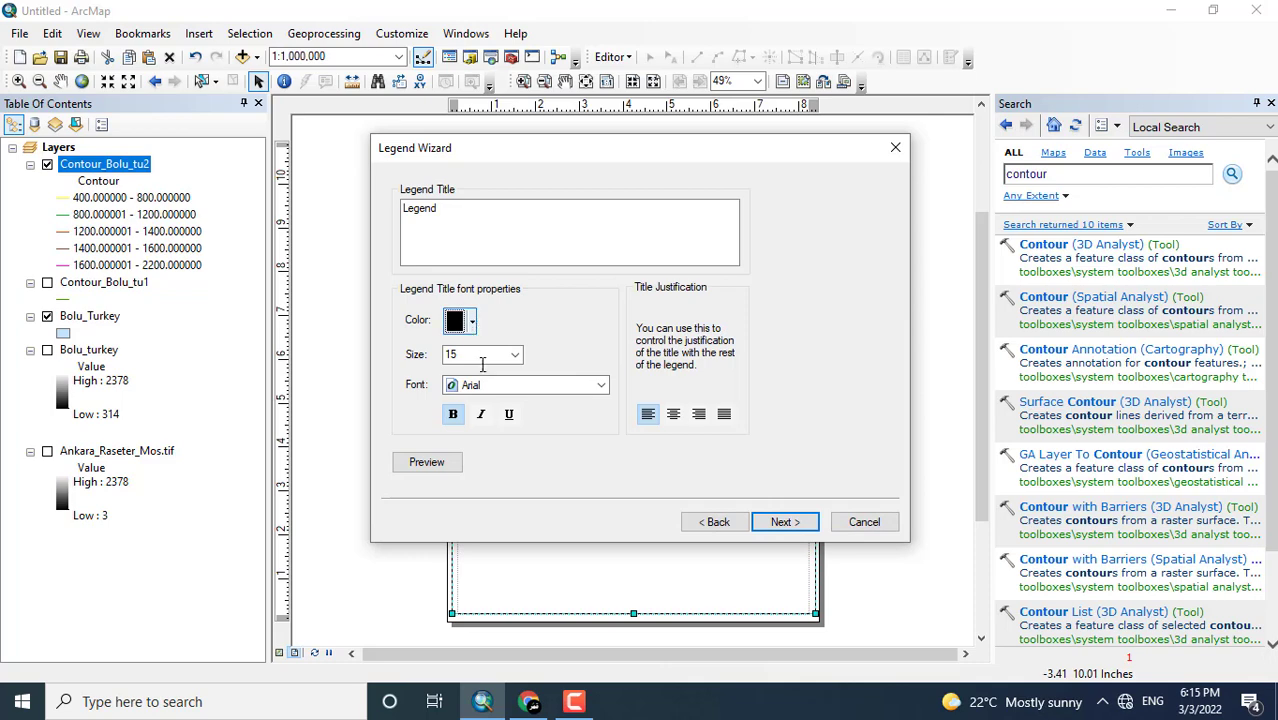
left_click(784, 521)
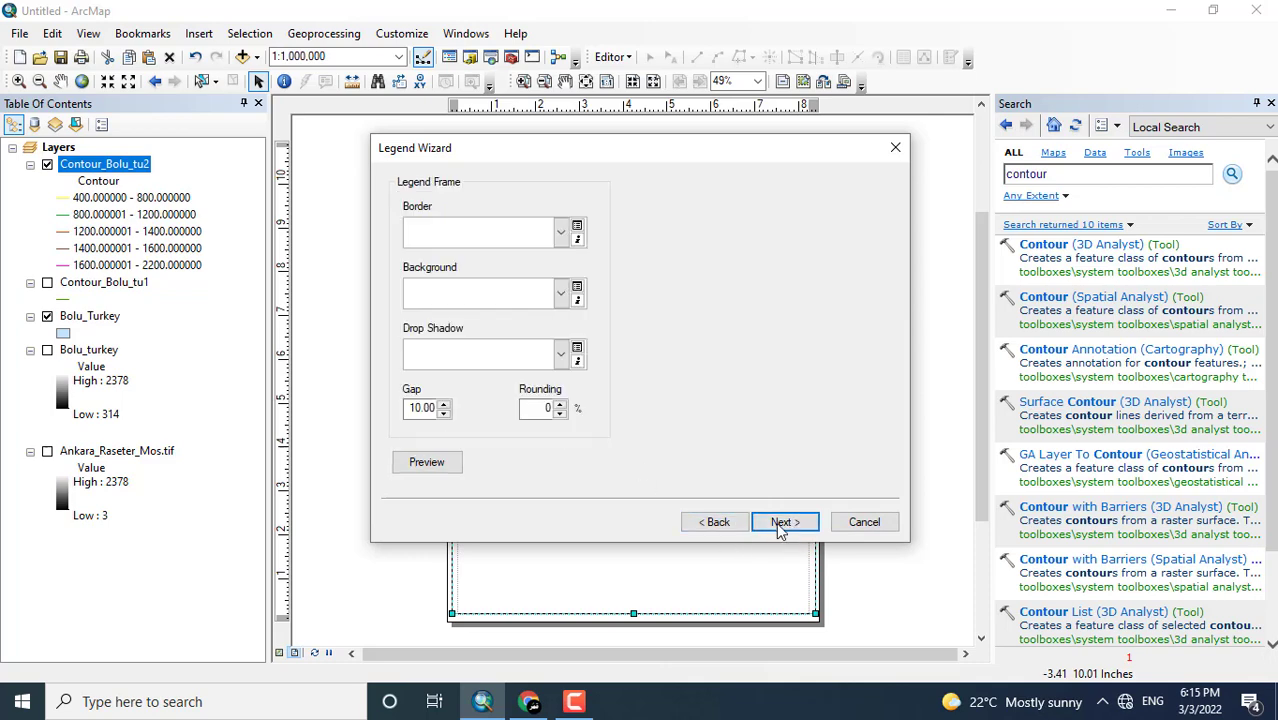
left_click(784, 521)
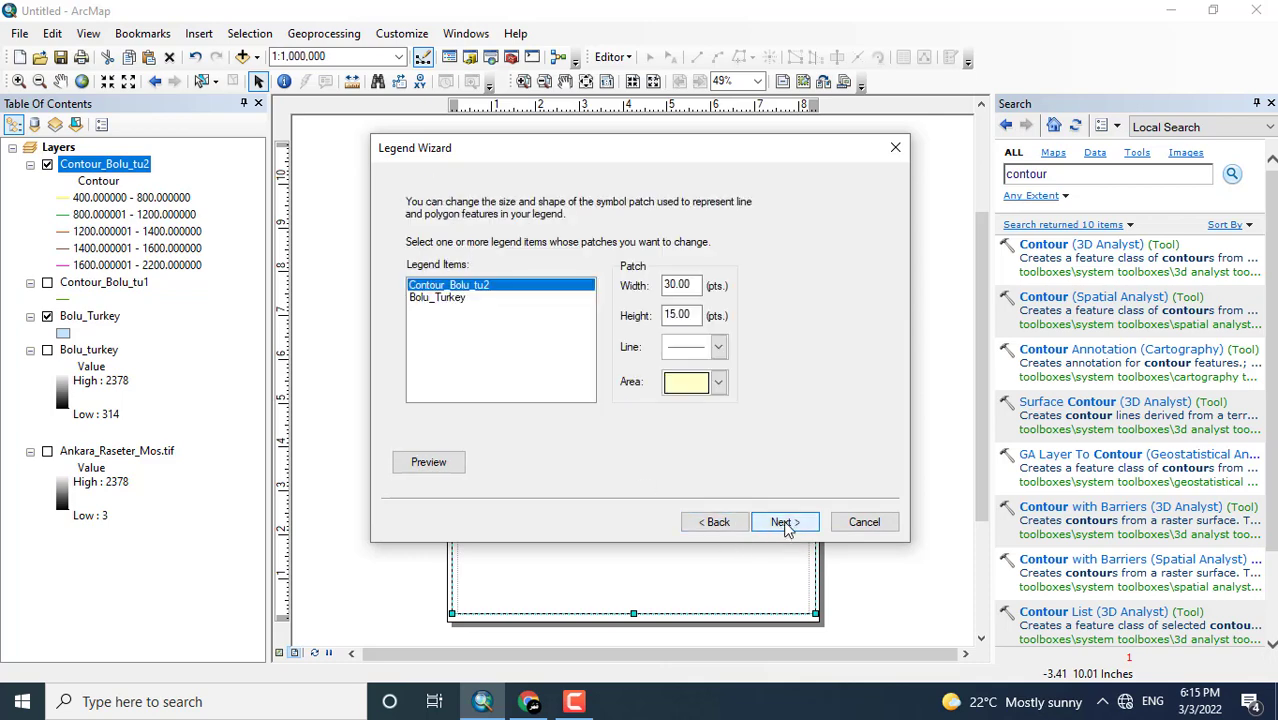
left_click(784, 521)
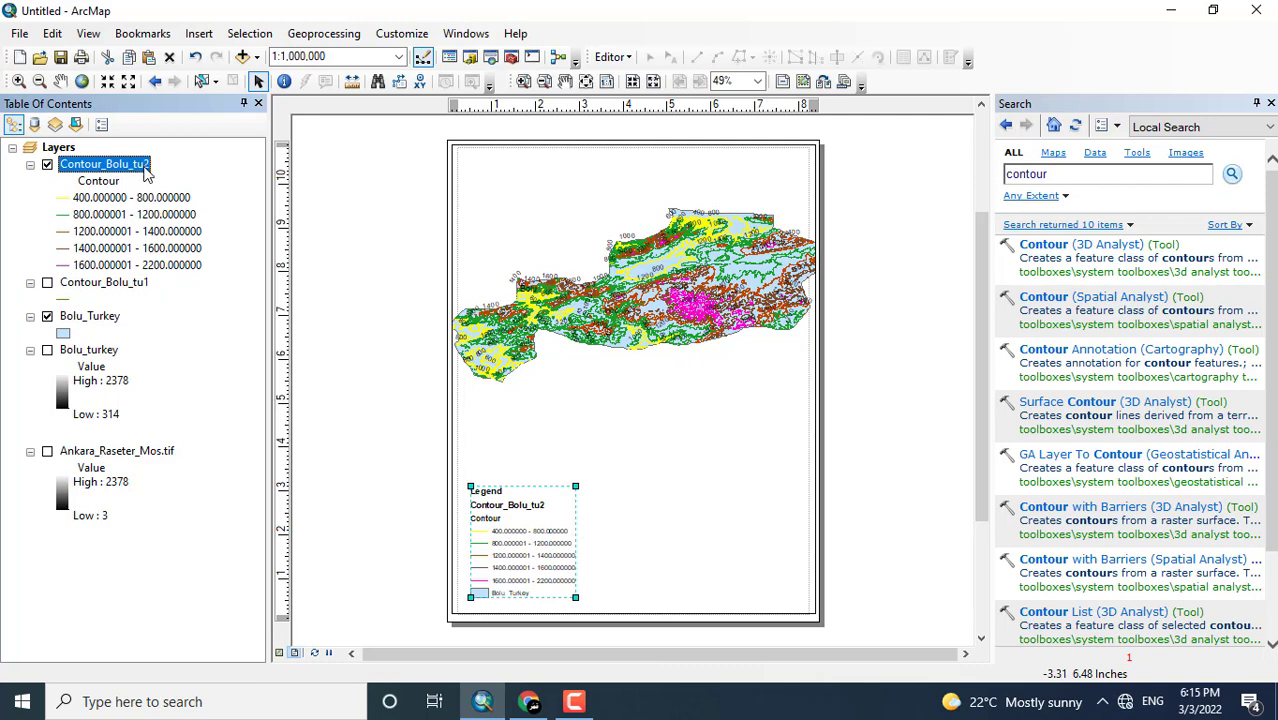
double_click(105, 163)
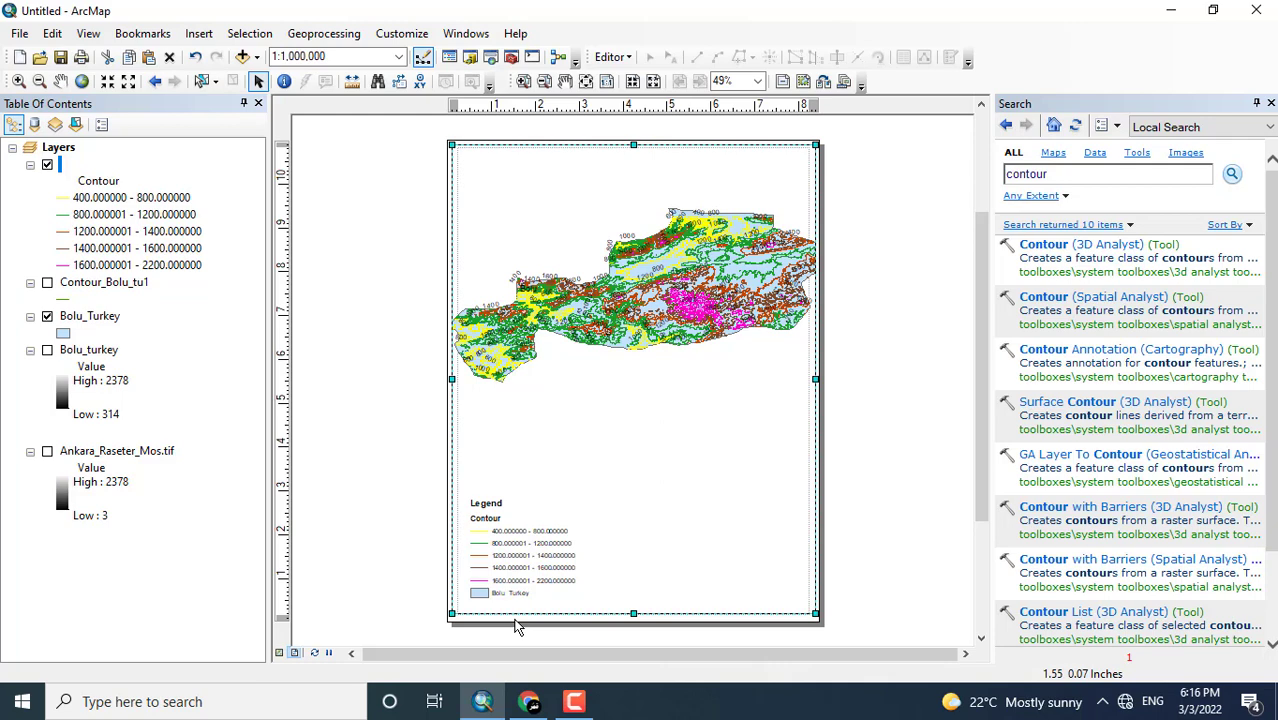
mouse_move(516, 608)
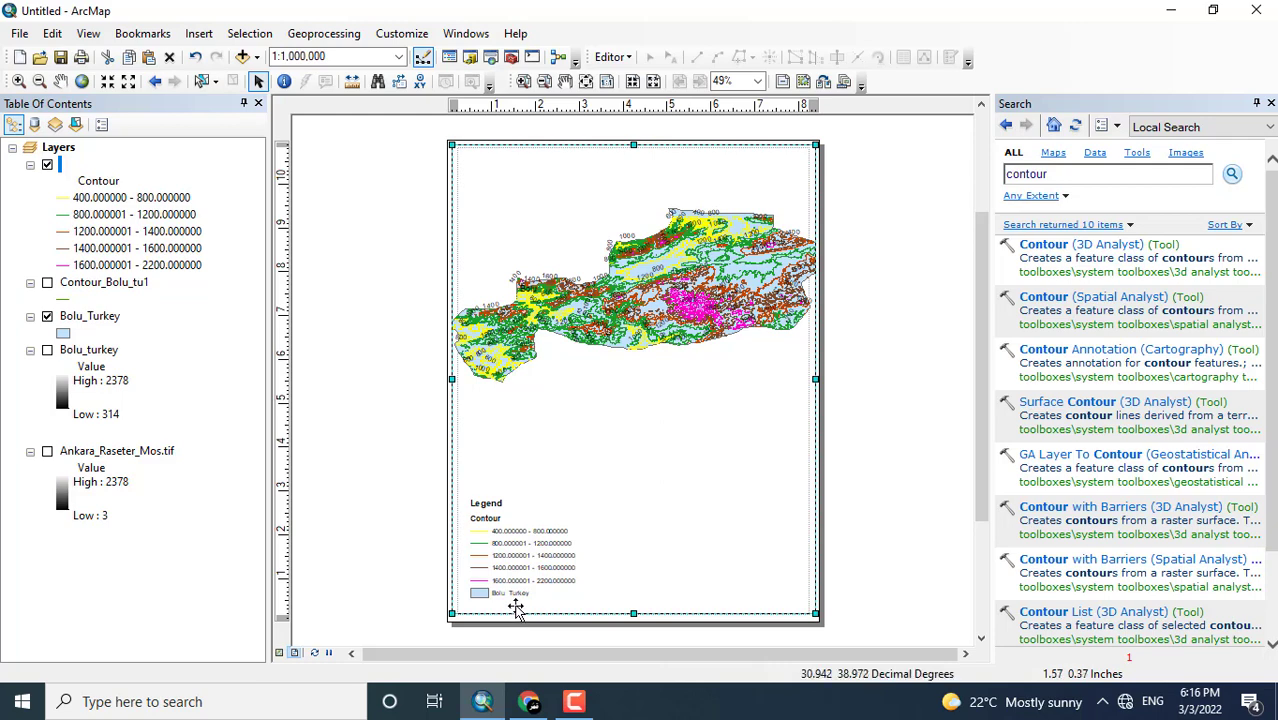
mouse_move(513, 605)
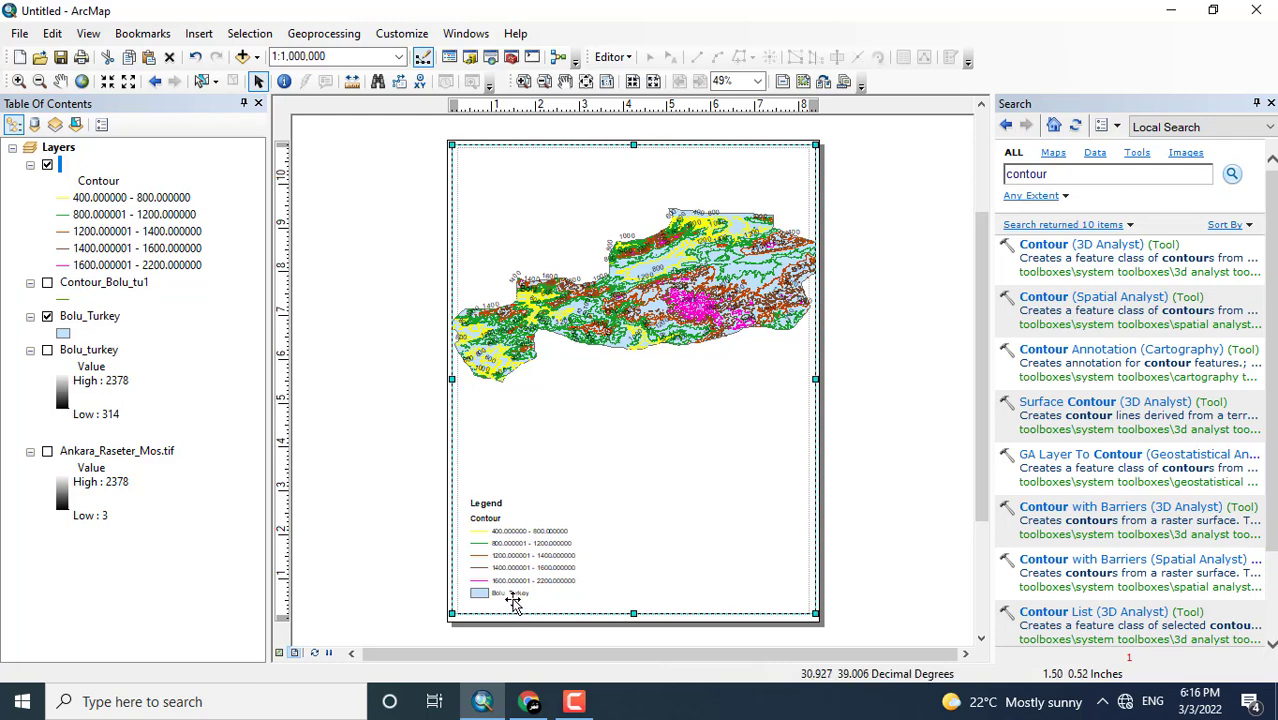
Insert the layout title 'Contour Map of Bolu Turkey'
left_click(198, 33)
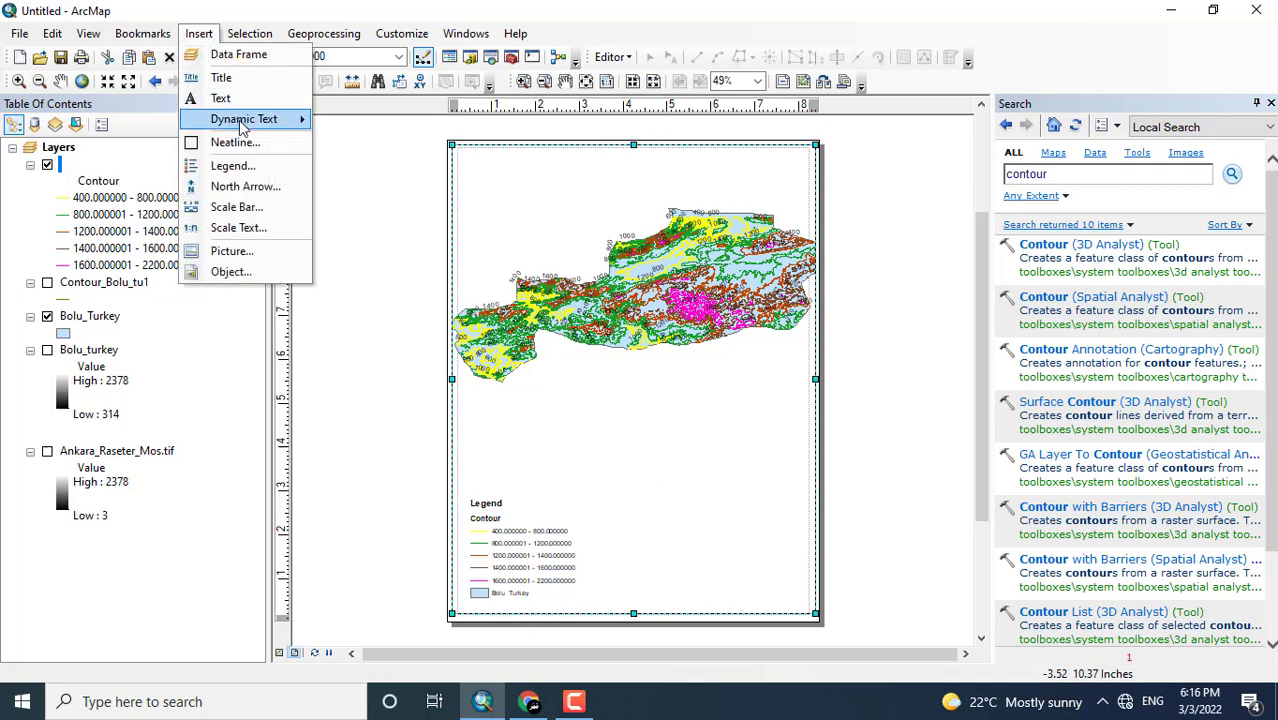
left_click(221, 77)
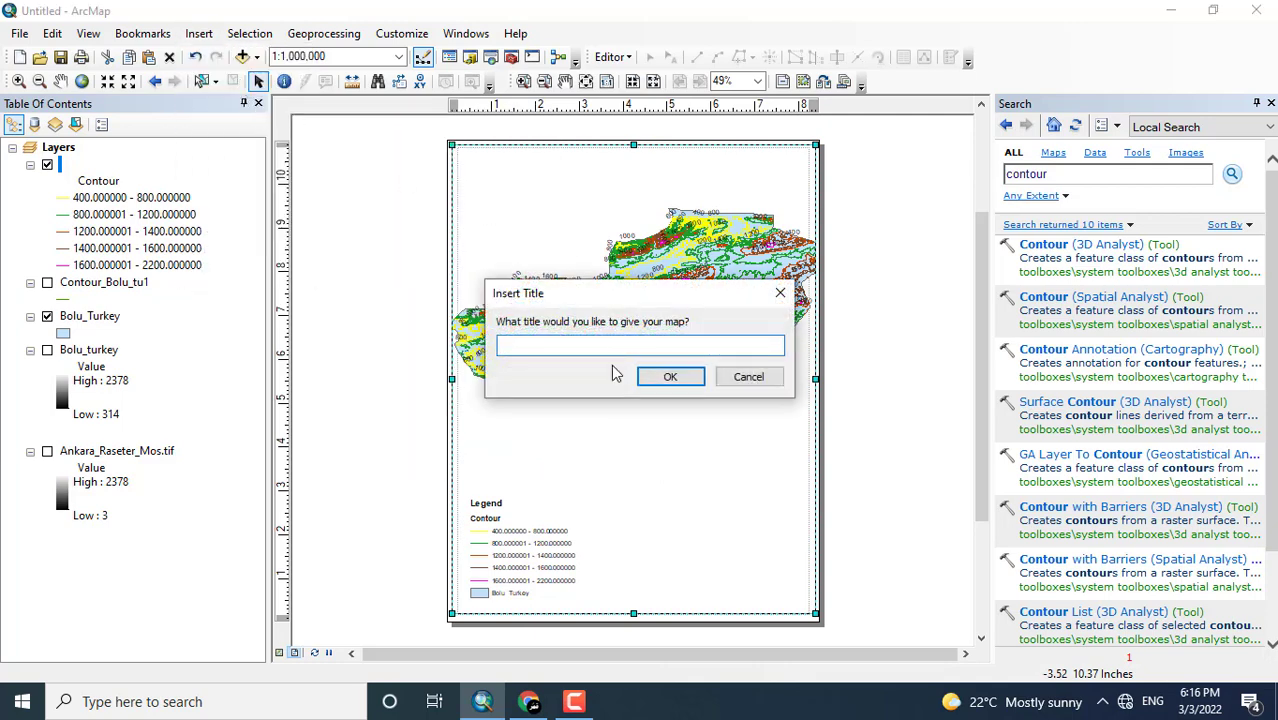
type("C")
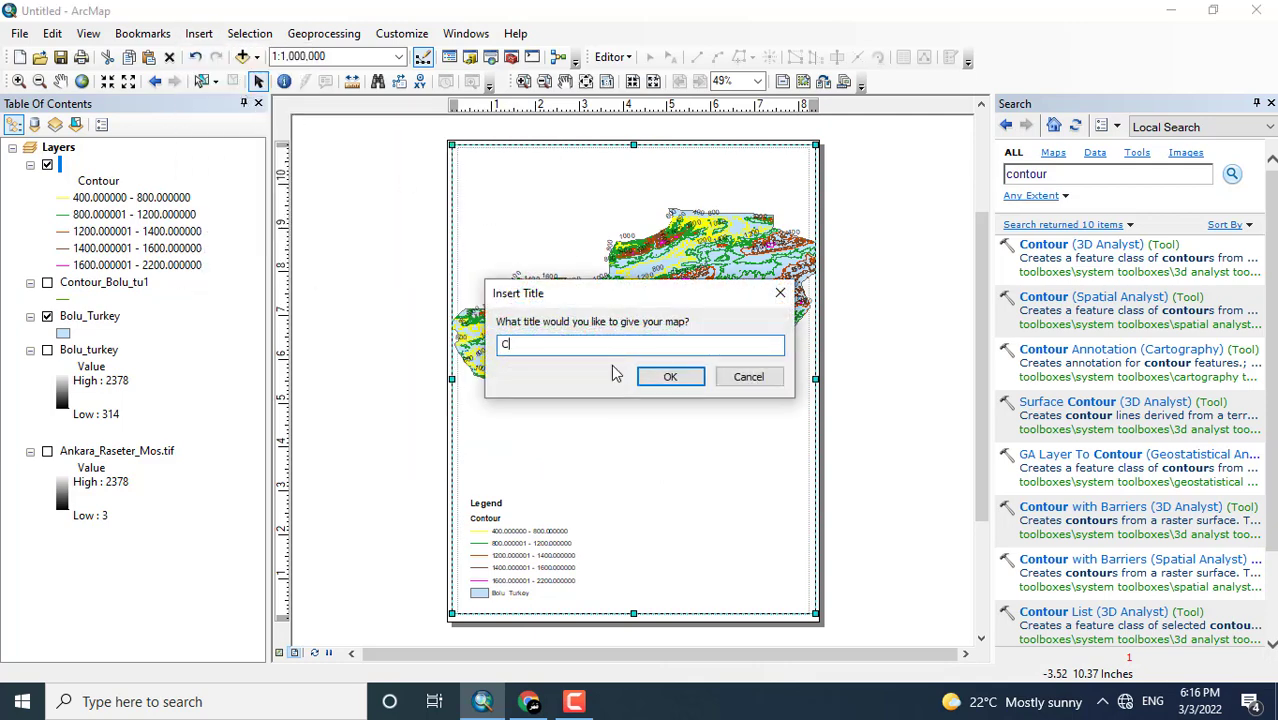
type("ontour M")
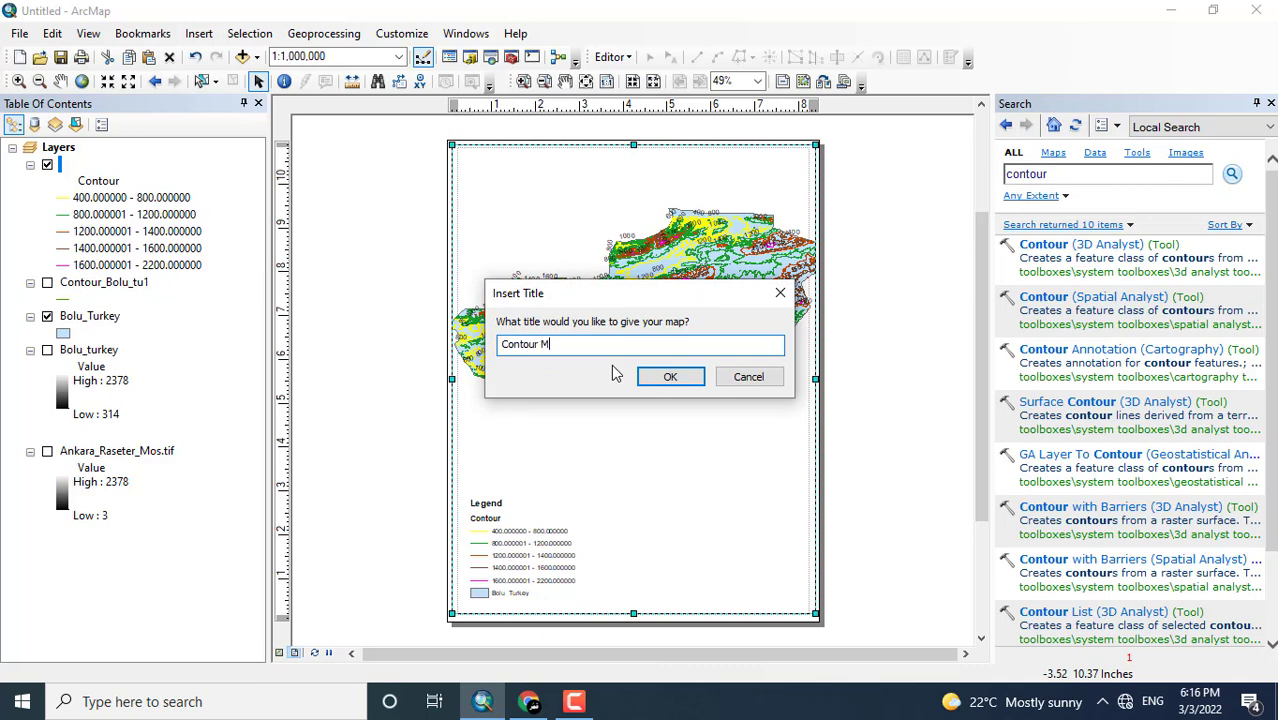
type("ap of Bo")
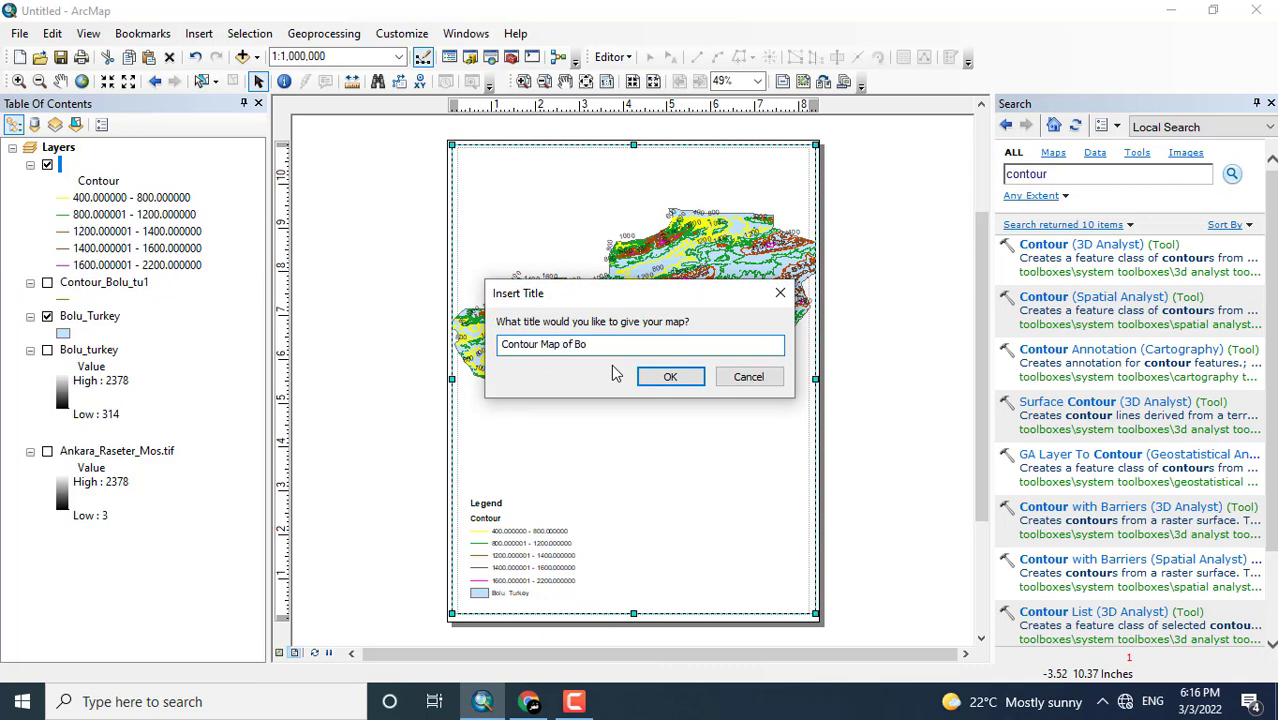
type("lu")
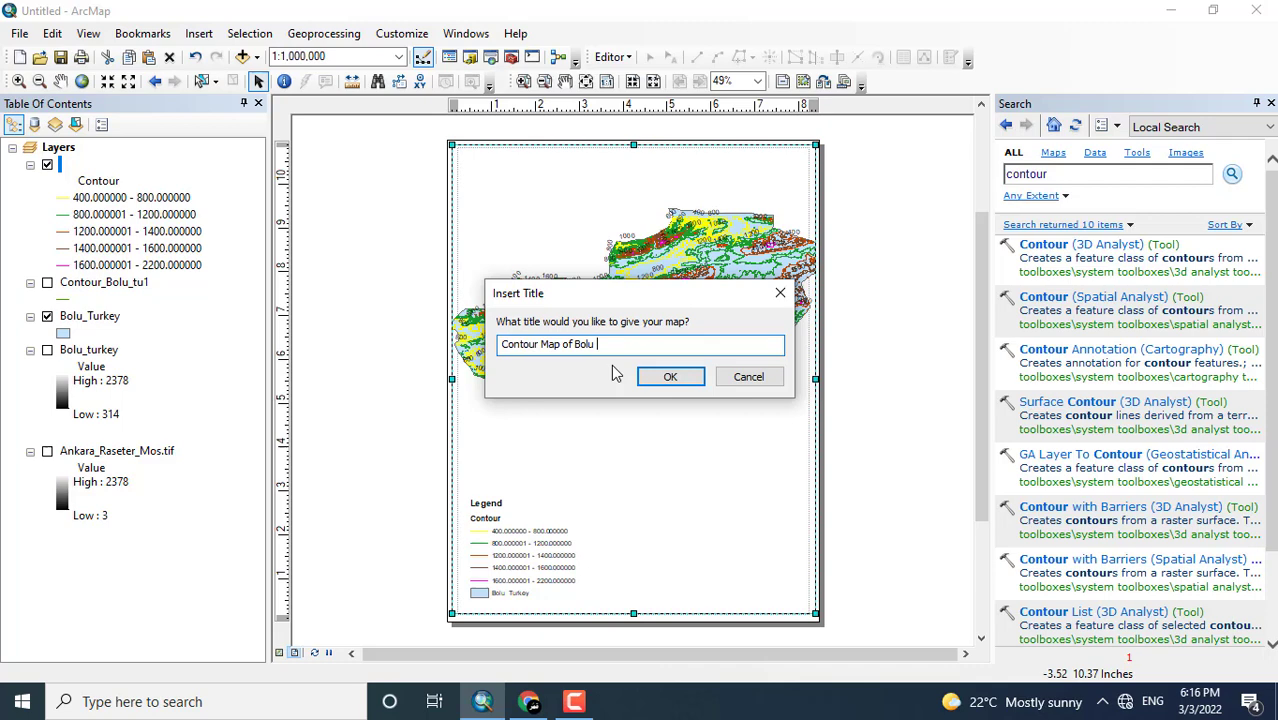
type("Turke")
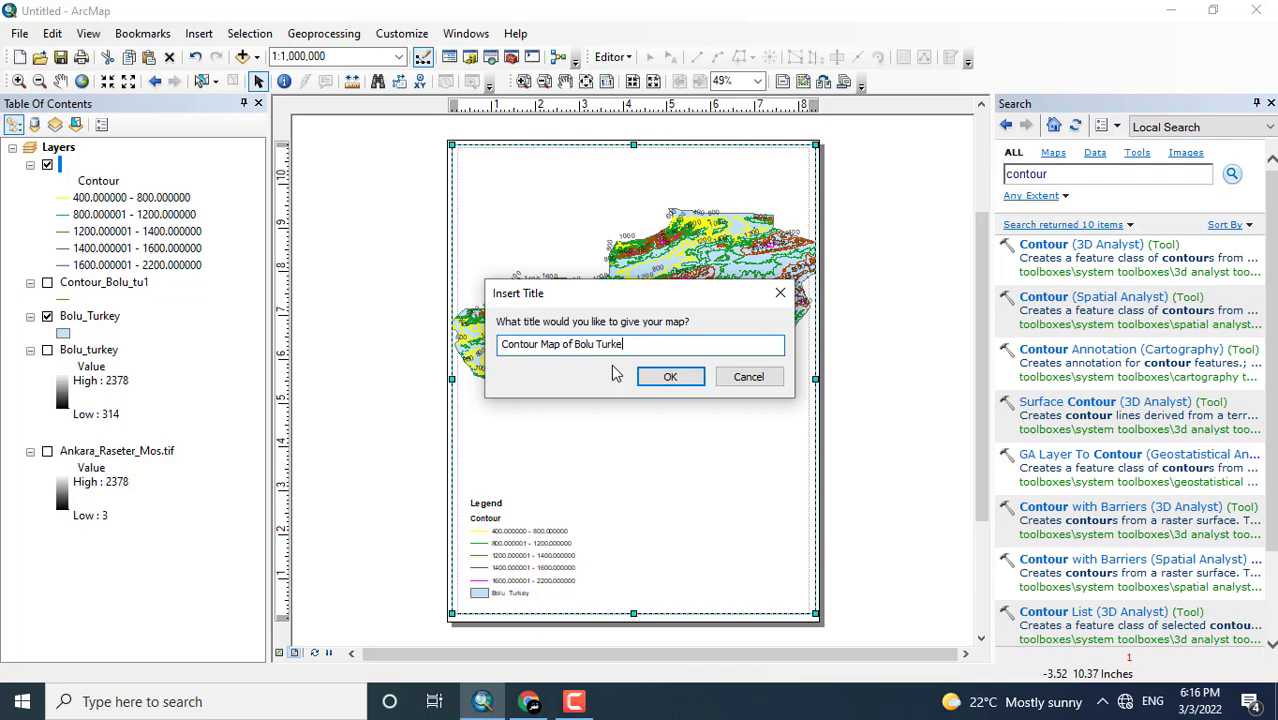
left_click(670, 376)
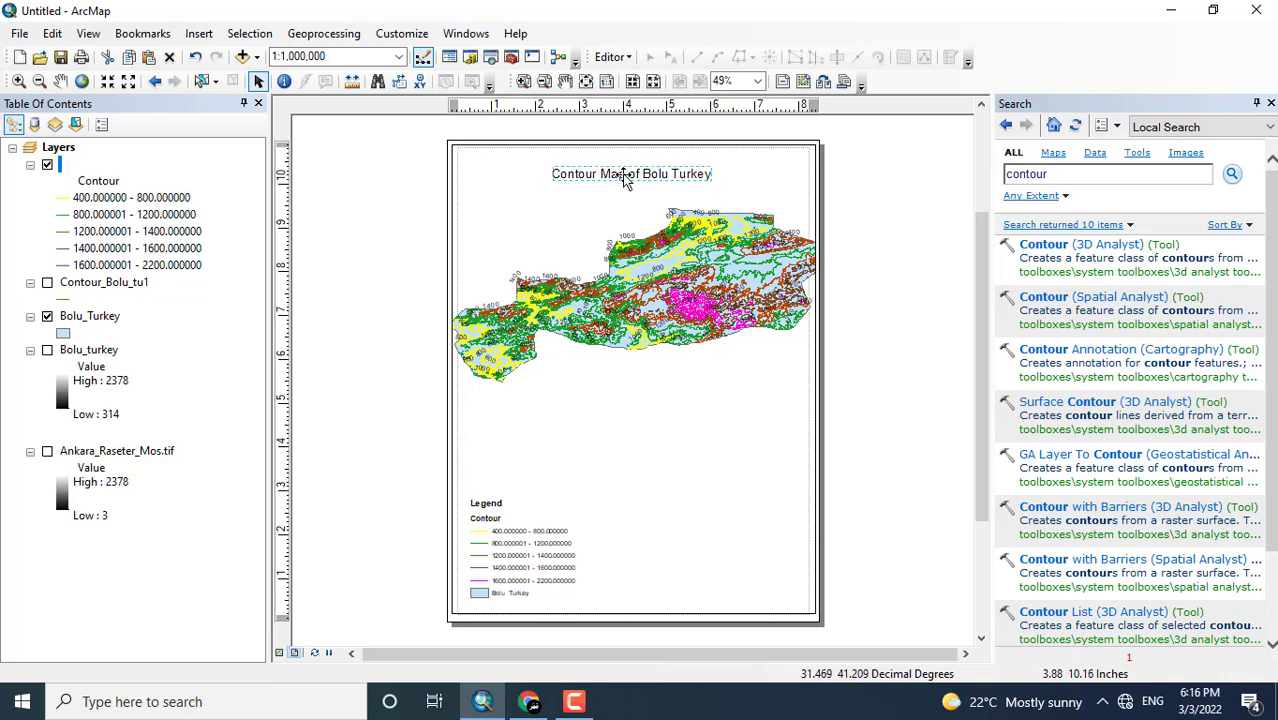
mouse_move(666, 525)
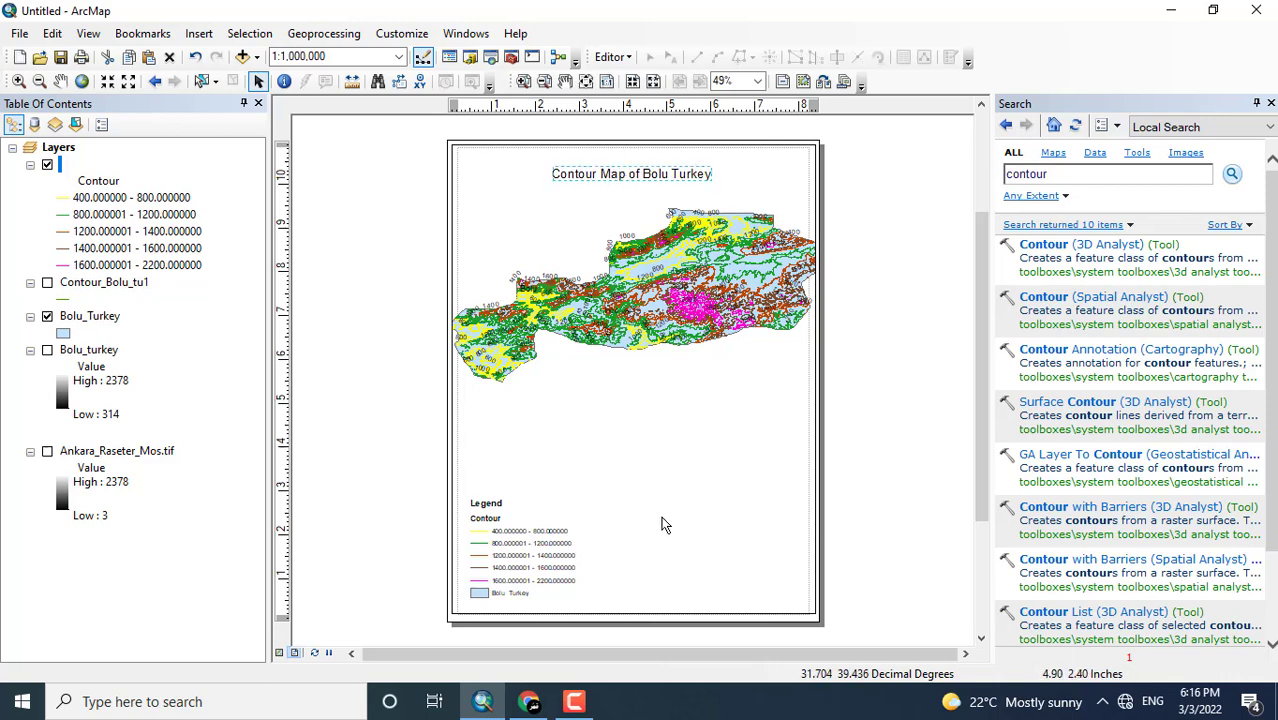
Insert the ESRI North 7 compass-rose north arrow and drag it to the lower right
left_click(198, 33)
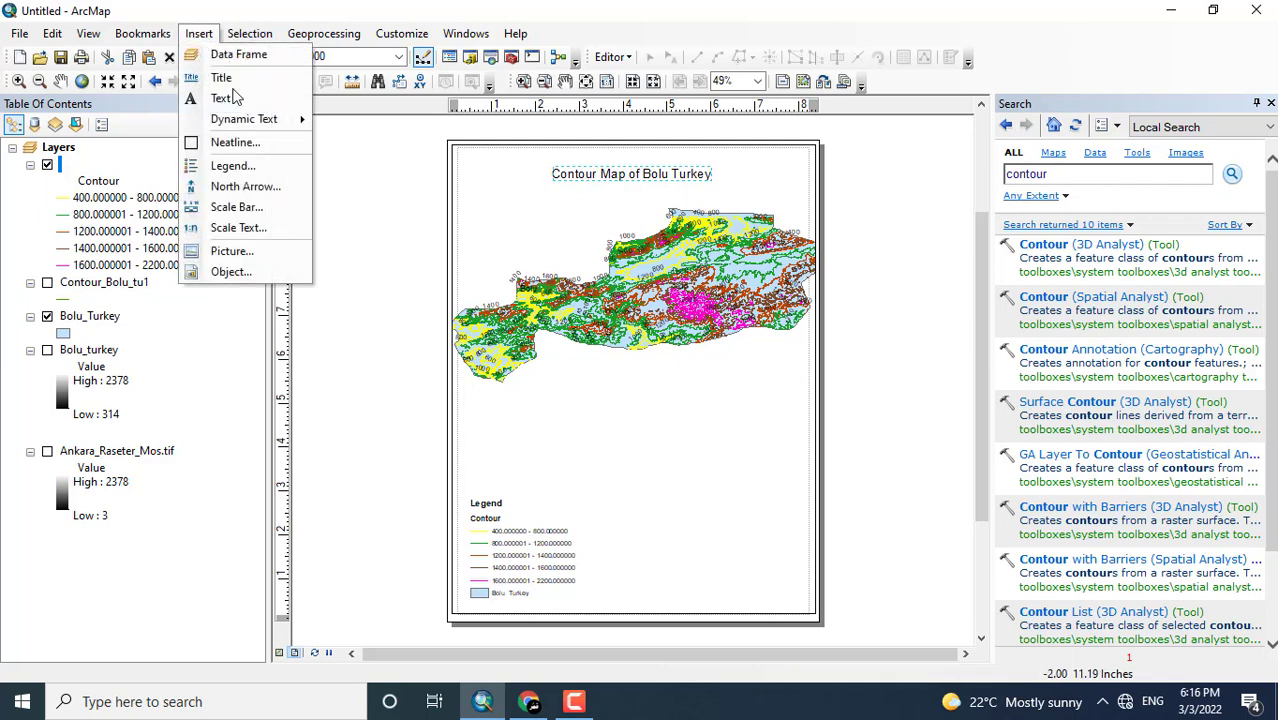
left_click(245, 186)
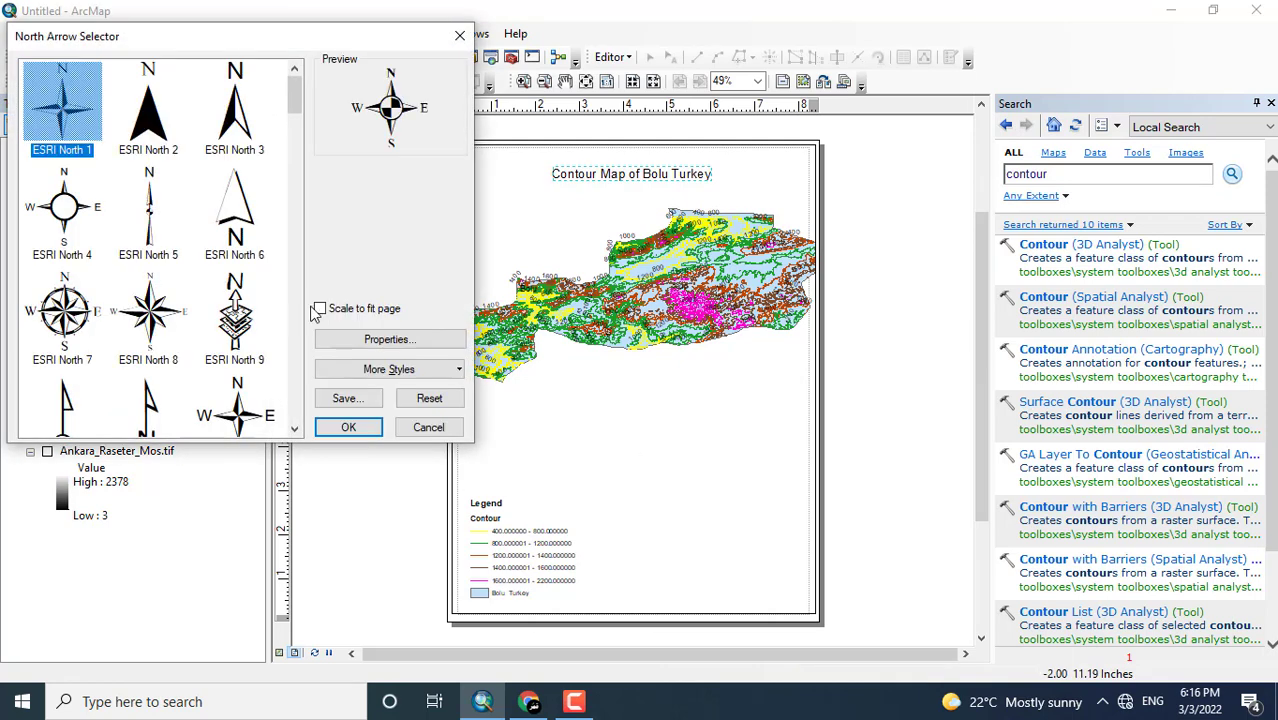
left_click(62, 310)
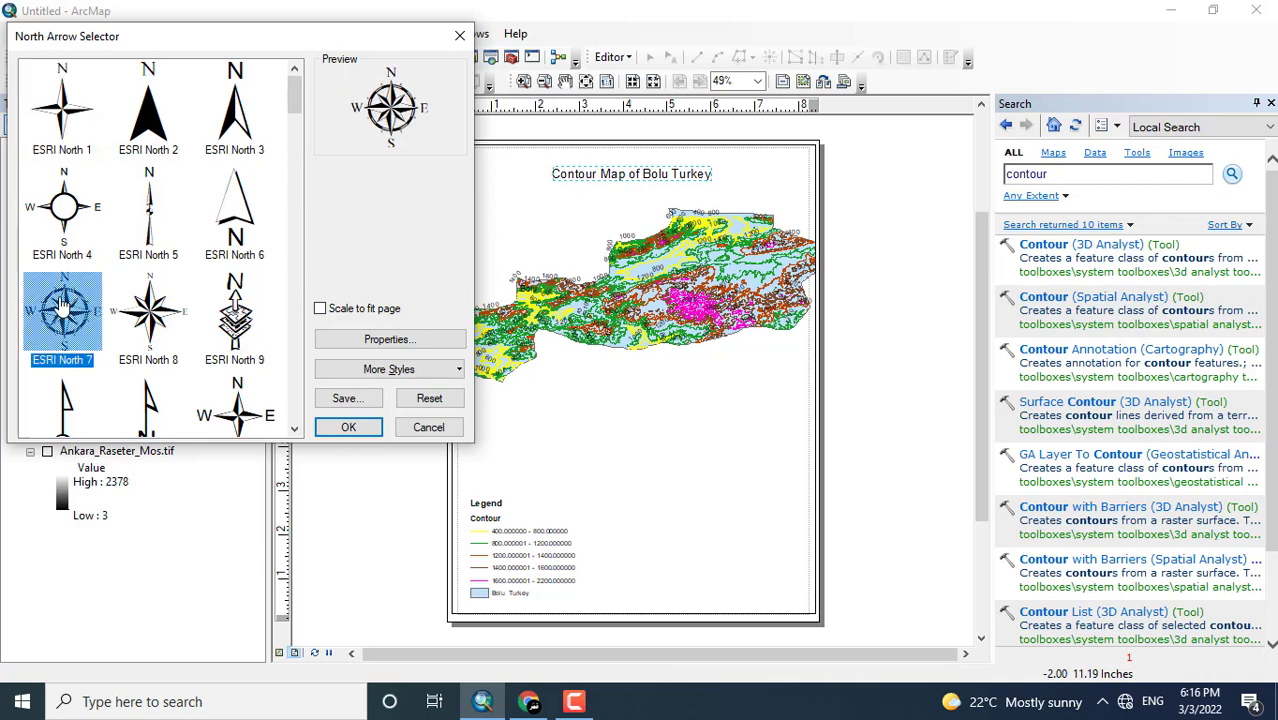
left_click(348, 427)
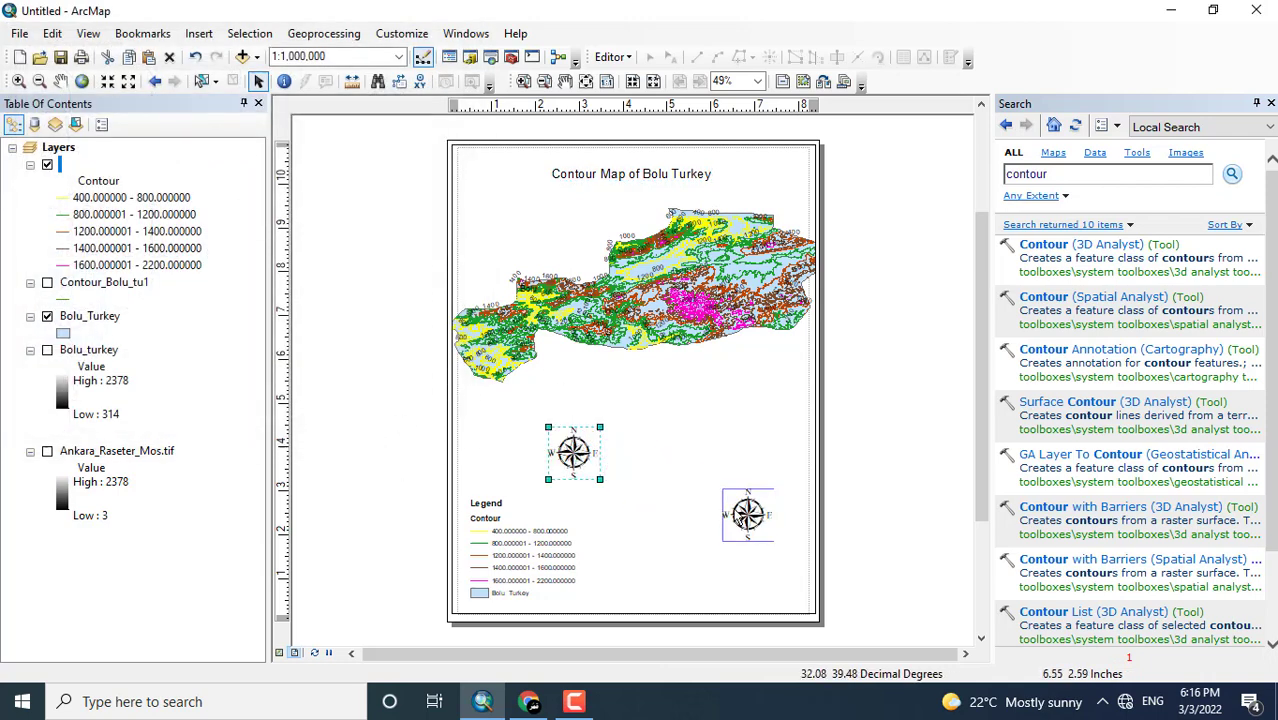
left_click_drag(748, 514, 765, 475)
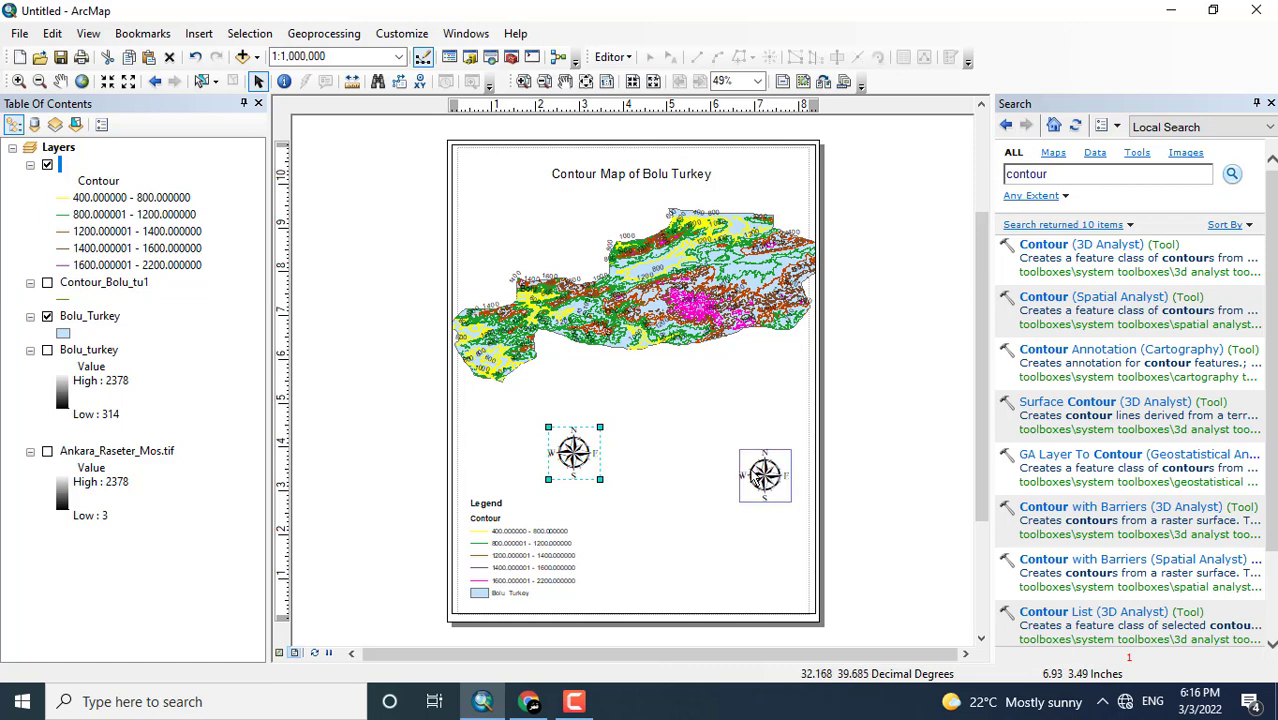
left_click(198, 33)
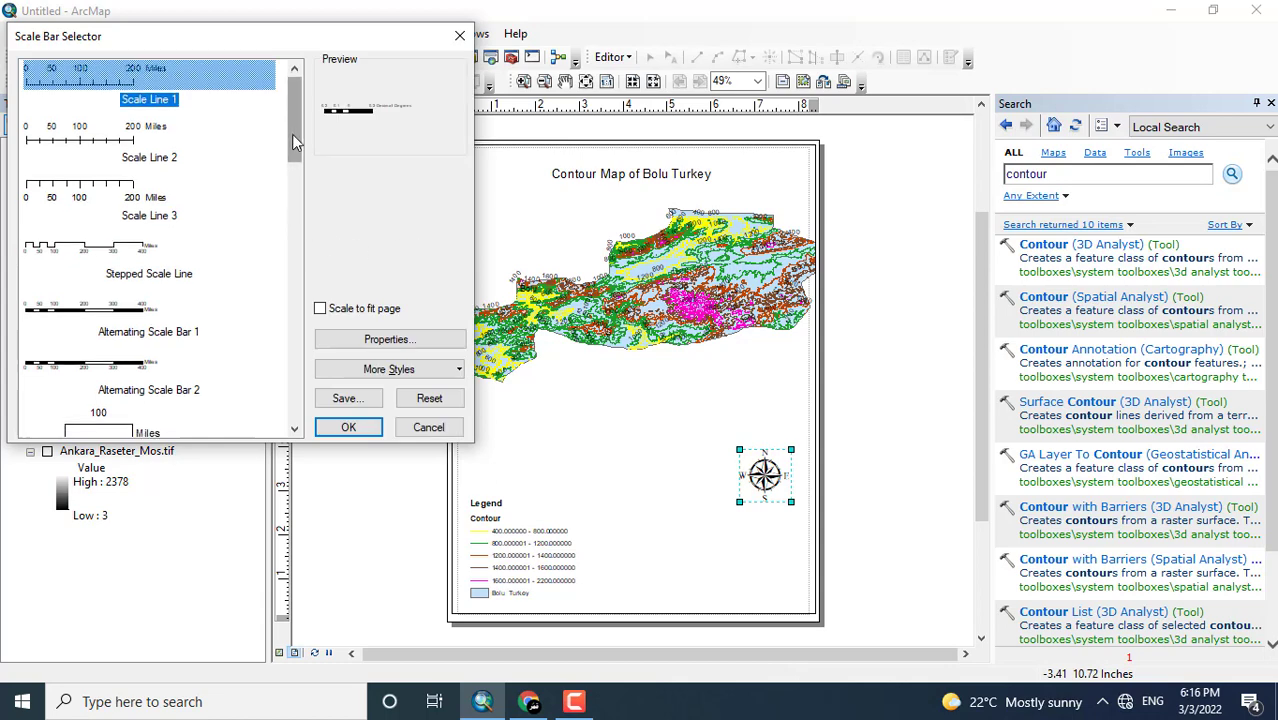
Select the Double Alternating Scale Bar 1 style and open its properties
scroll("down", 3)
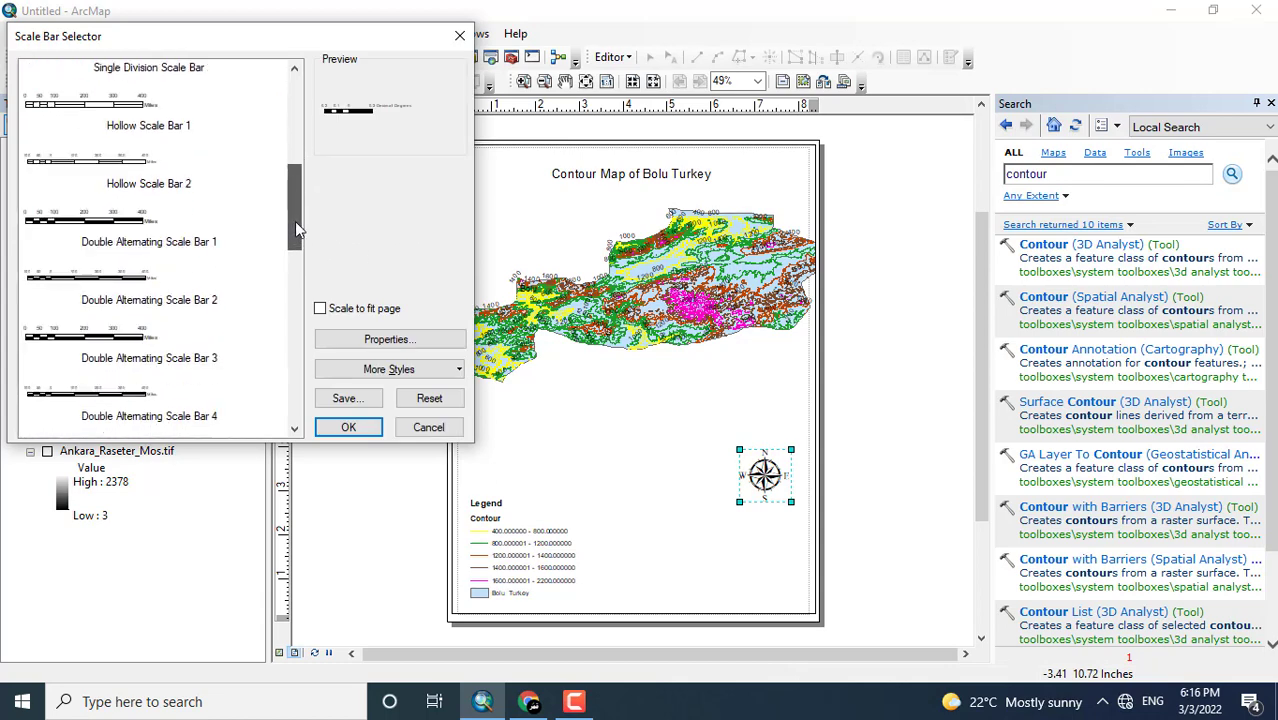
scroll("down", 3)
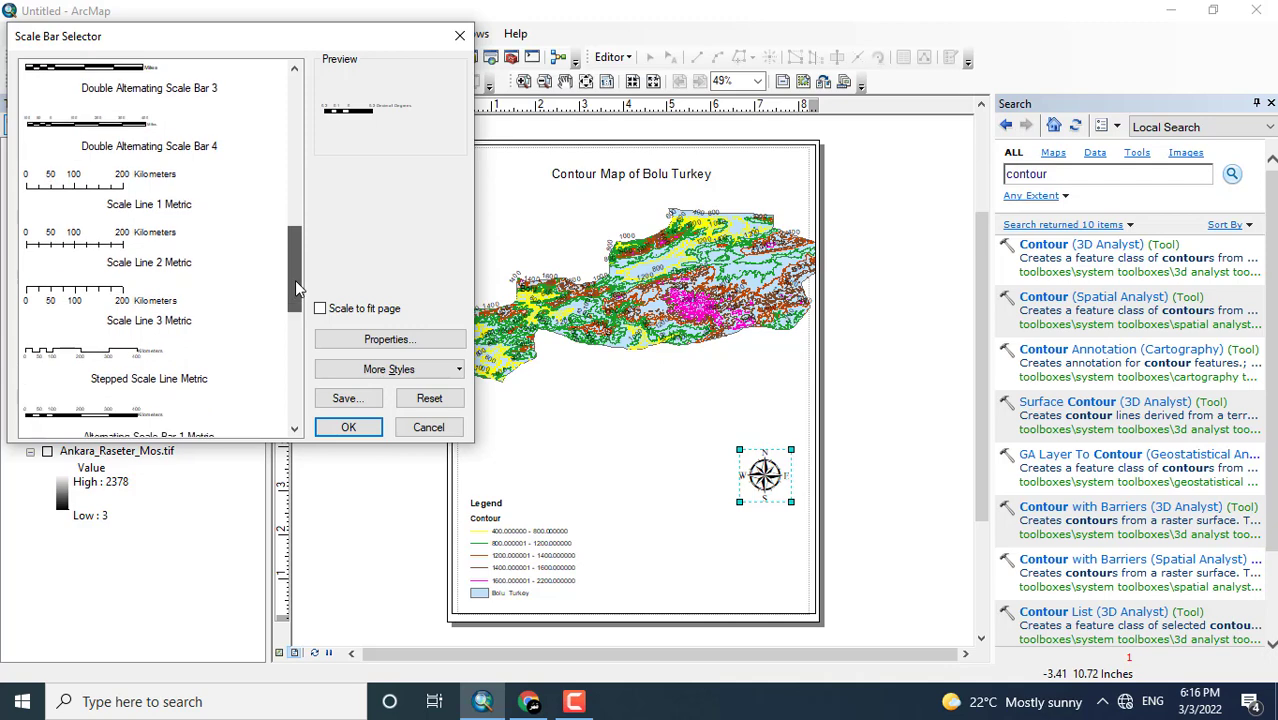
scroll("down", 3)
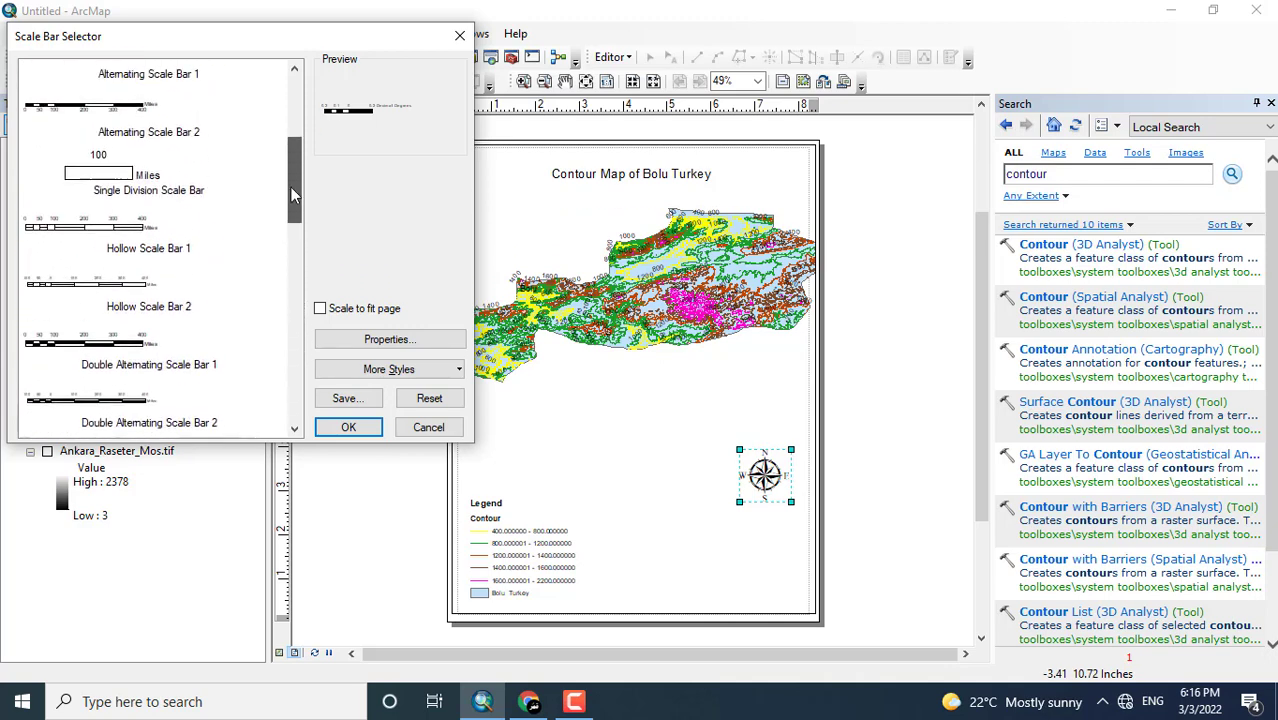
scroll("up", 3)
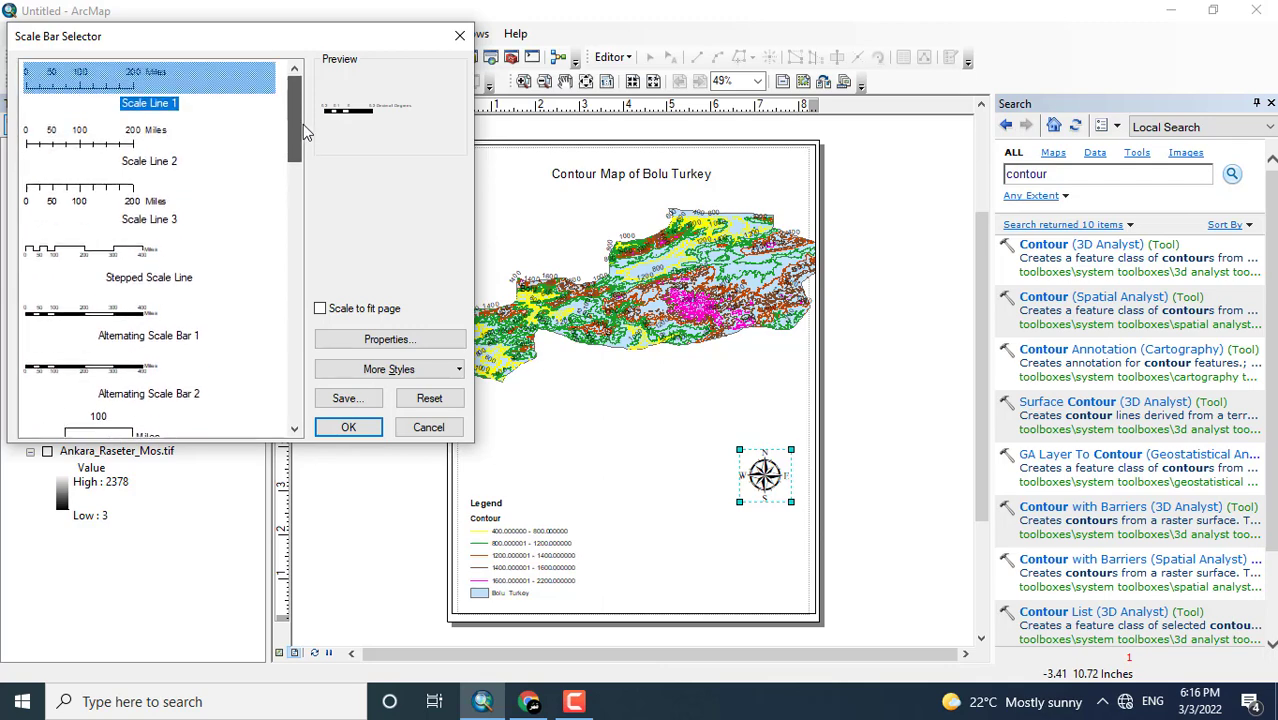
scroll("up", 3)
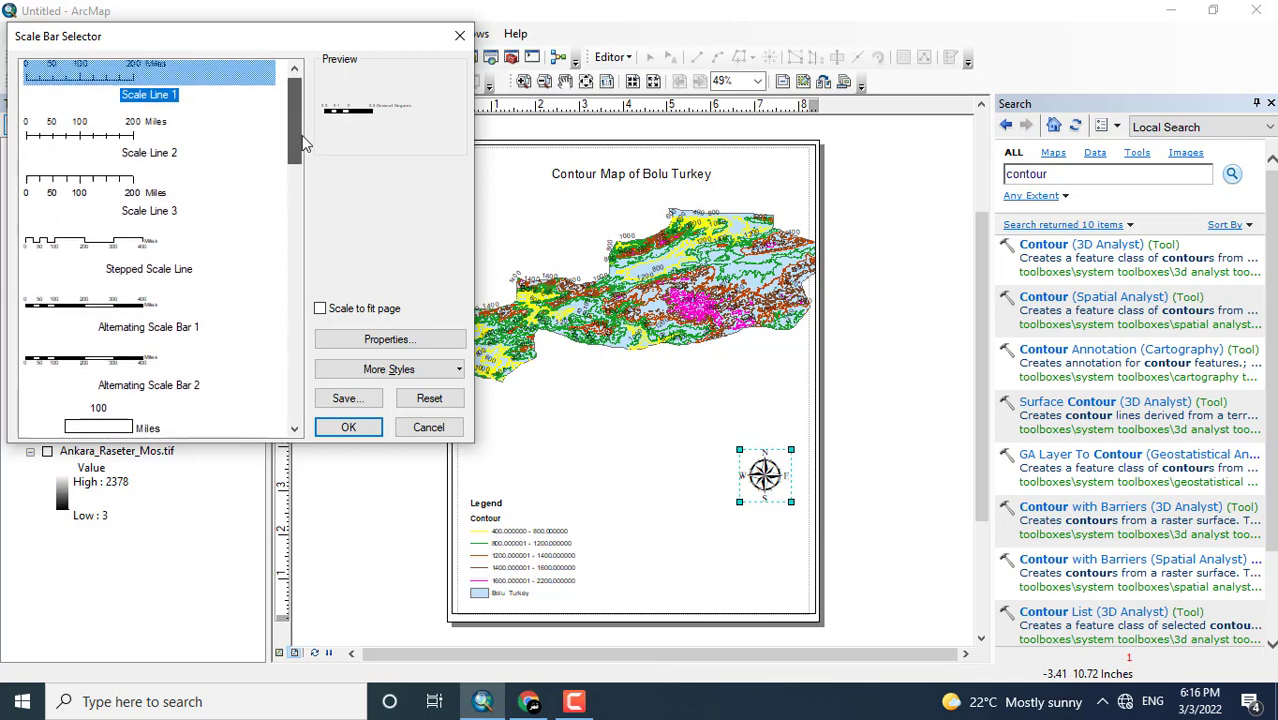
scroll("down", 3)
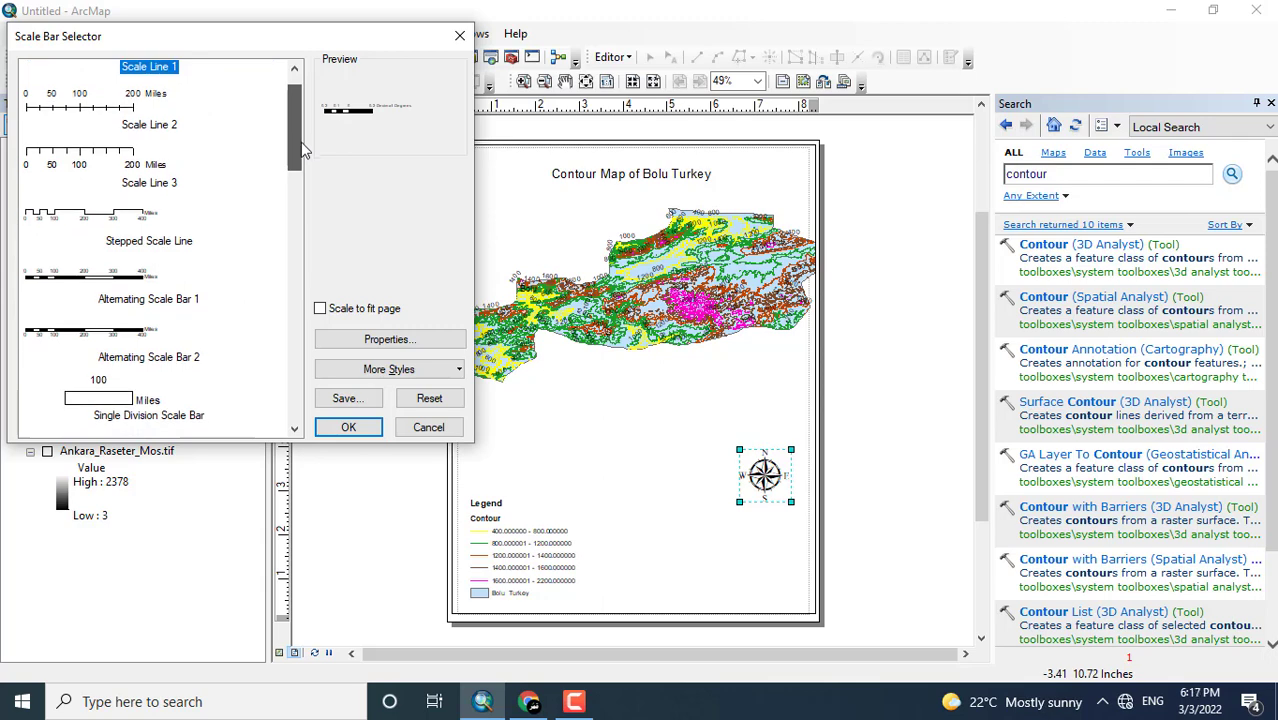
scroll("down", 3)
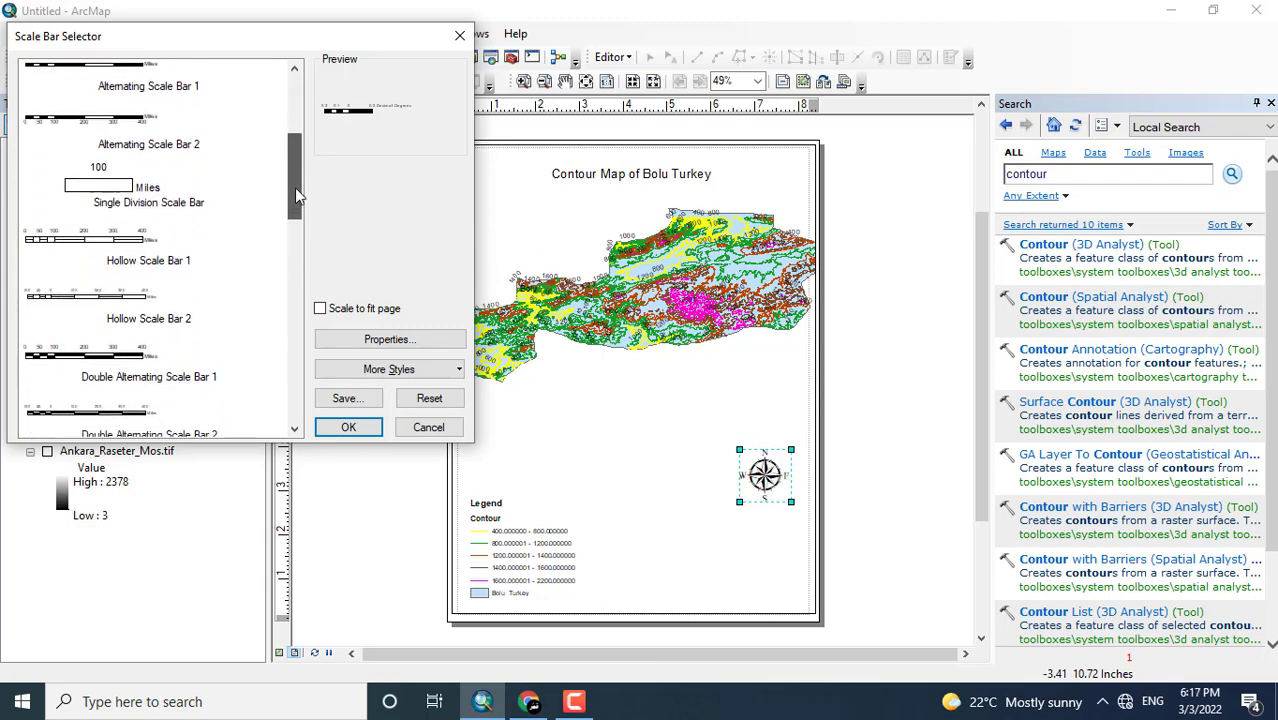
scroll("down", 3)
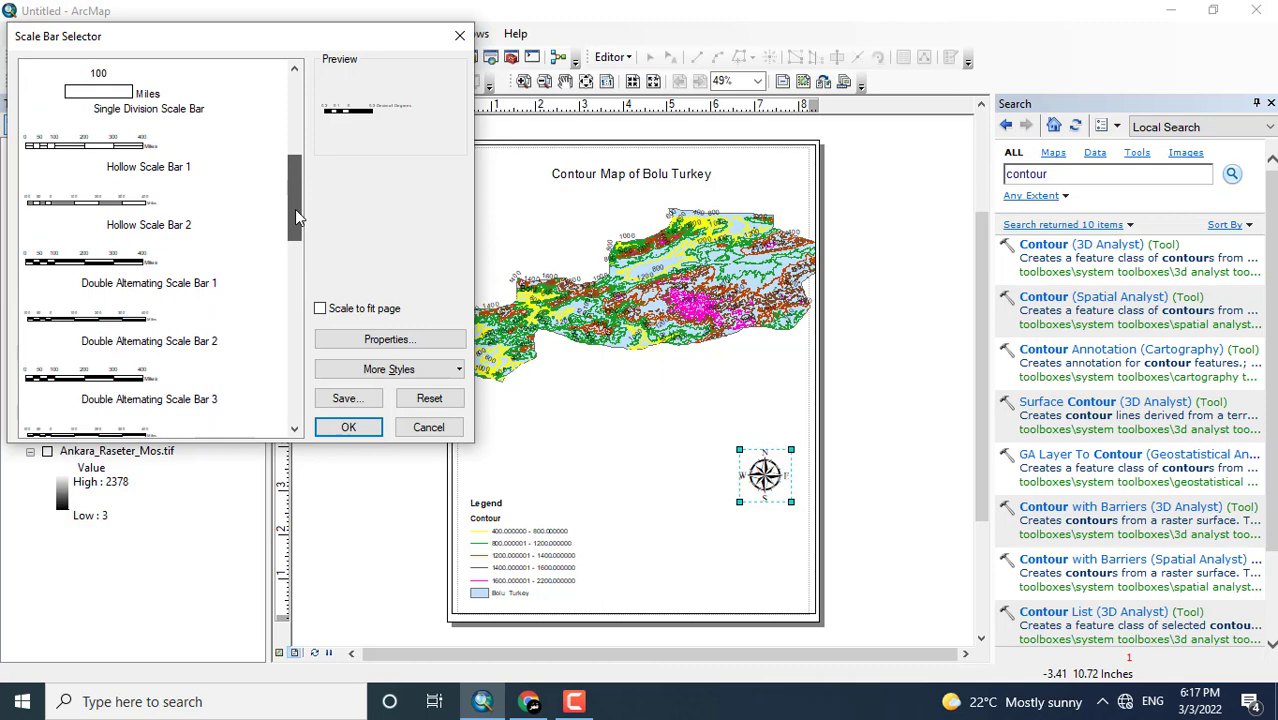
left_click(148, 260)
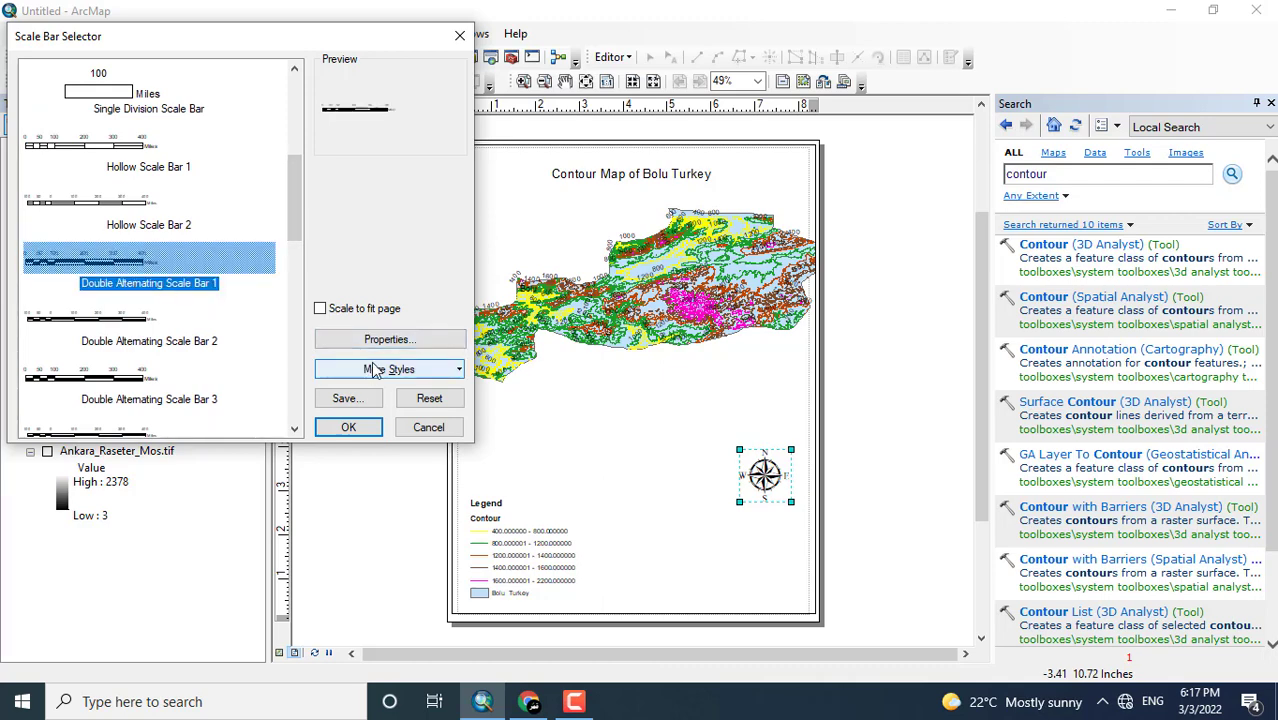
left_click(388, 339)
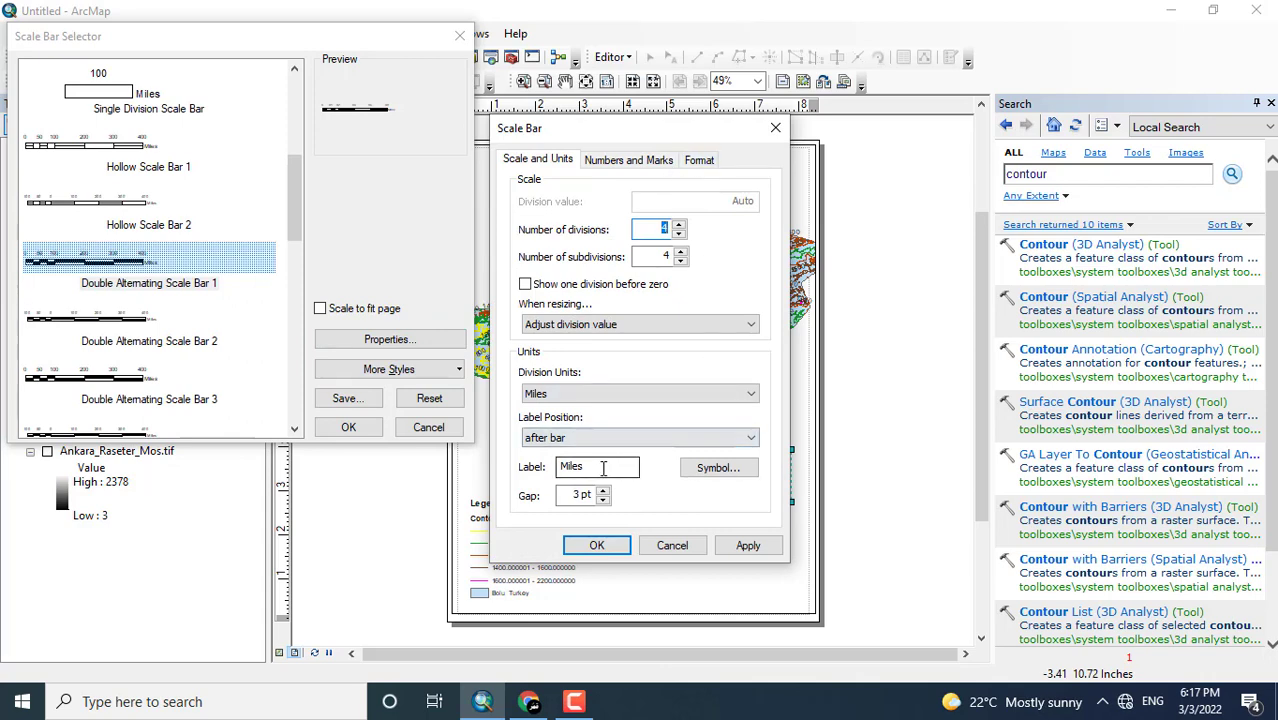
Set the scale bar division units to kilometres and place the Double Alternating scale bar
left_click(749, 393)
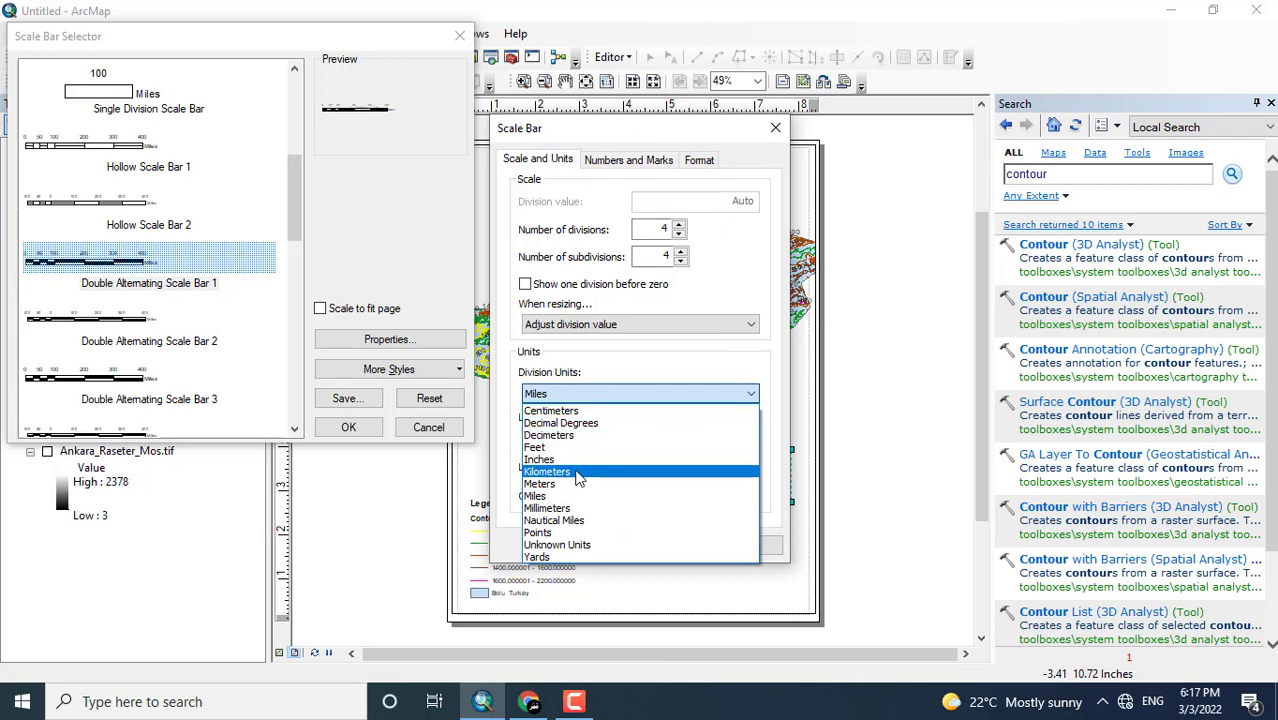
left_click(547, 471)
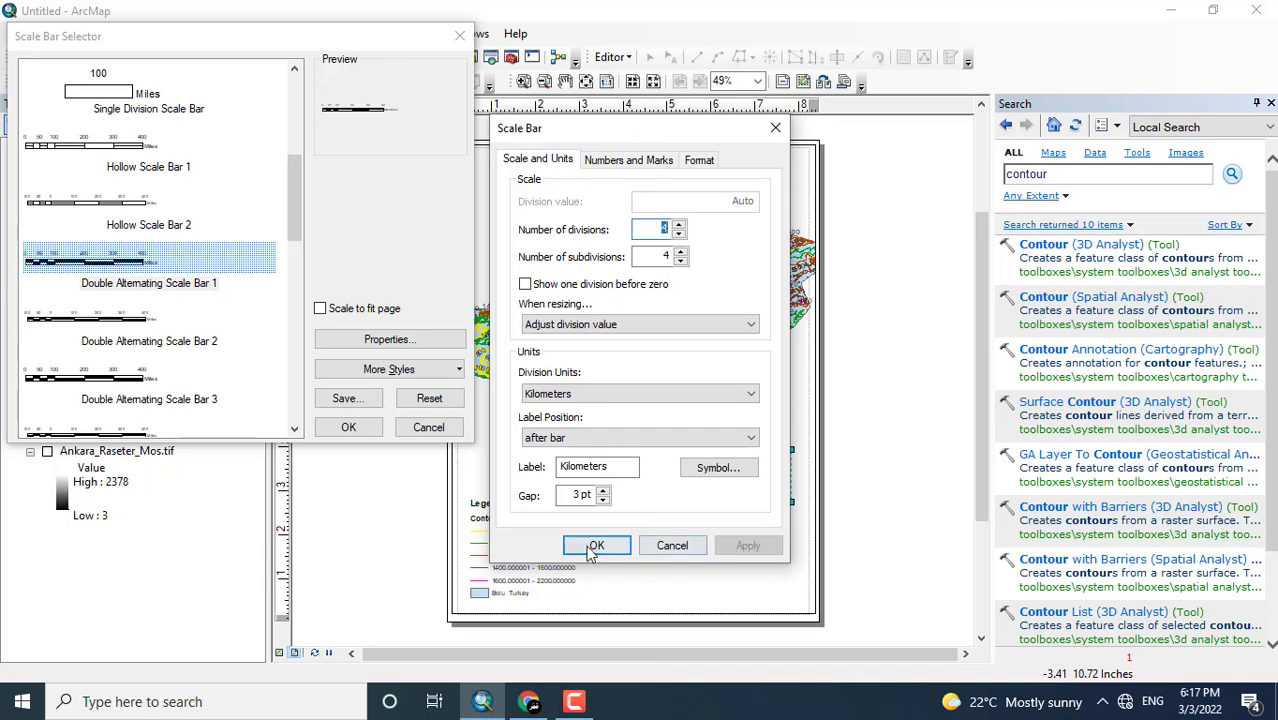
left_click(596, 545)
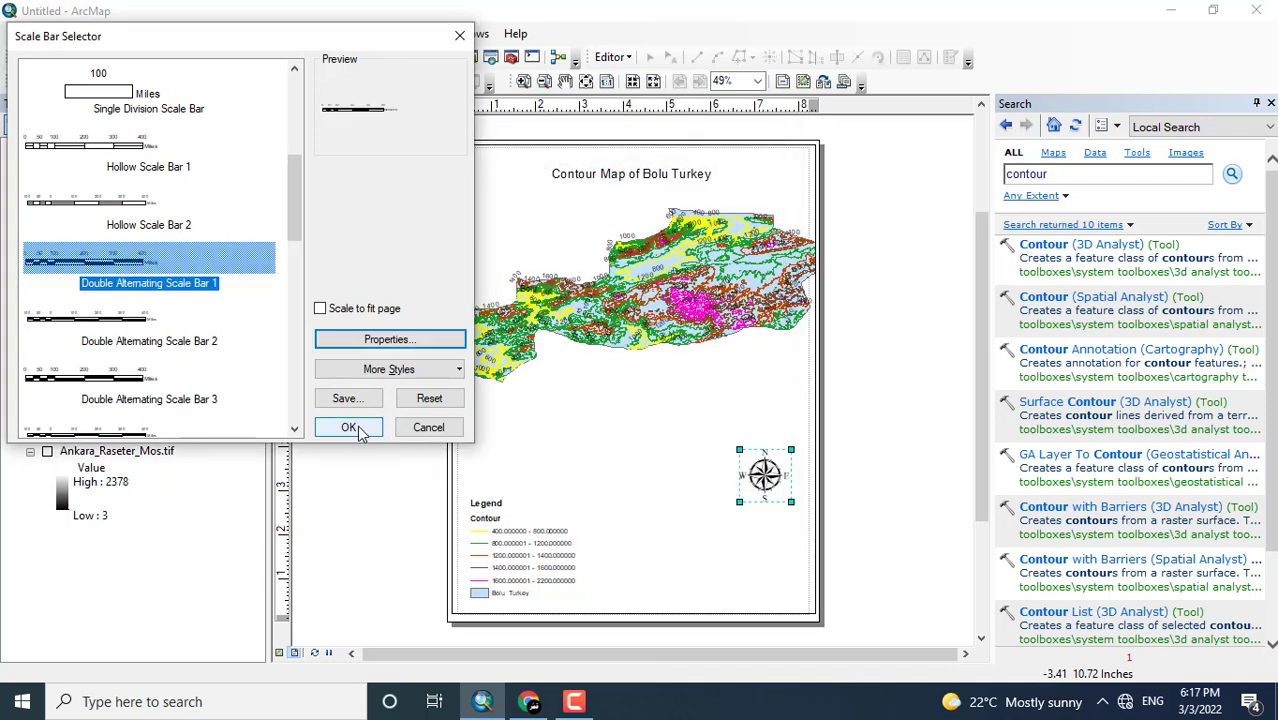
left_click(349, 427)
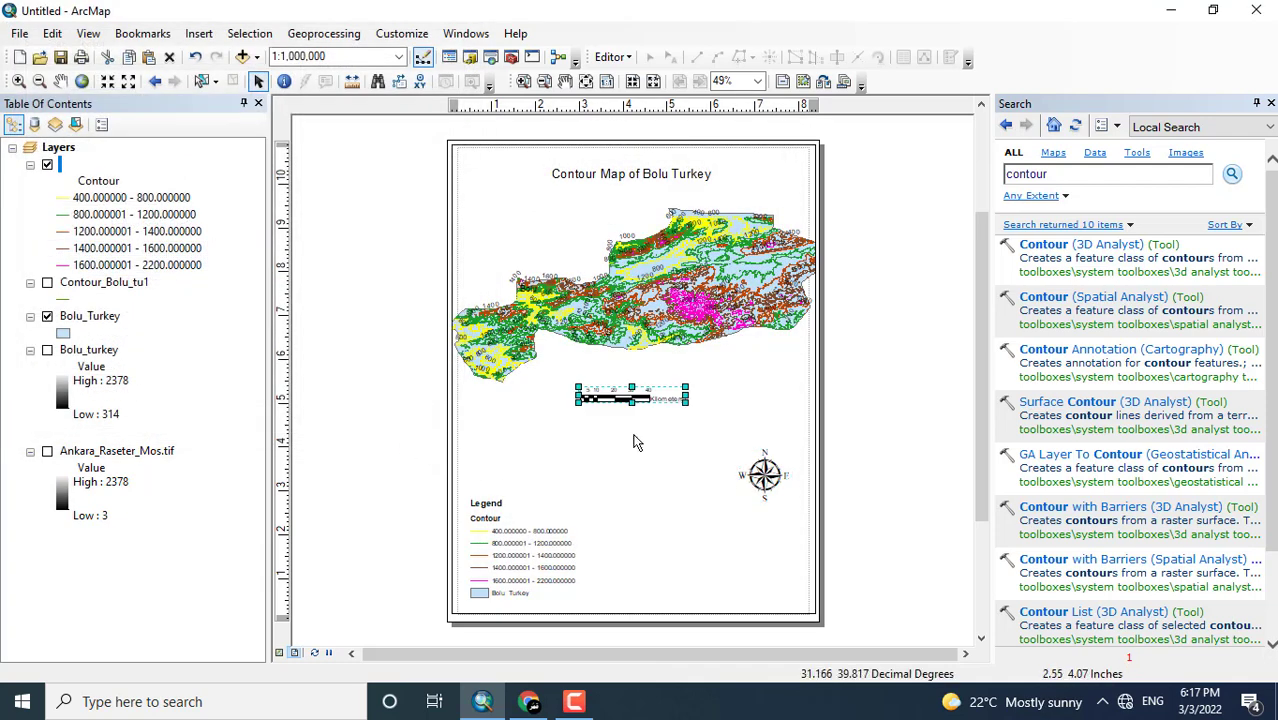
Drag the kilometre scale bar to the bottom of the page beside the legend
left_click_drag(631, 397, 670, 542)
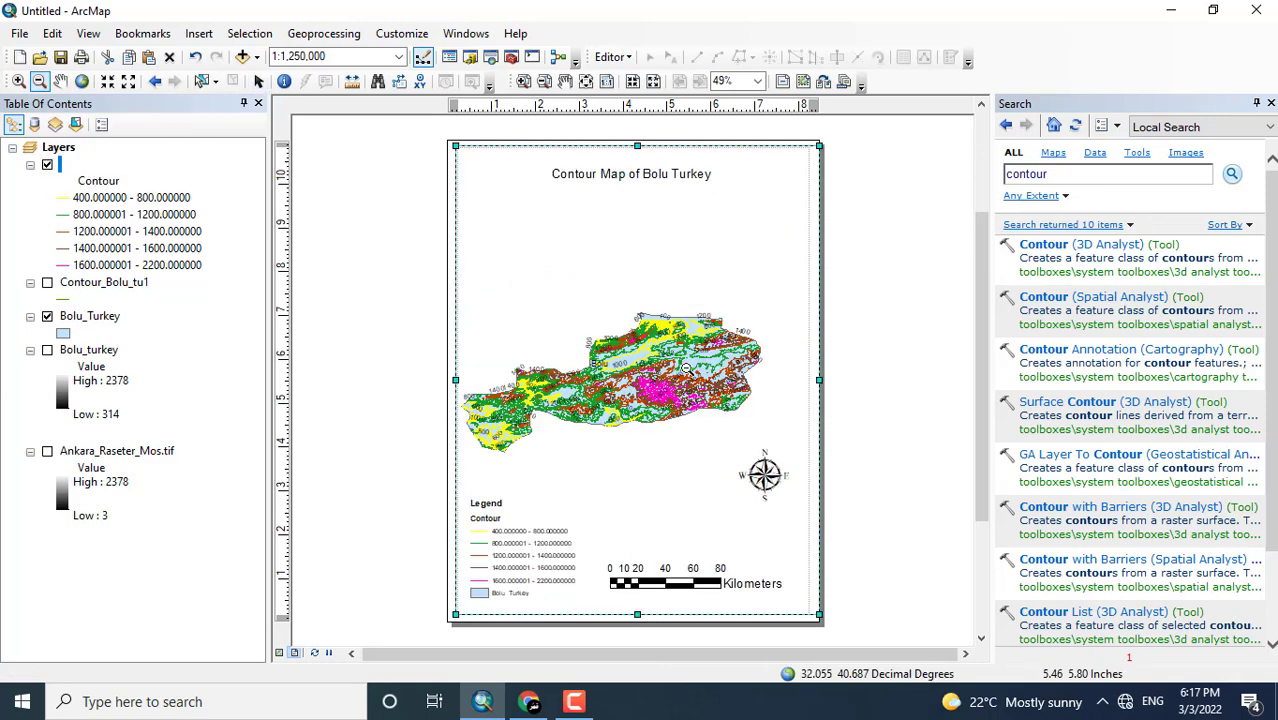
mouse_move(693, 405)
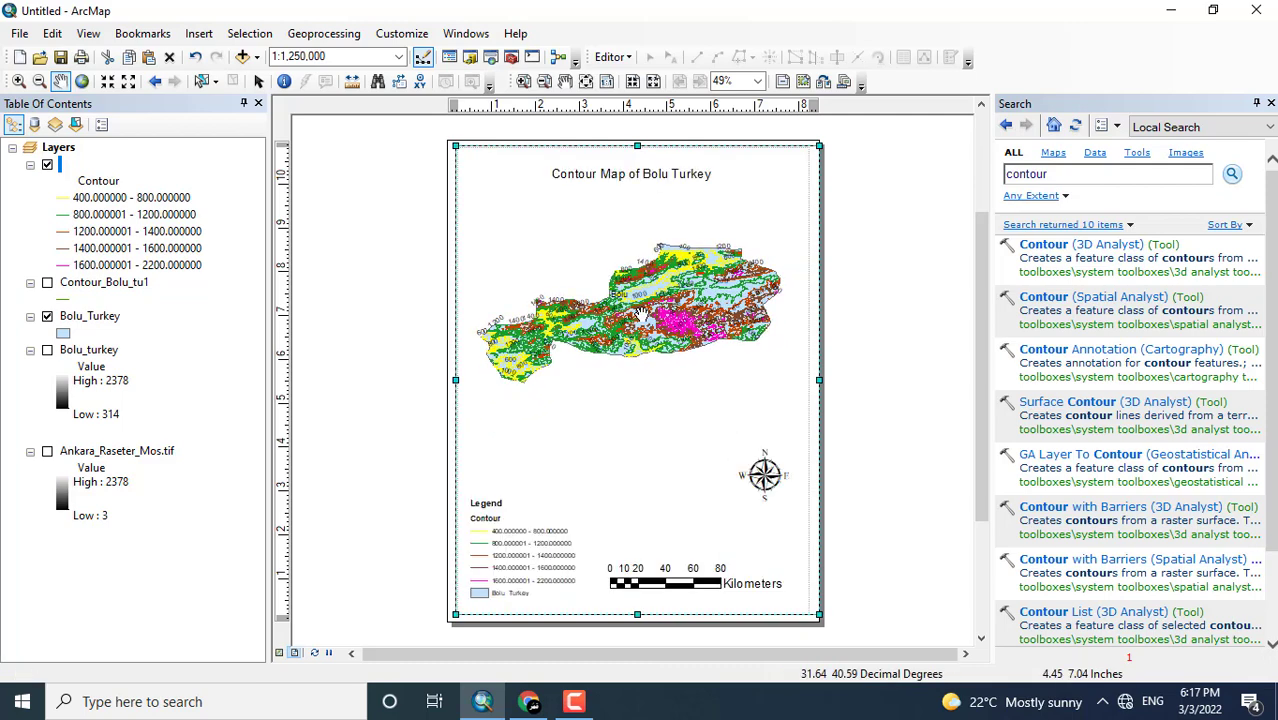
mouse_move(645, 315)
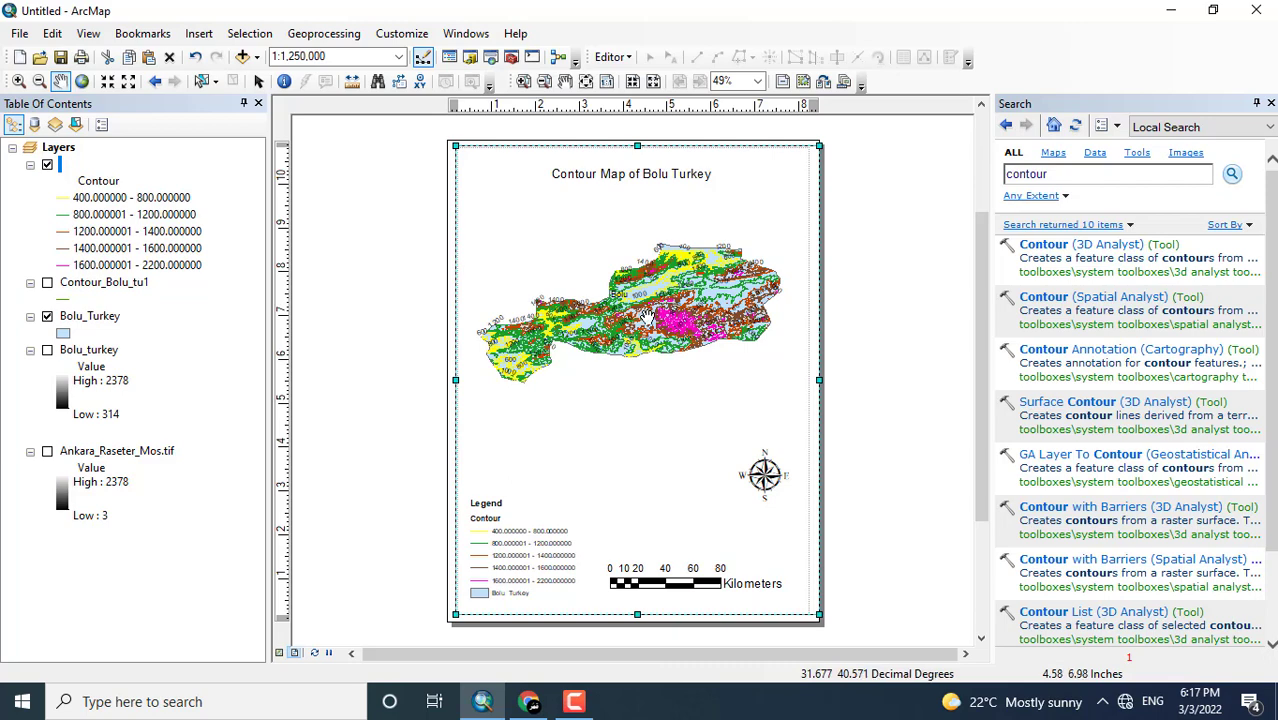
mouse_move(358, 283)
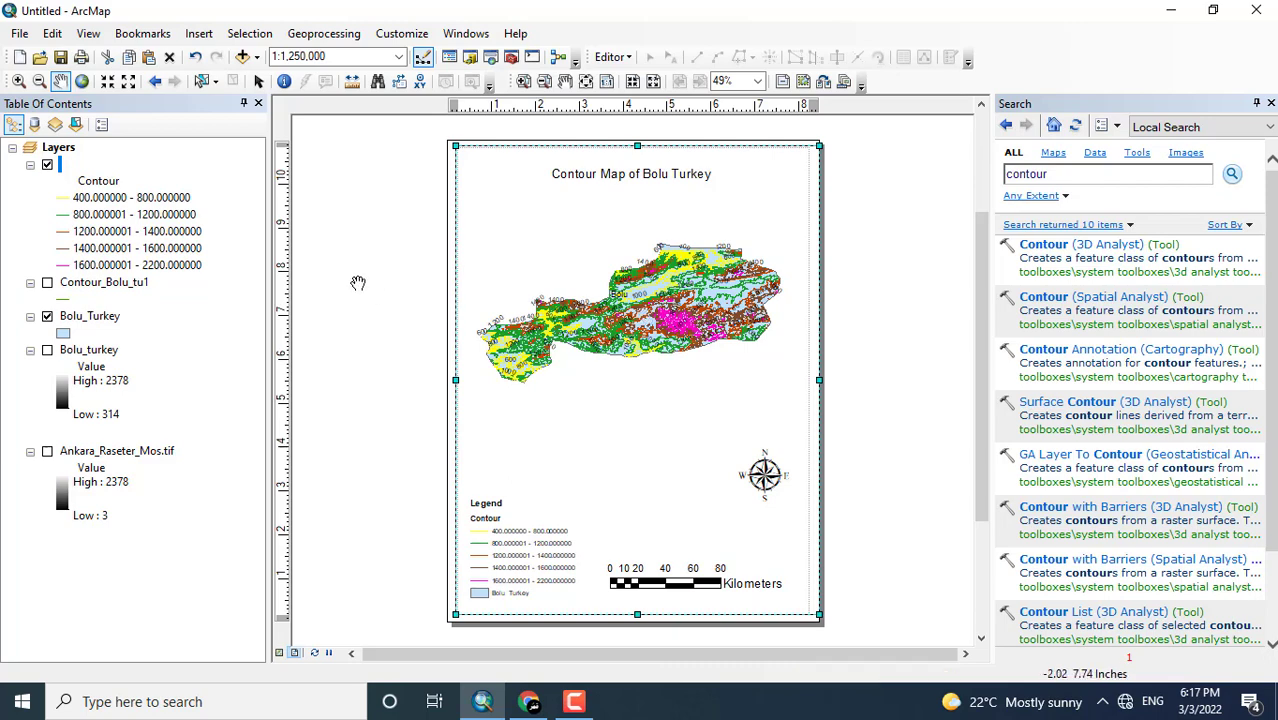
Export the layout as PNG file 'Bolu_Turkey Contour Map' to the Desktop
left_click(18, 33)
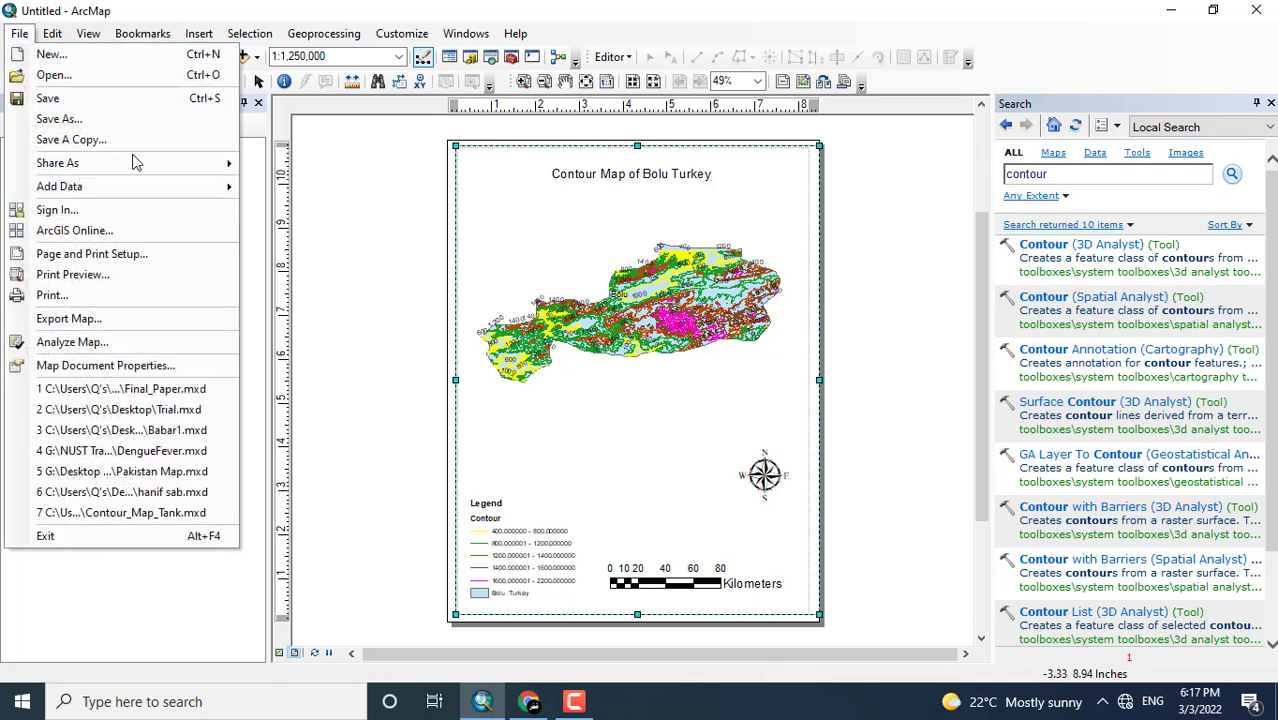
mouse_move(69, 318)
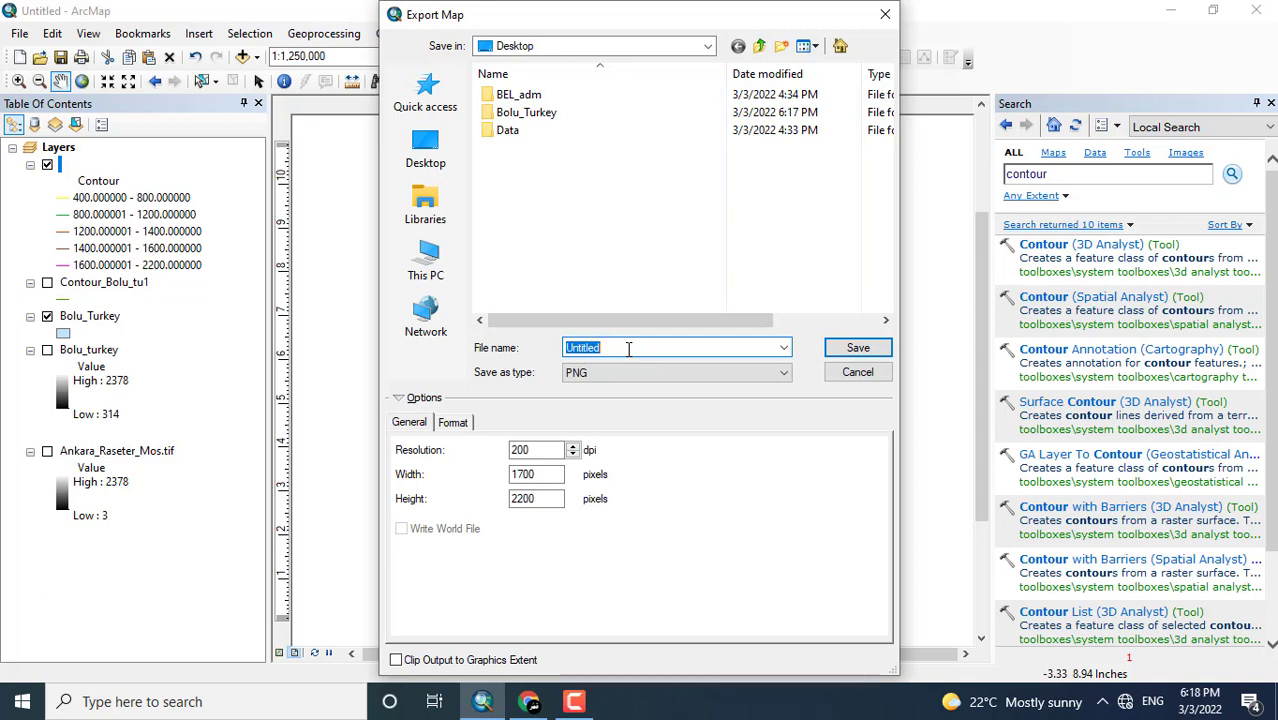
type("Bolu")
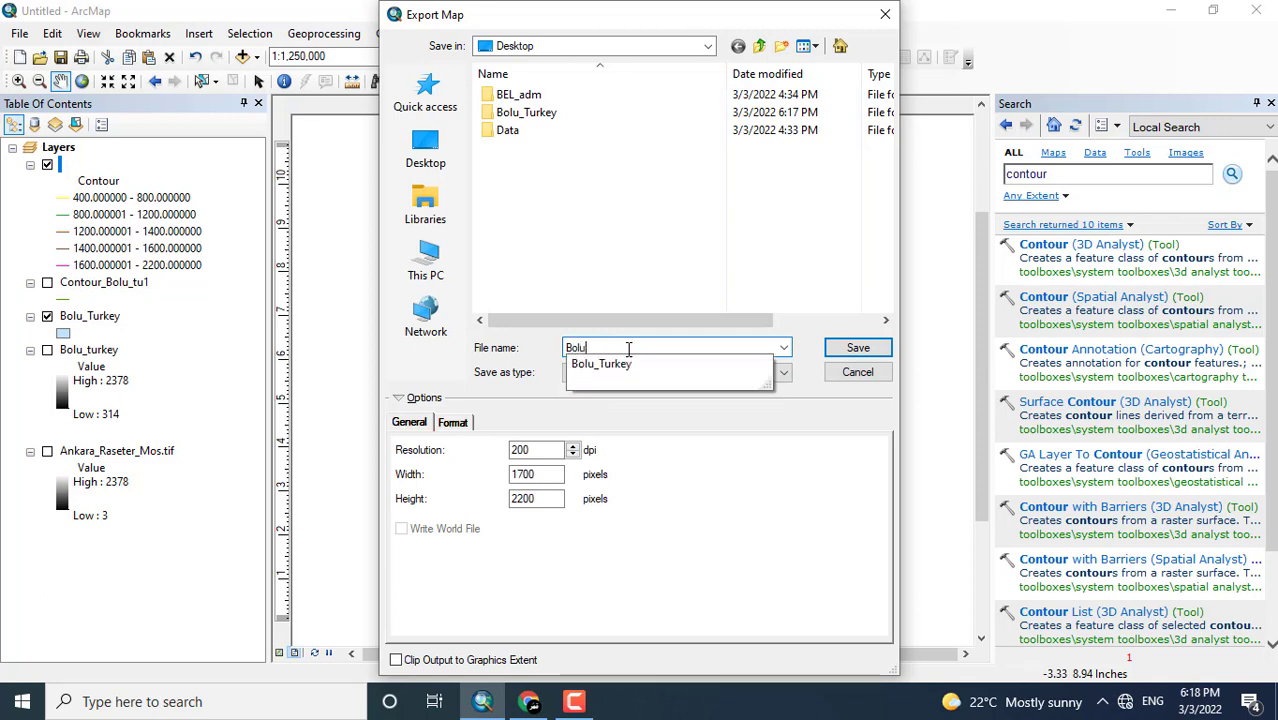
left_click(601, 363)
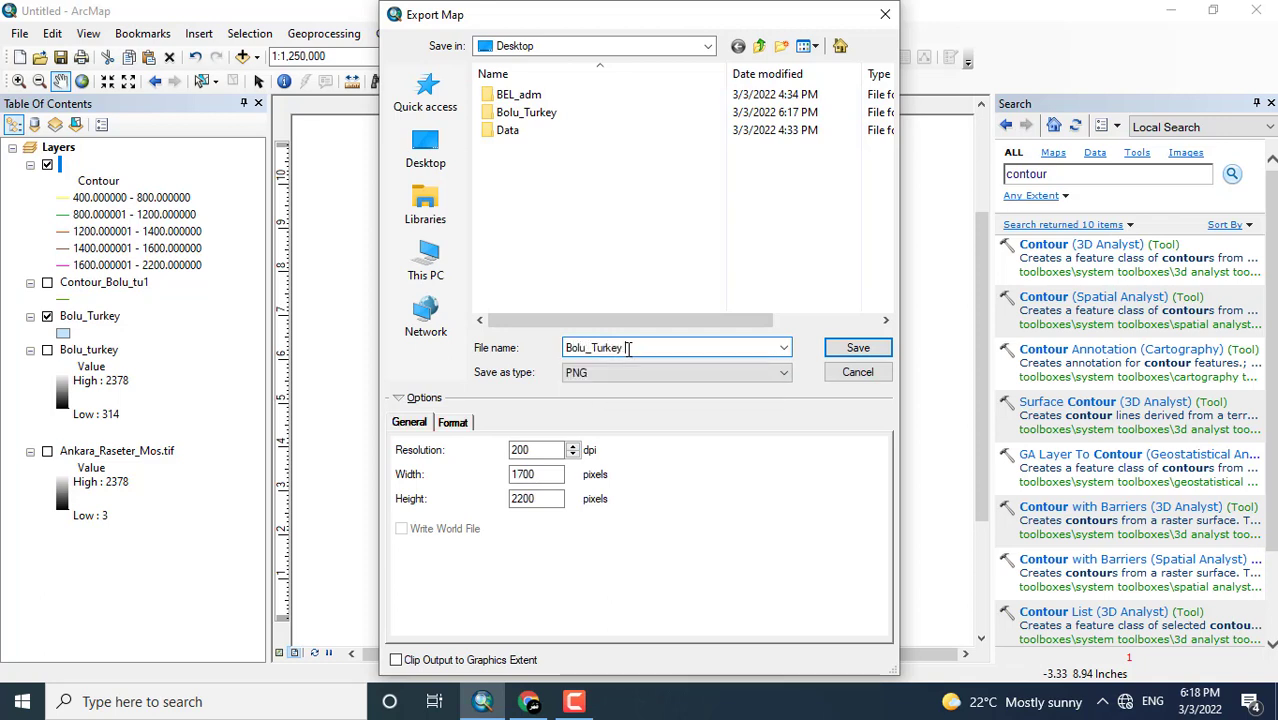
type("Map")
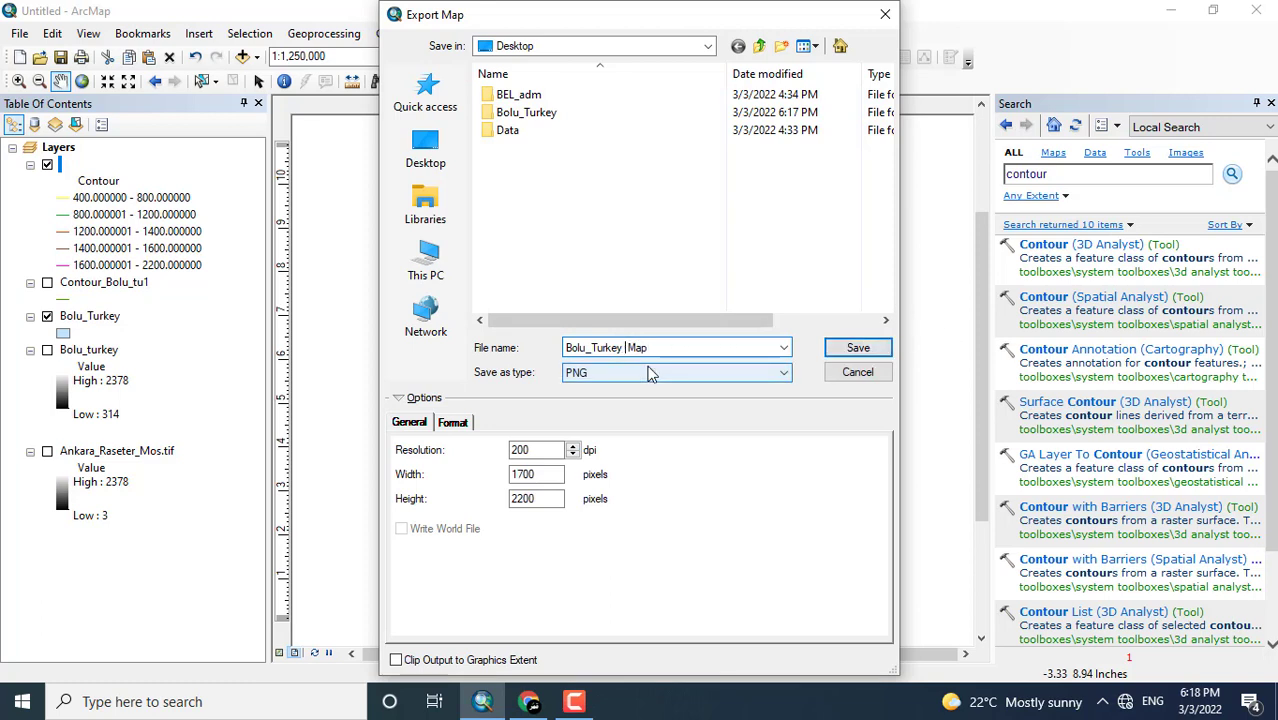
type("Contour")
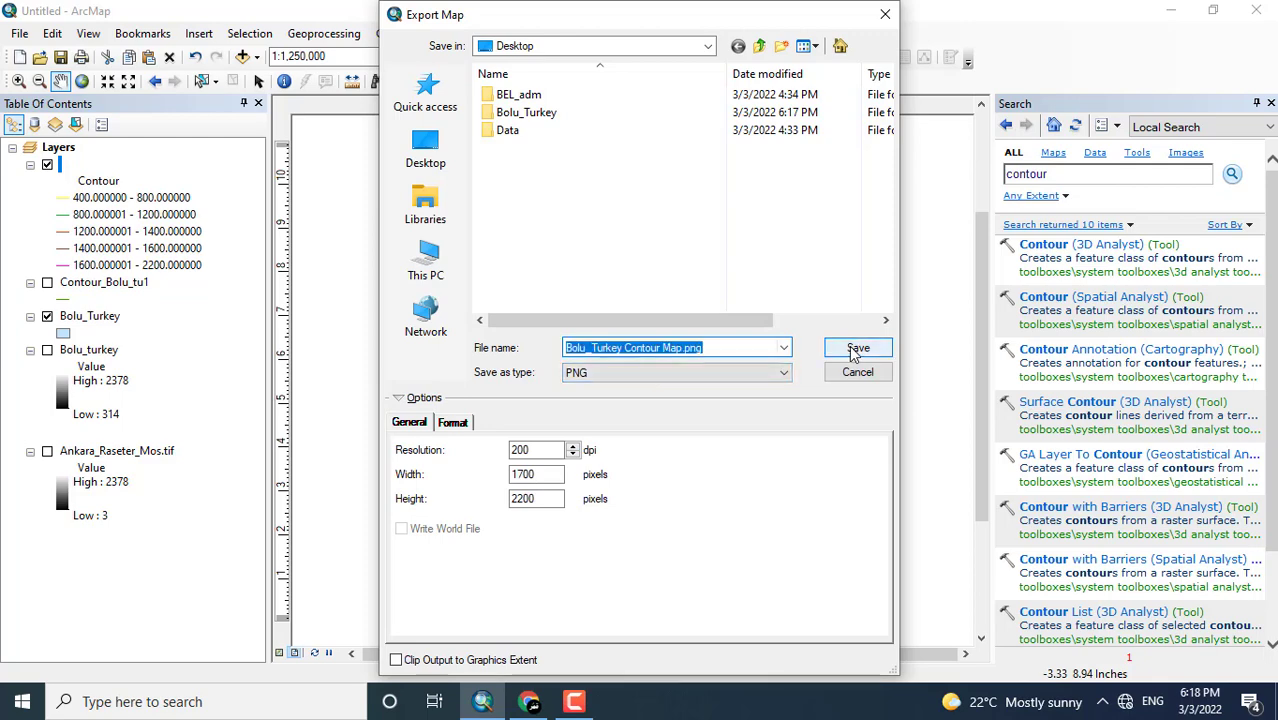
left_click(857, 348)
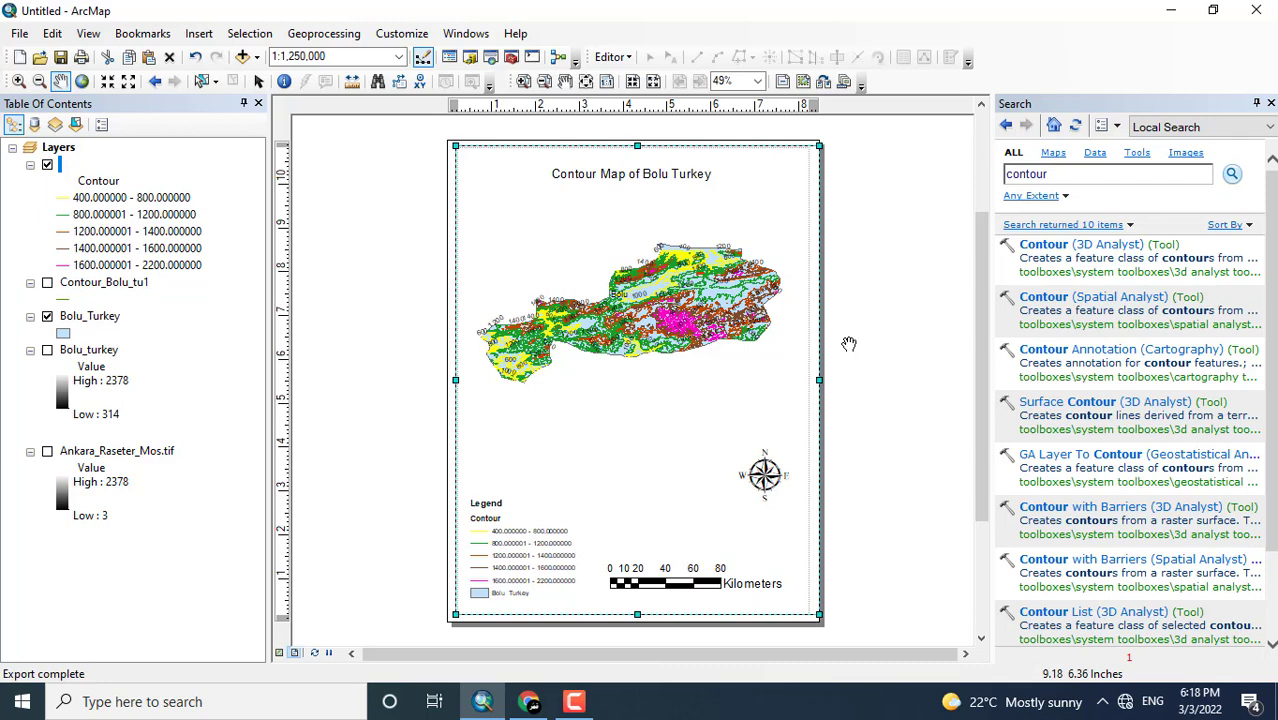
mouse_move(848, 344)
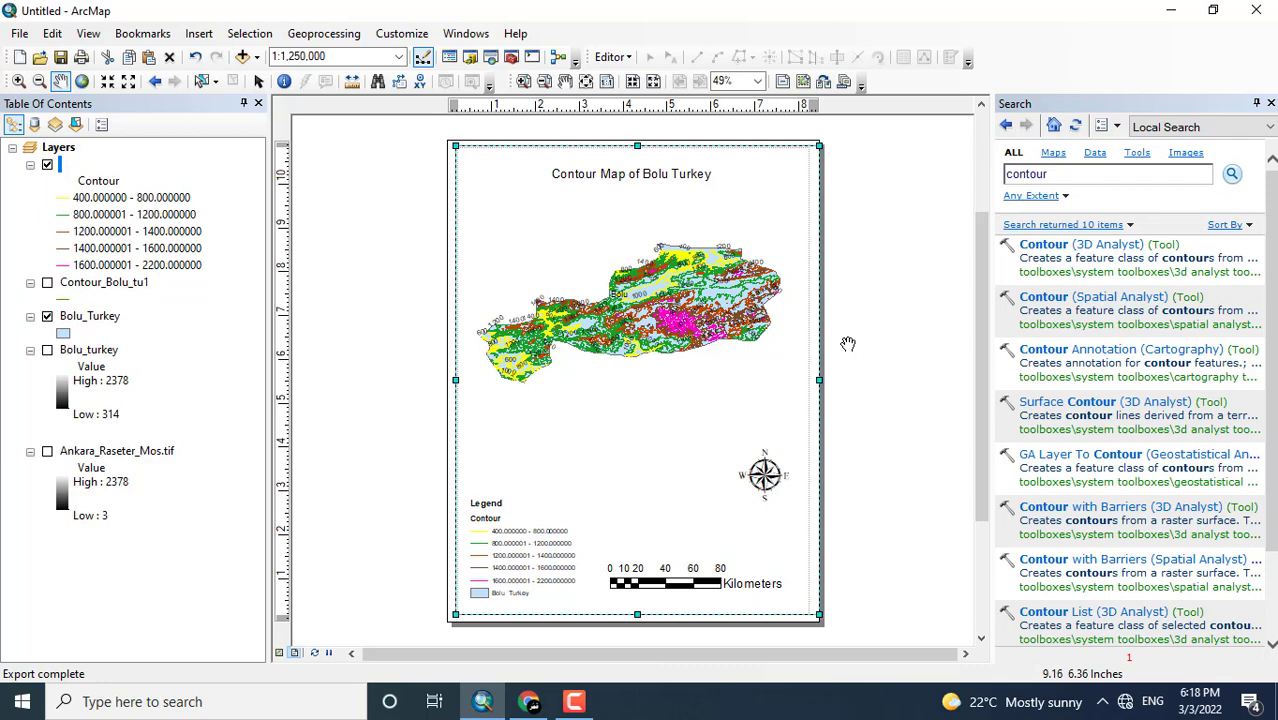